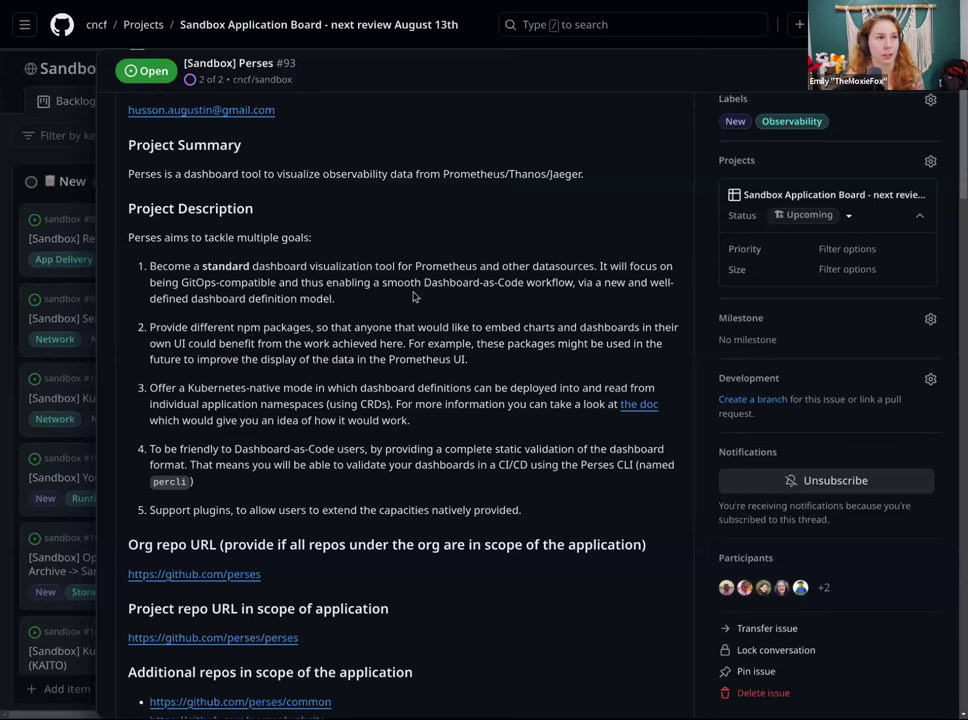
- Follow the Observability TAG Review Results link into the Perses review doc, dismissing the account notice
scroll(down, 3)
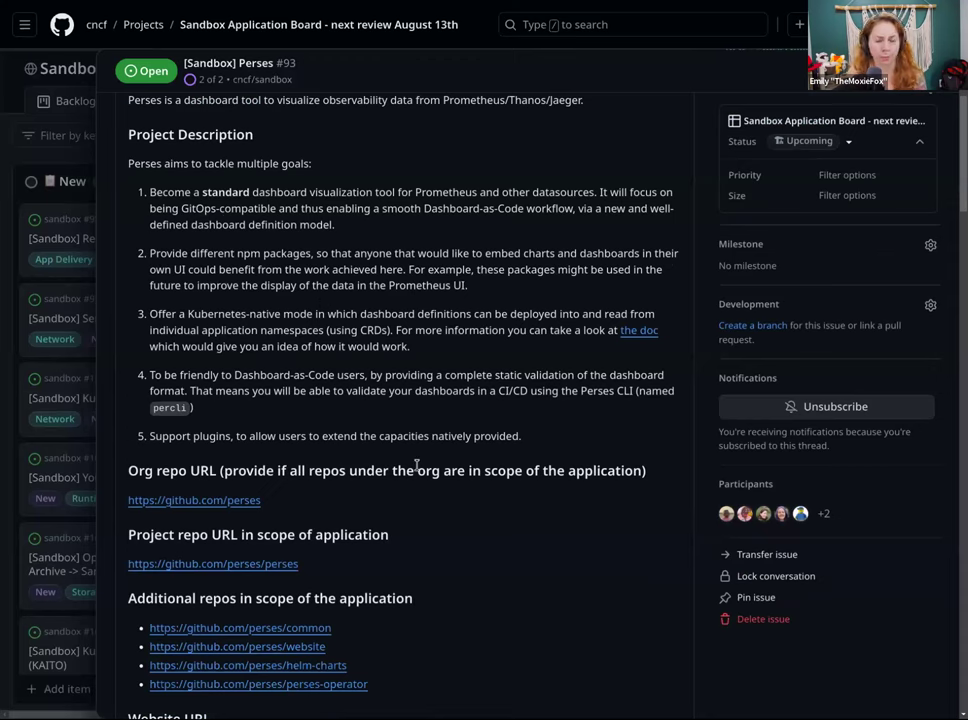
scroll(down, 3)
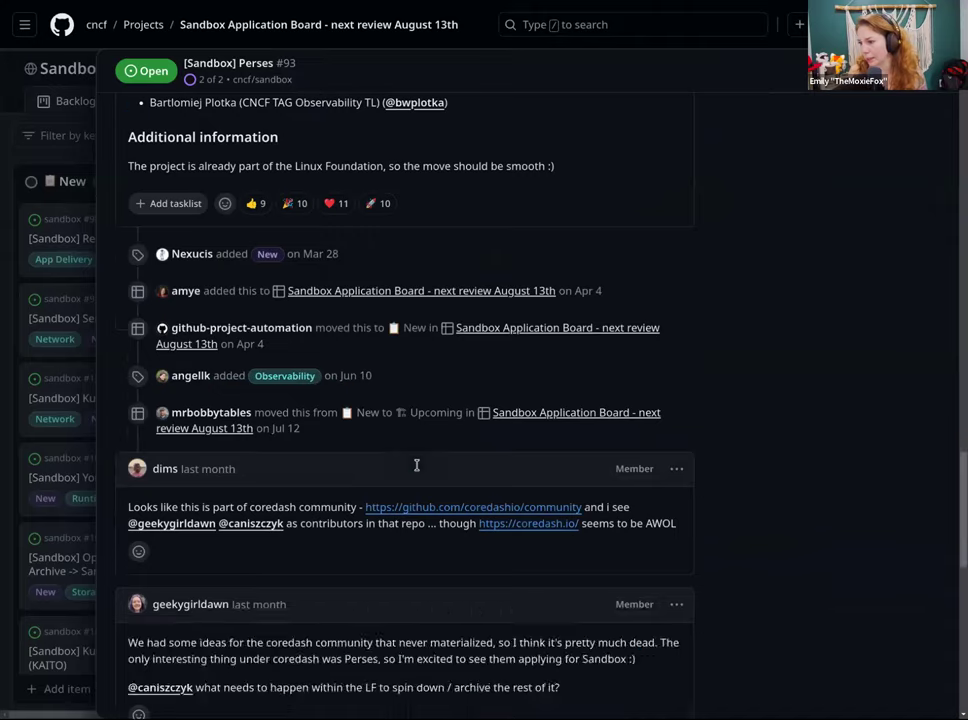
scroll(down, 3)
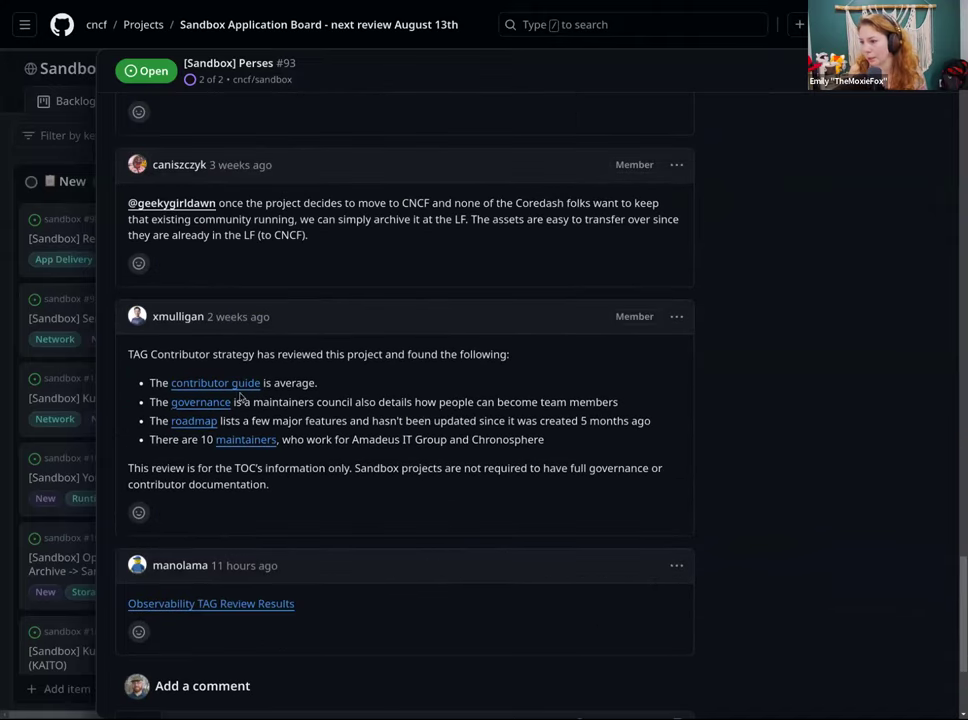
mouse_move(318, 224)
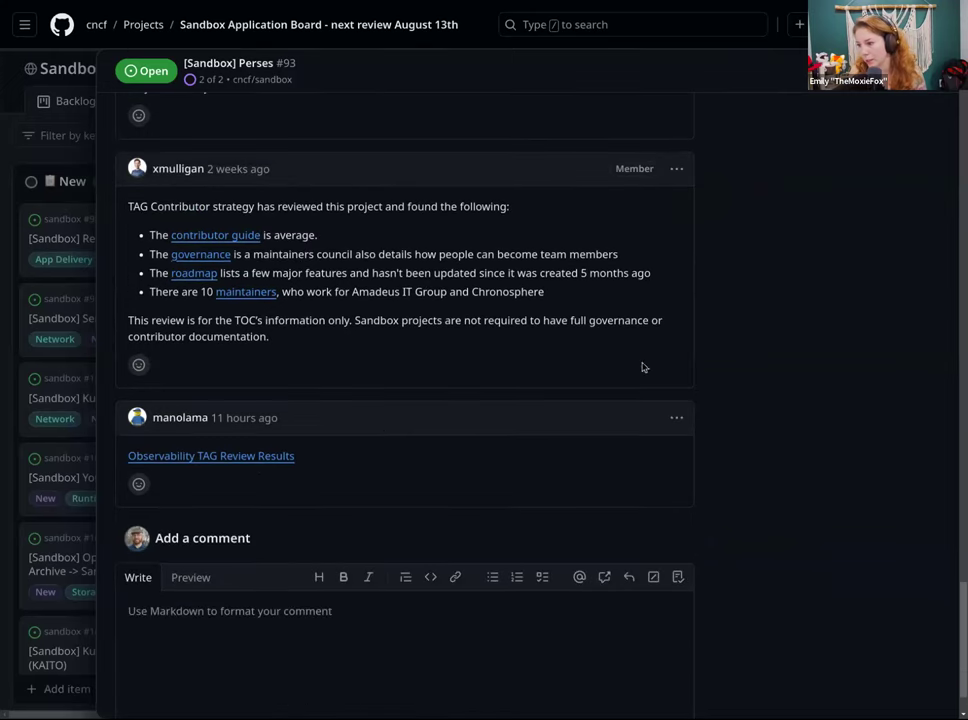
mouse_move(286, 512)
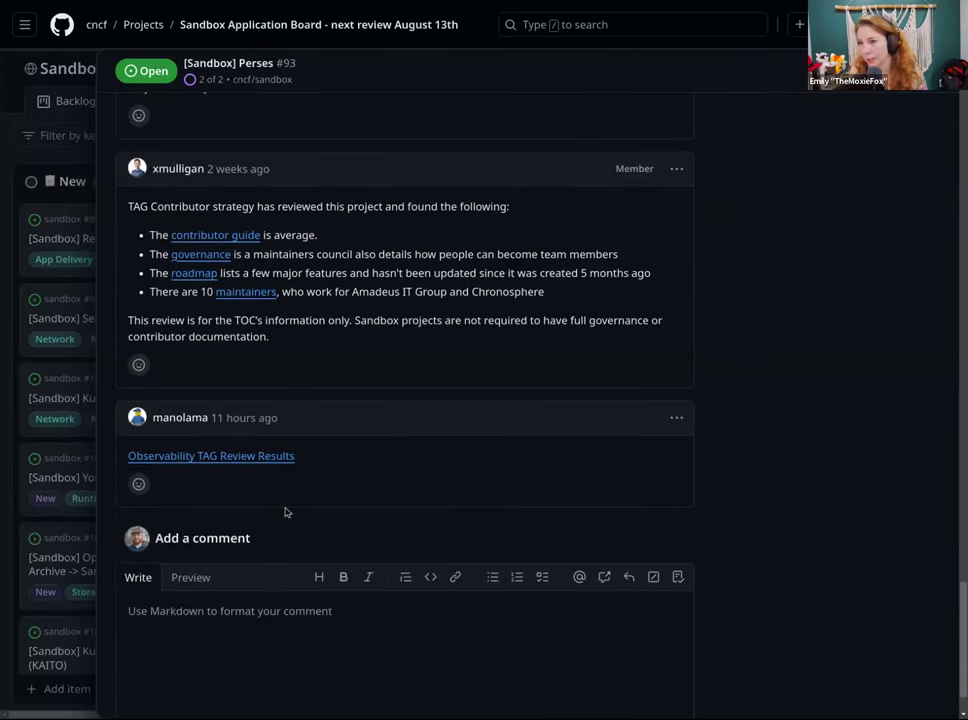
mouse_move(232, 464)
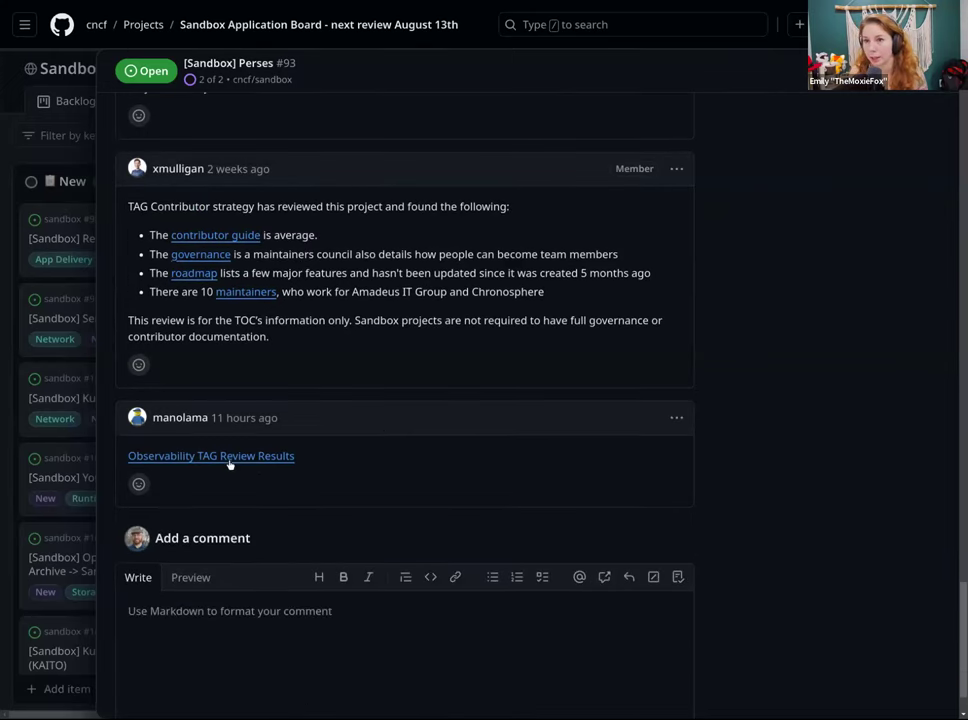
click(210, 456)
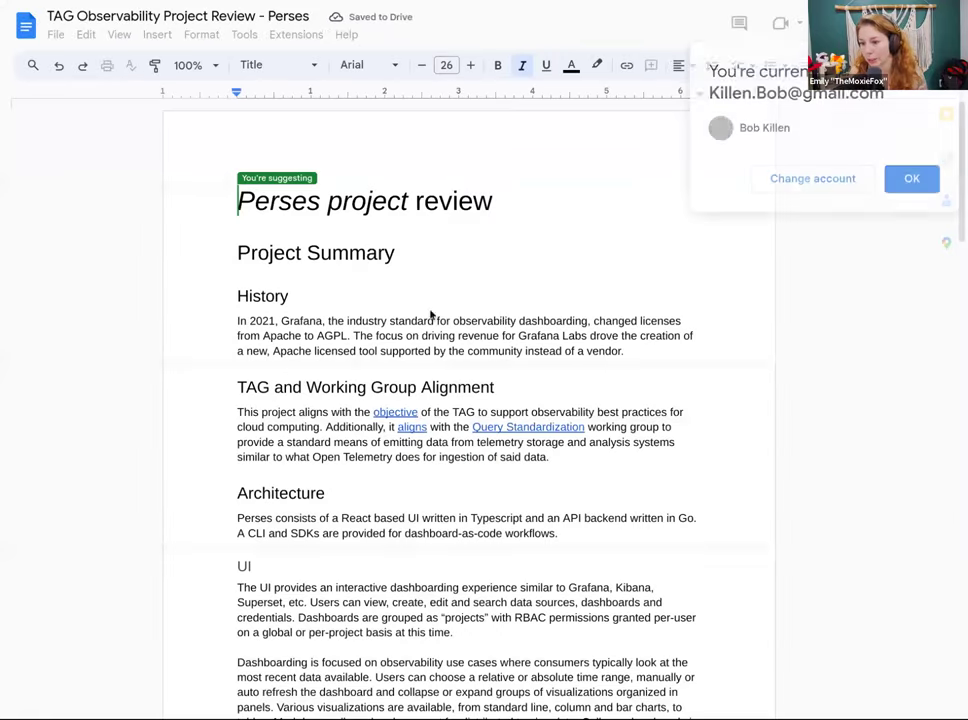
click(912, 178)
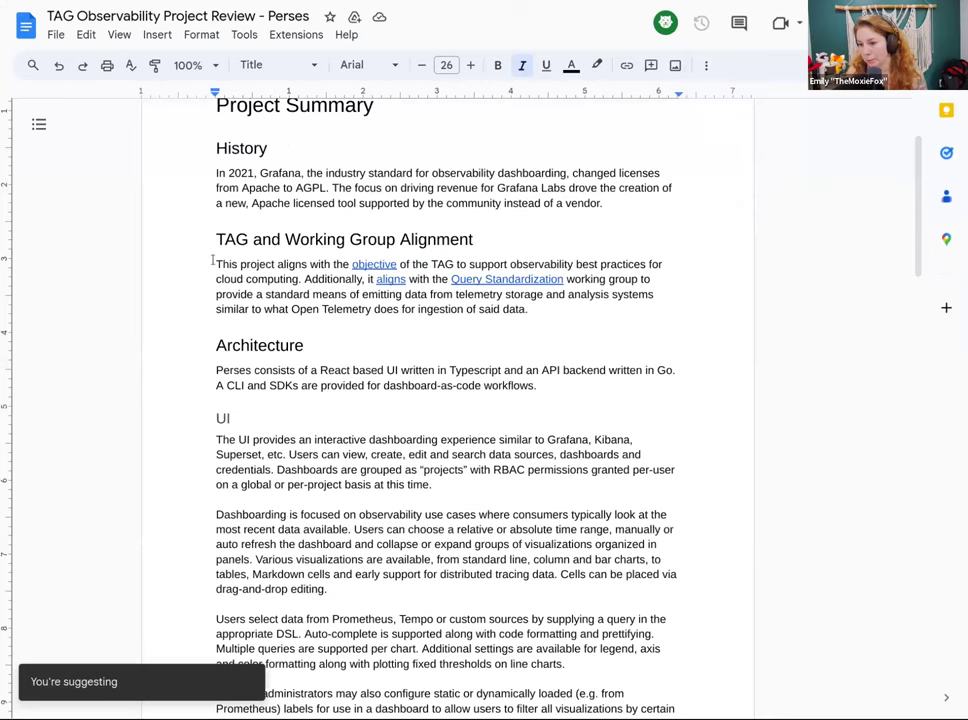
- Read down the Perses review to the TAG Recommendation to TOC paragraph
scroll(down, 3)
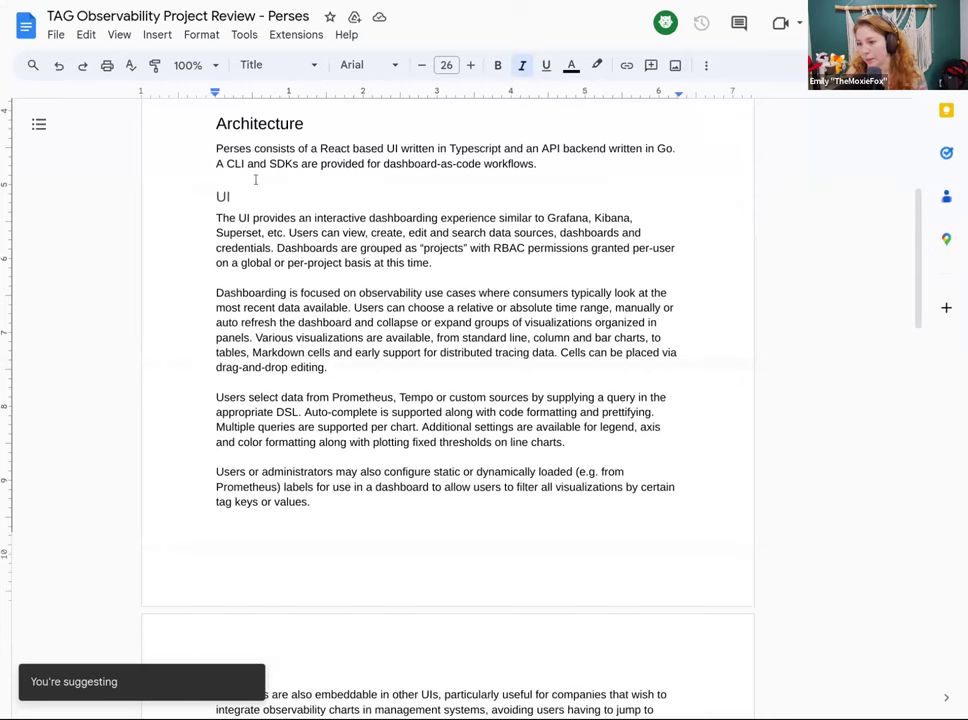
scroll(down, 3)
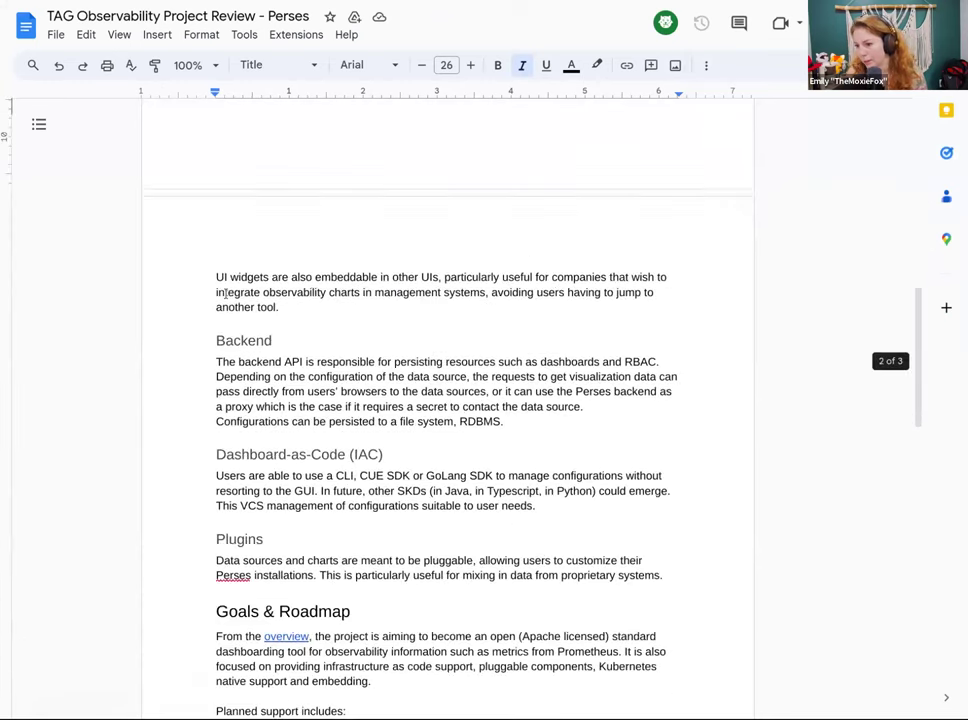
scroll(down, 3)
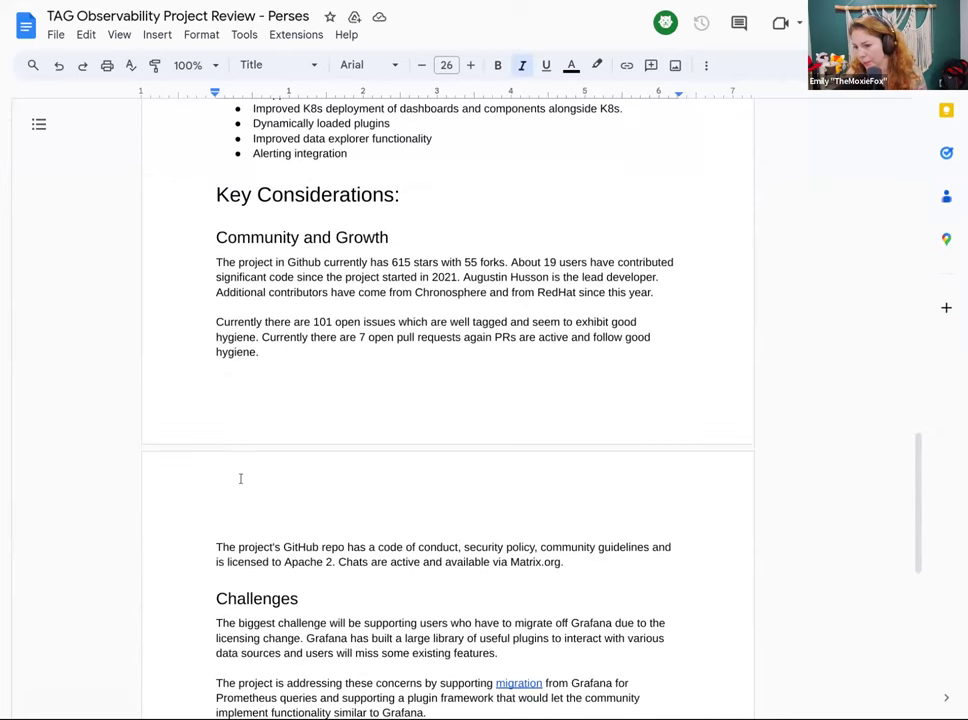
scroll(down, 3)
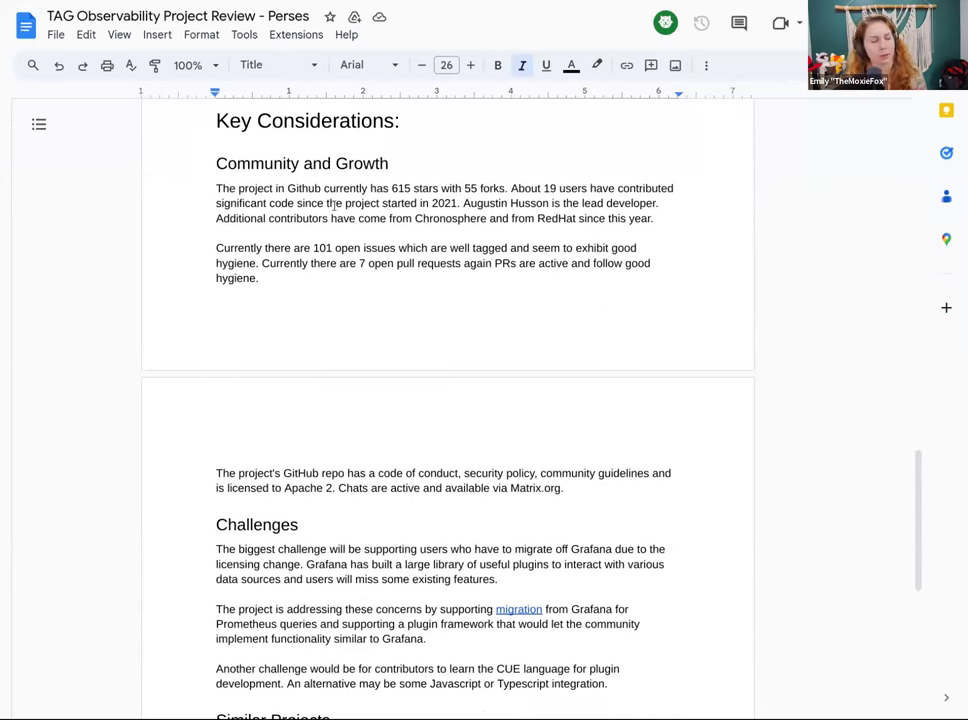
mouse_move(392, 284)
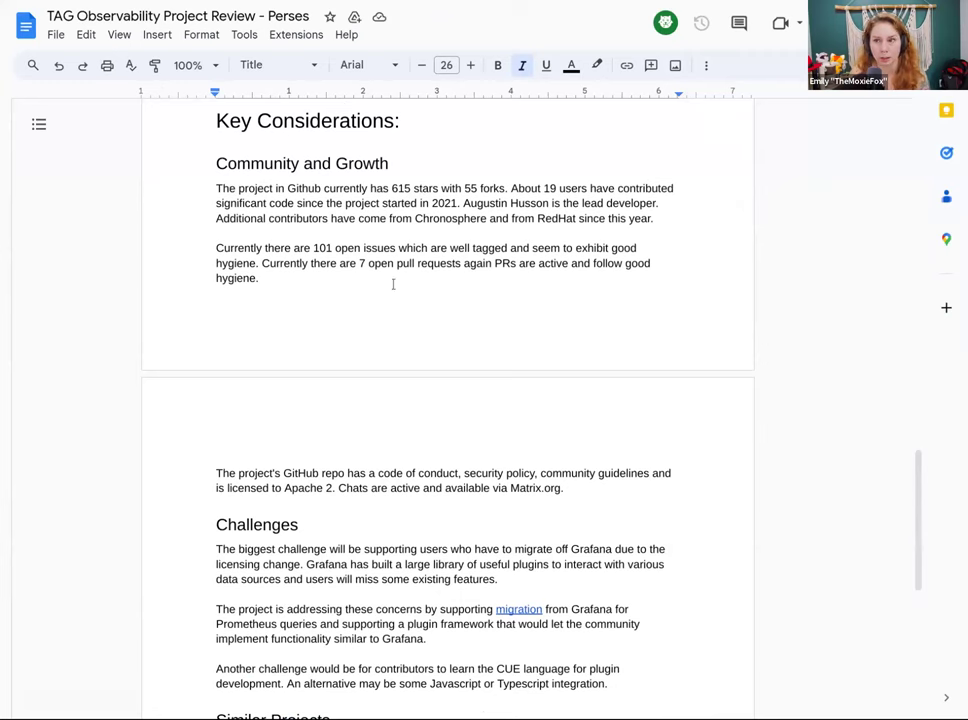
scroll(down, 3)
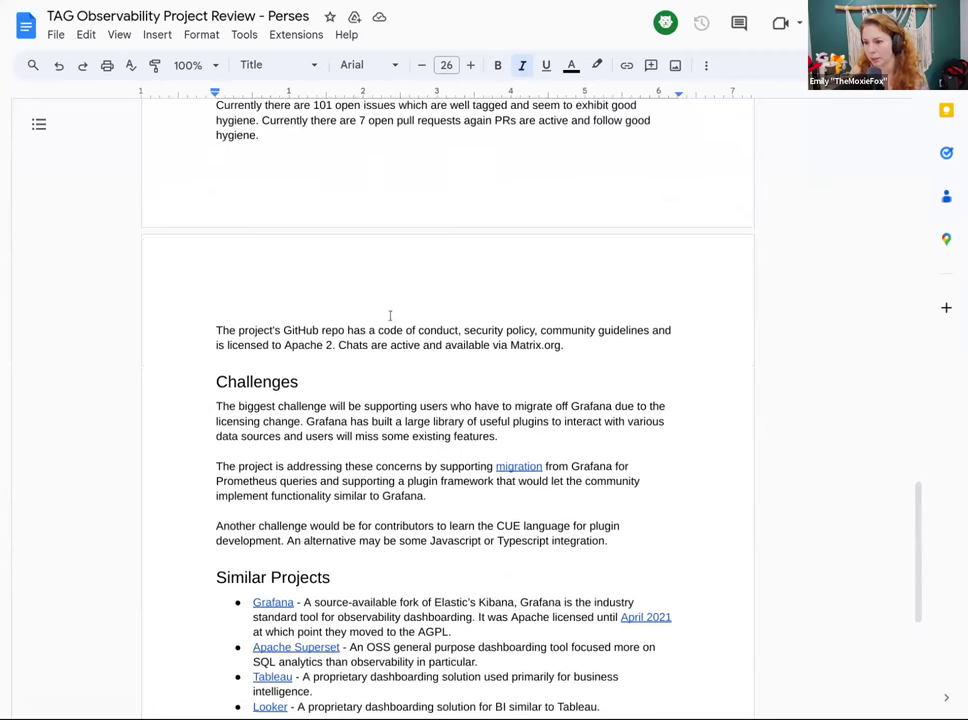
scroll(down, 3)
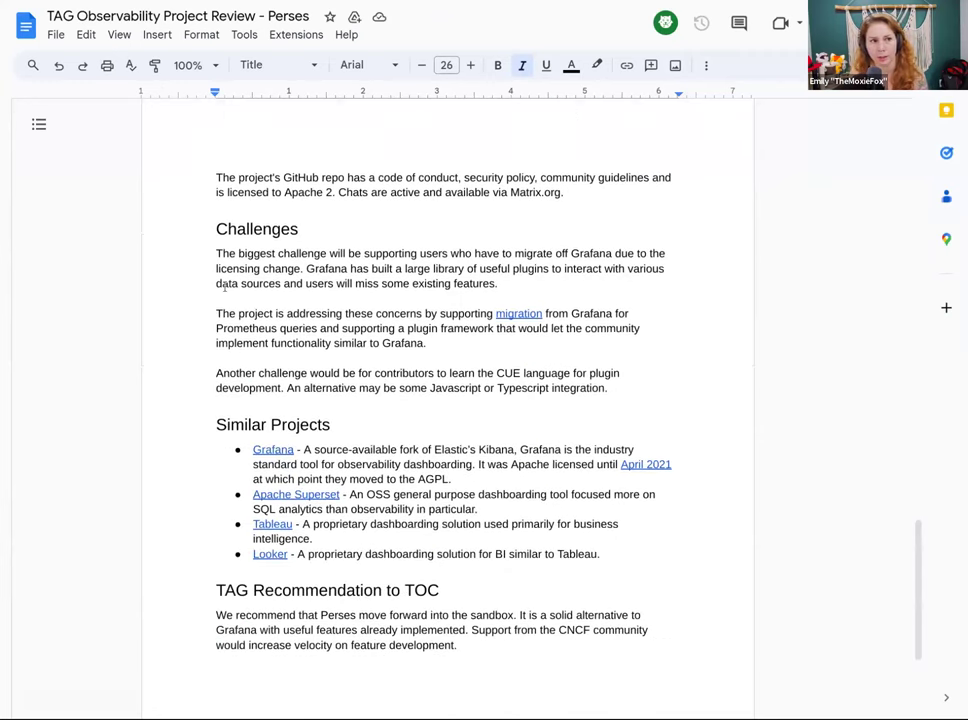
scroll(down, 3)
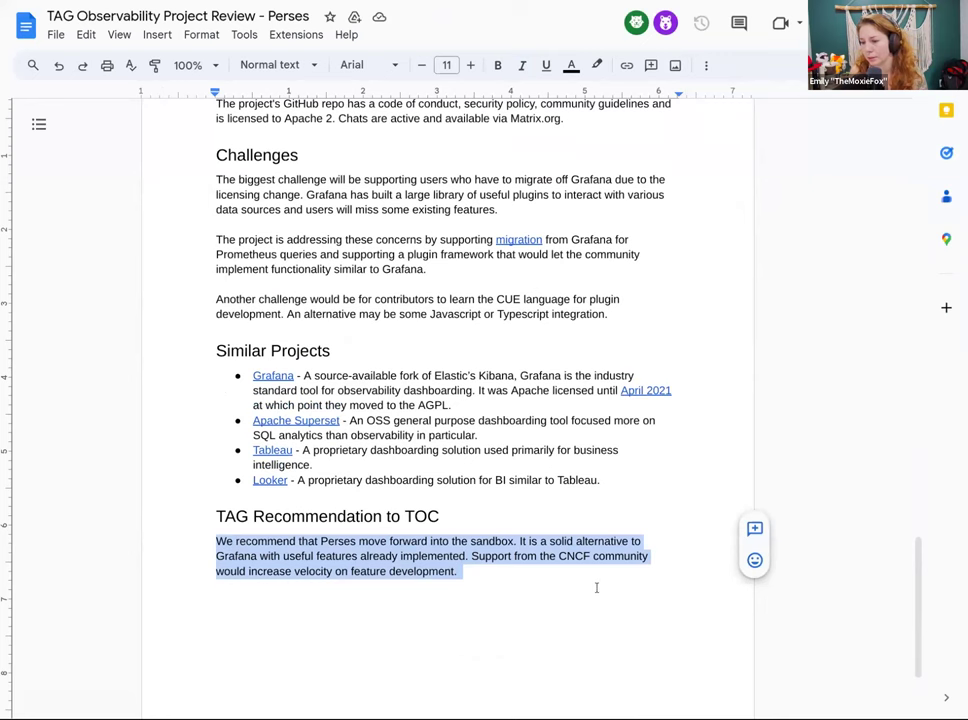
mouse_move(932, 218)
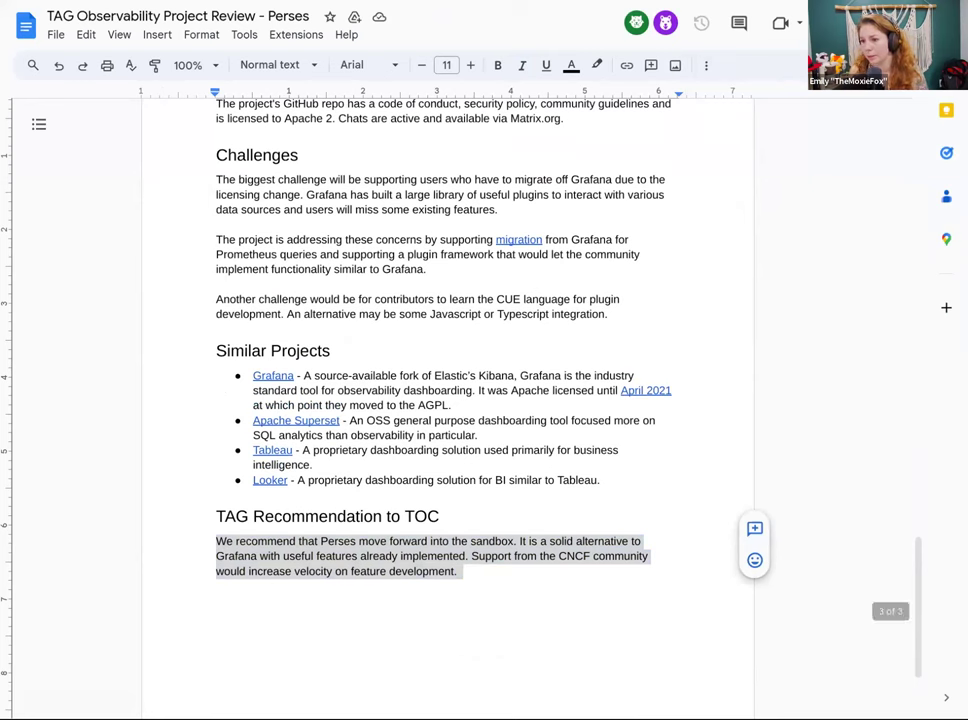
- Back on the Perses sandbox issue, draft a '/vote' comment without submitting it
click(420, 210)
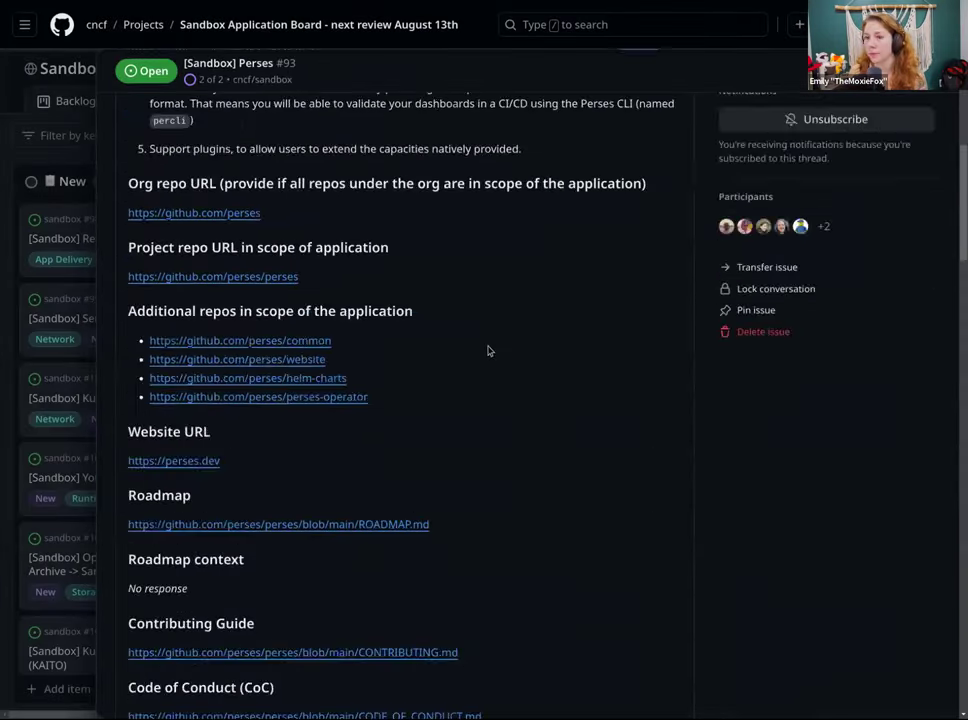
scroll(down, 3)
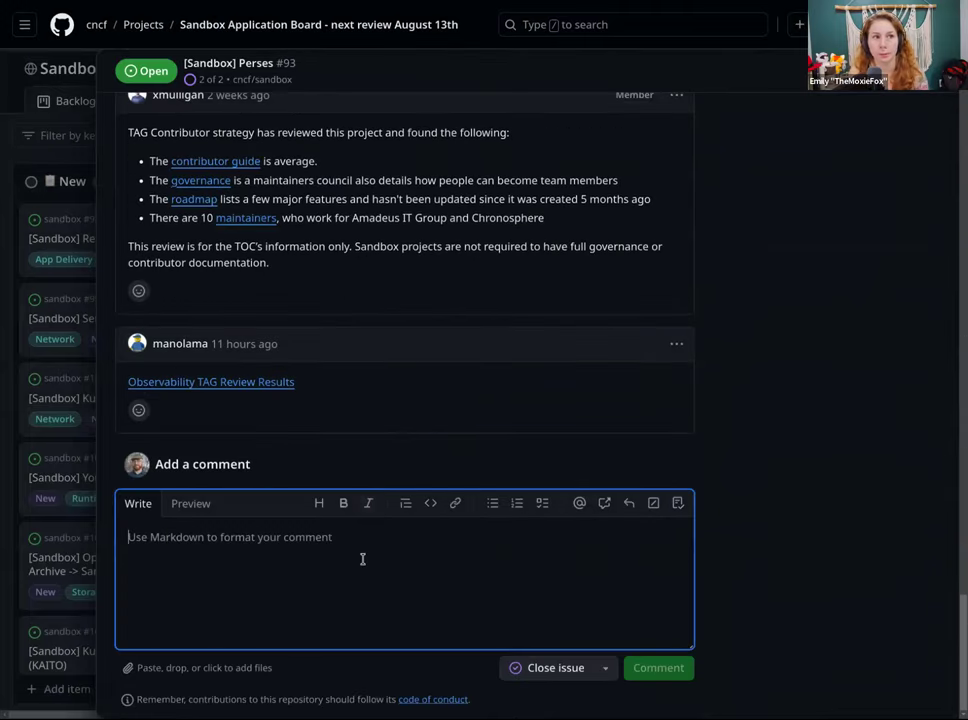
text(/vote)
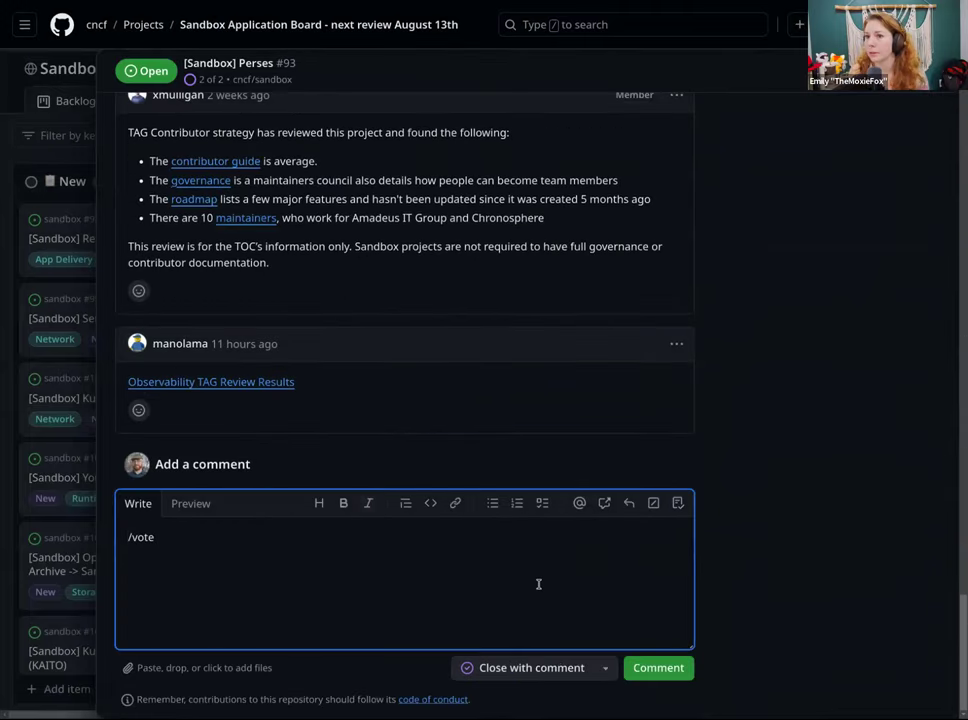
click(658, 668)
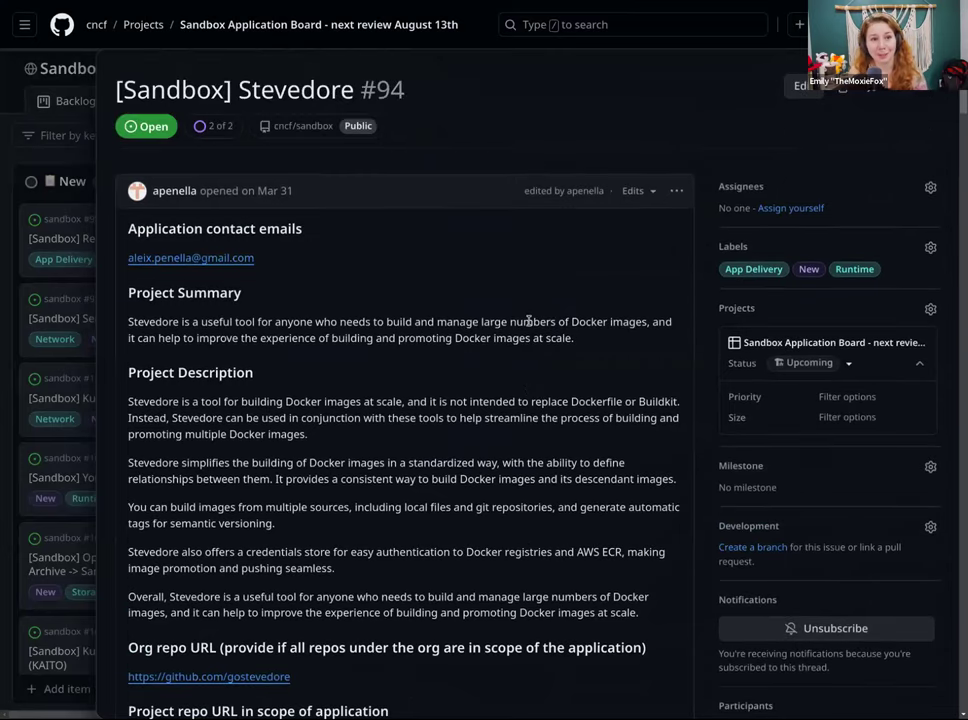
scroll(down, 3)
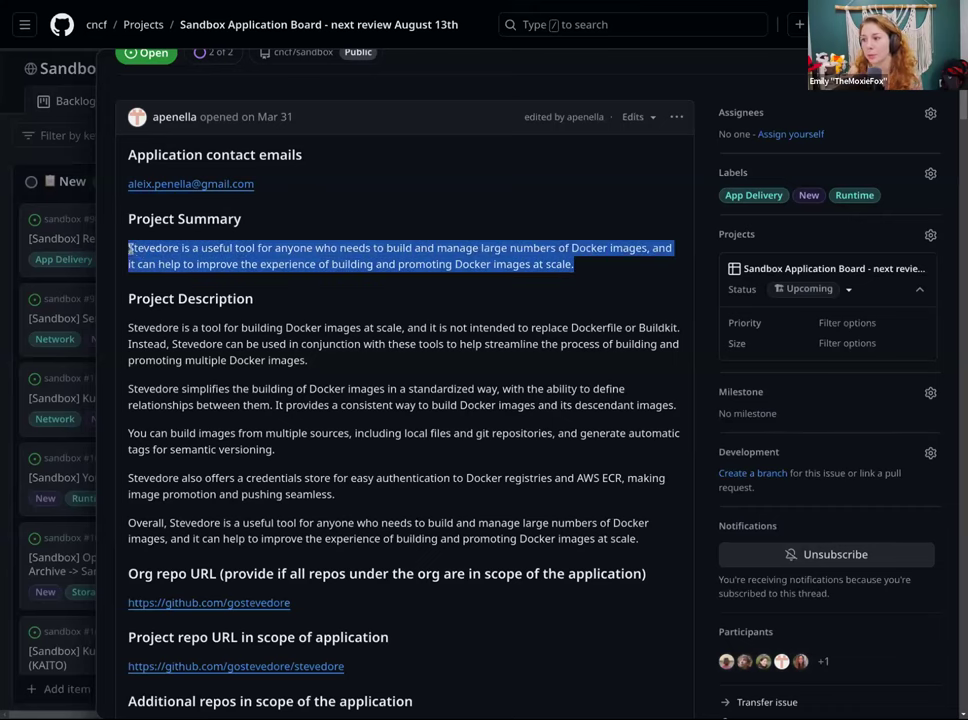
scroll(down, 3)
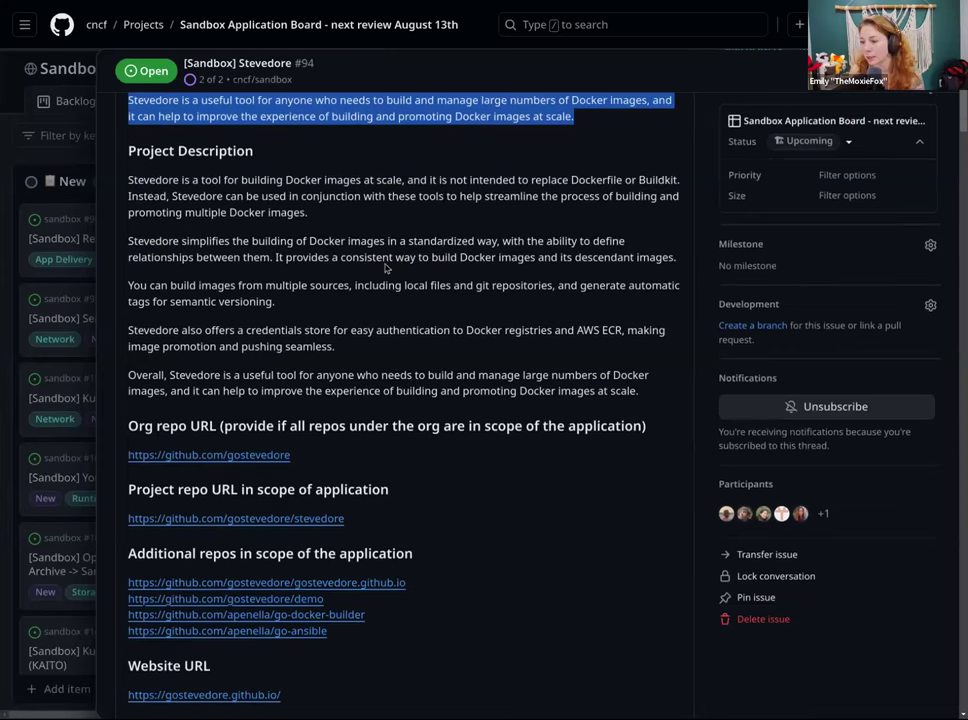
scroll(down, 3)
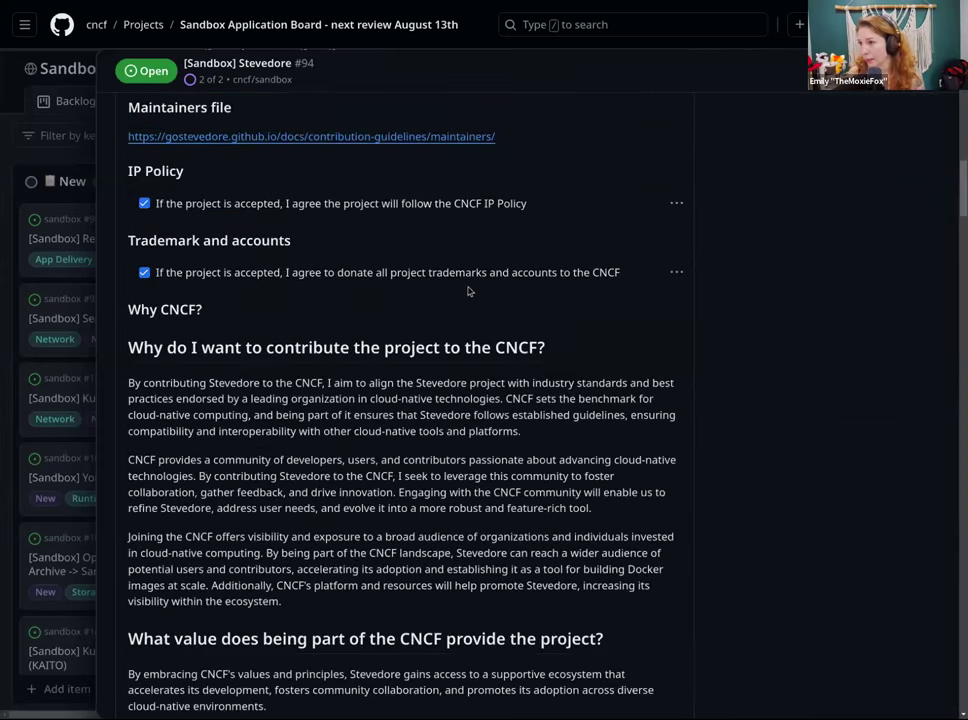
scroll(down, 3)
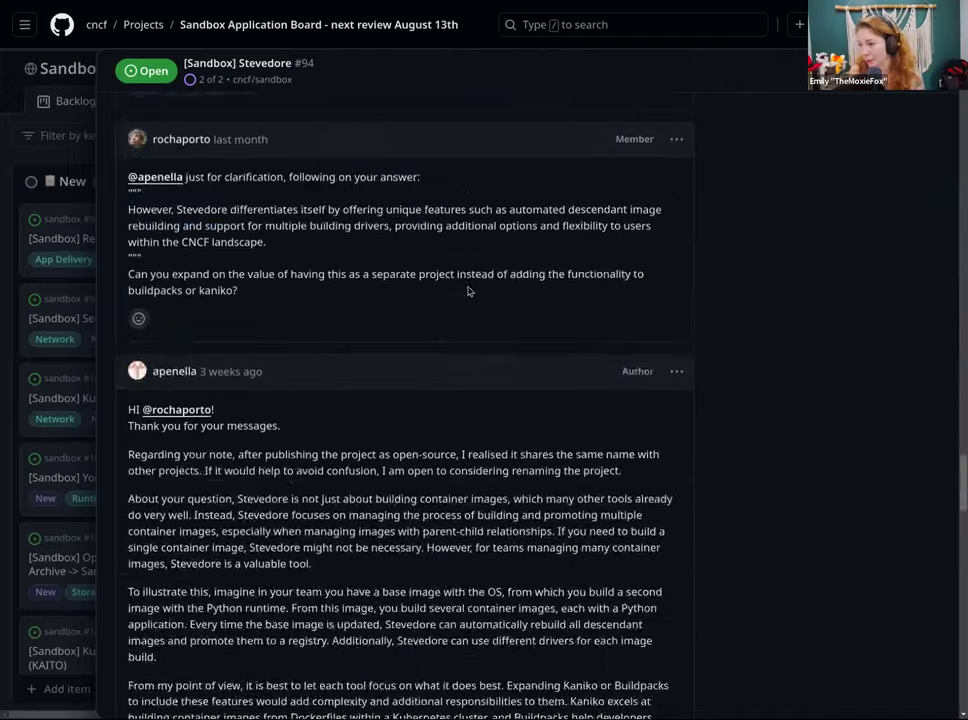
scroll(up, 3)
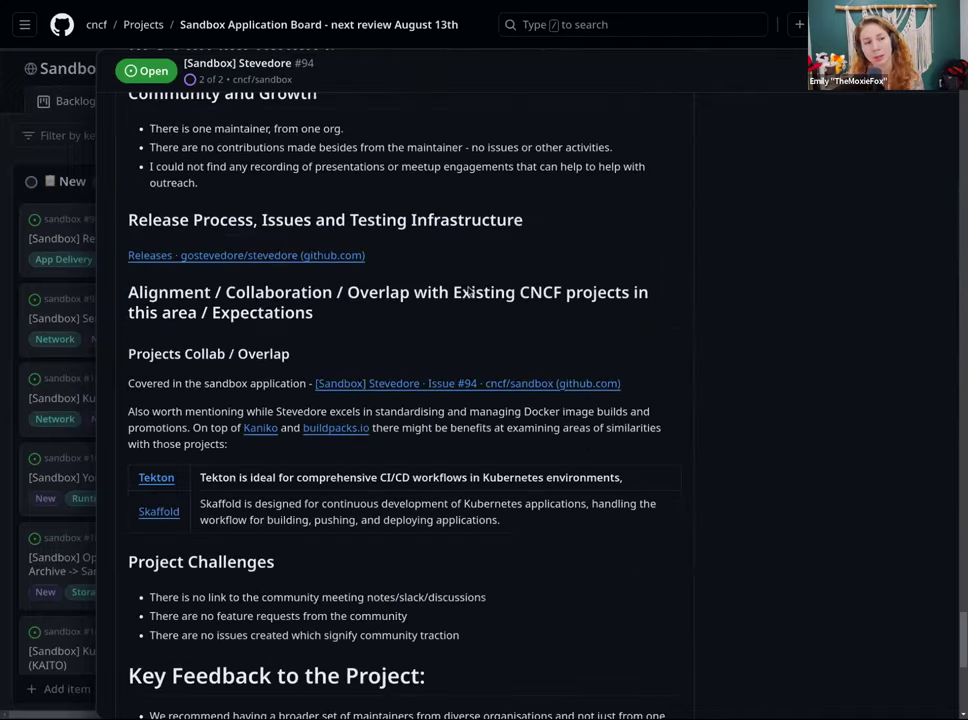
scroll(down, 3)
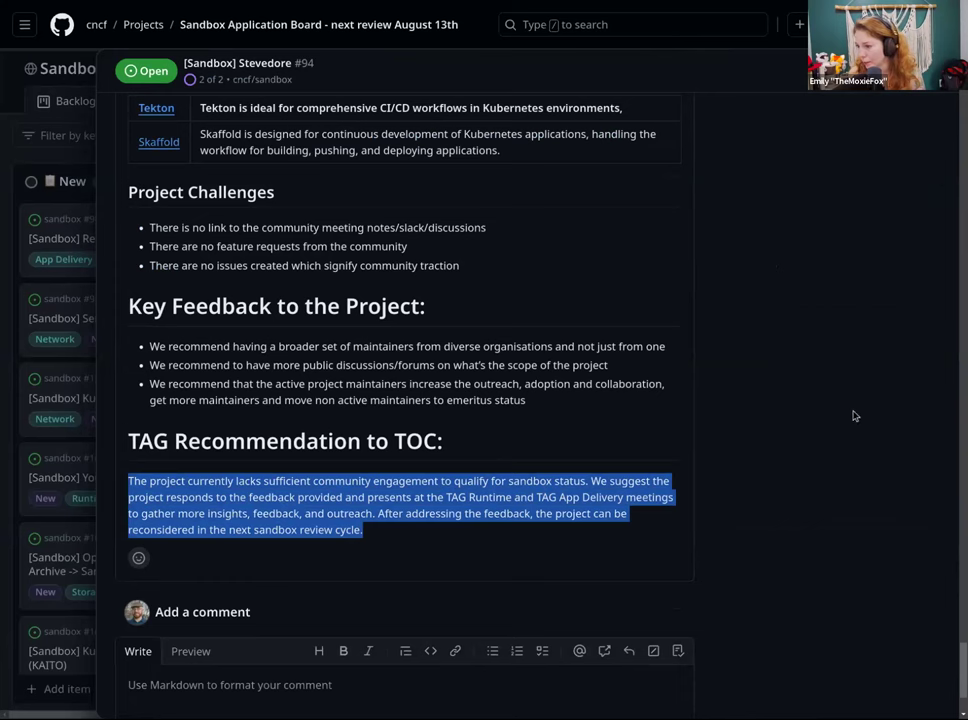
scroll(down, 3)
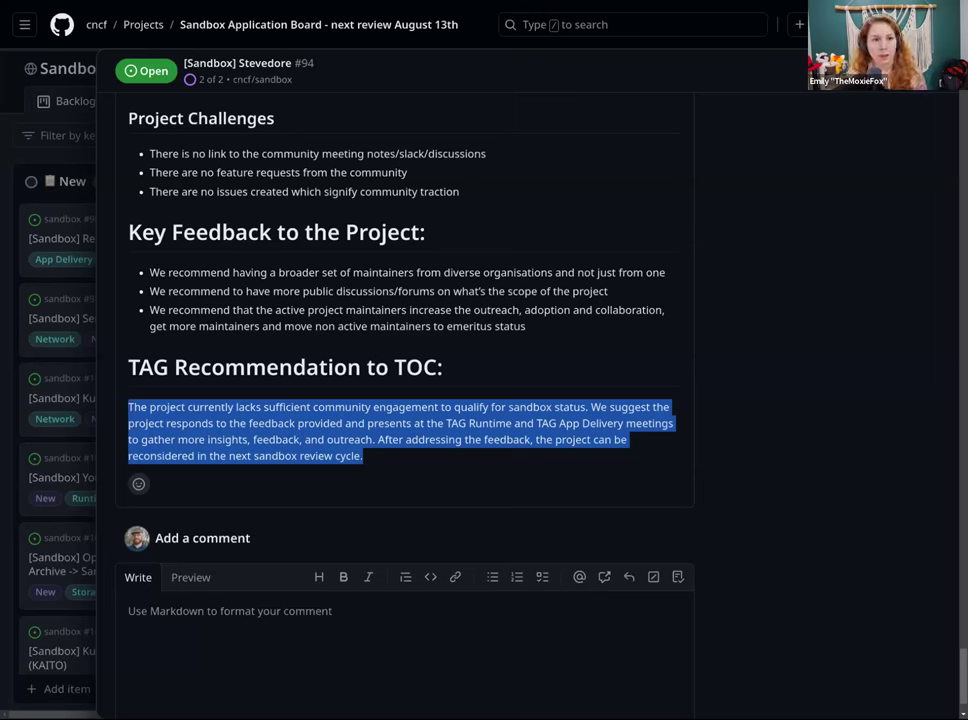
mouse_move(840, 400)
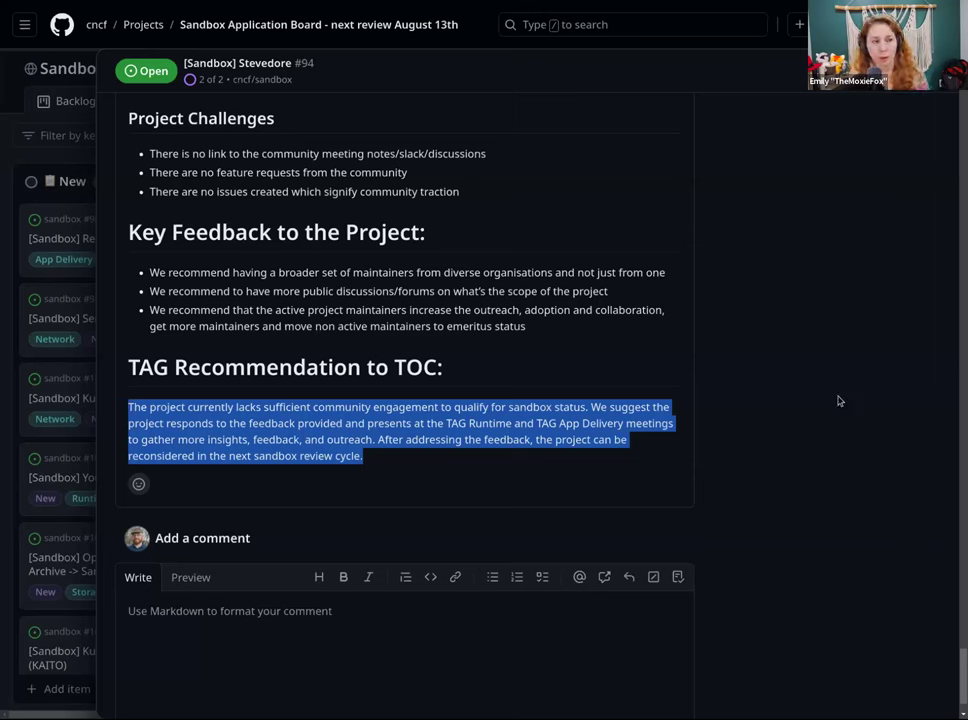
mouse_move(960, 406)
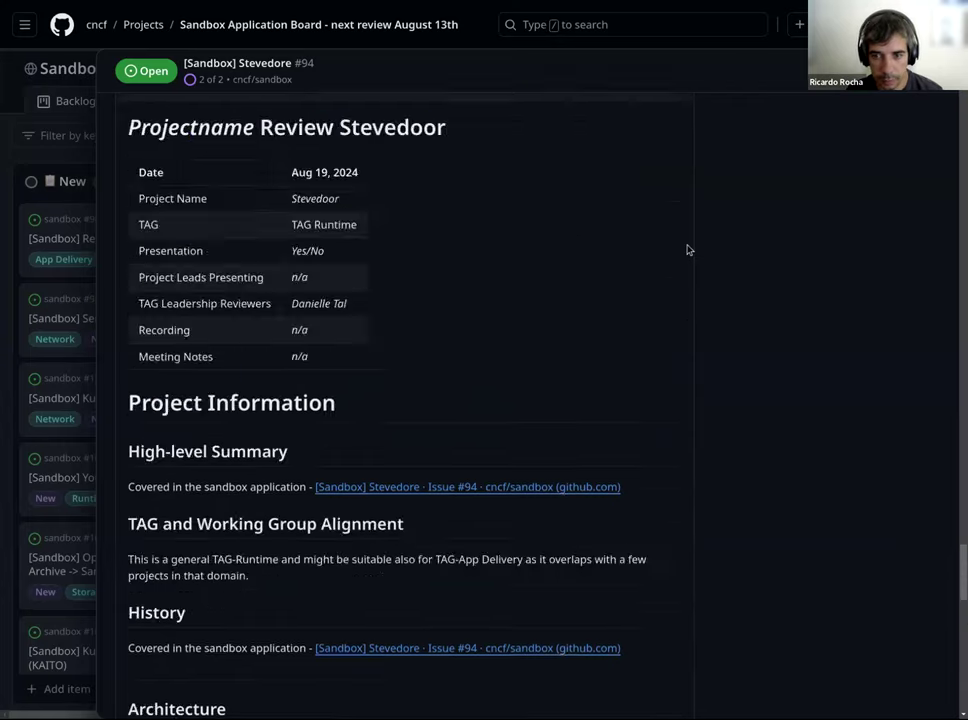
scroll(up, 3)
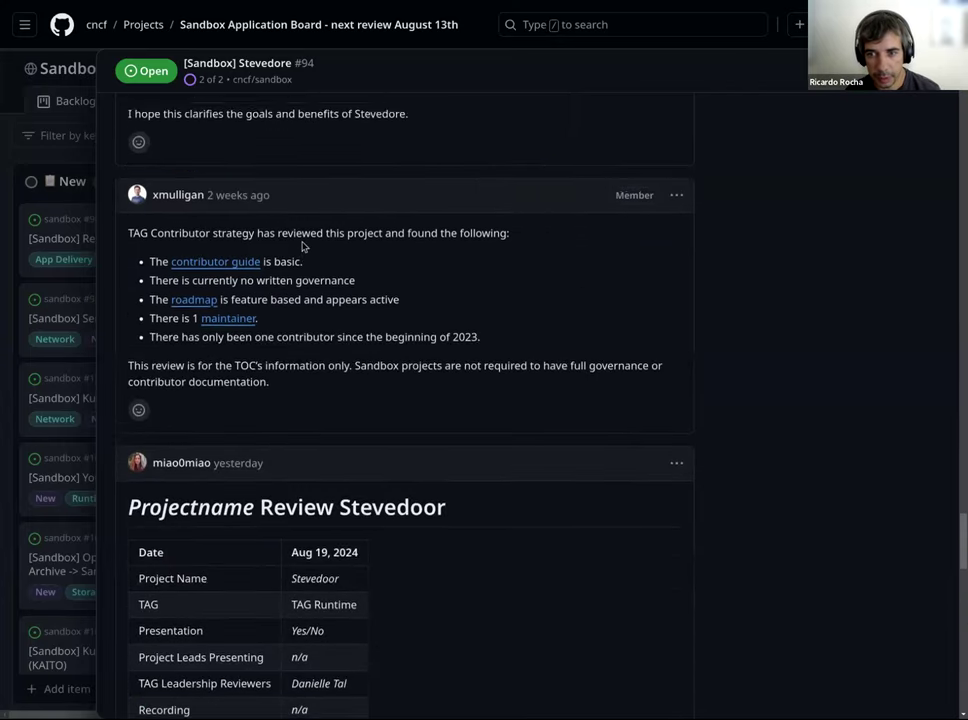
scroll(up, 3)
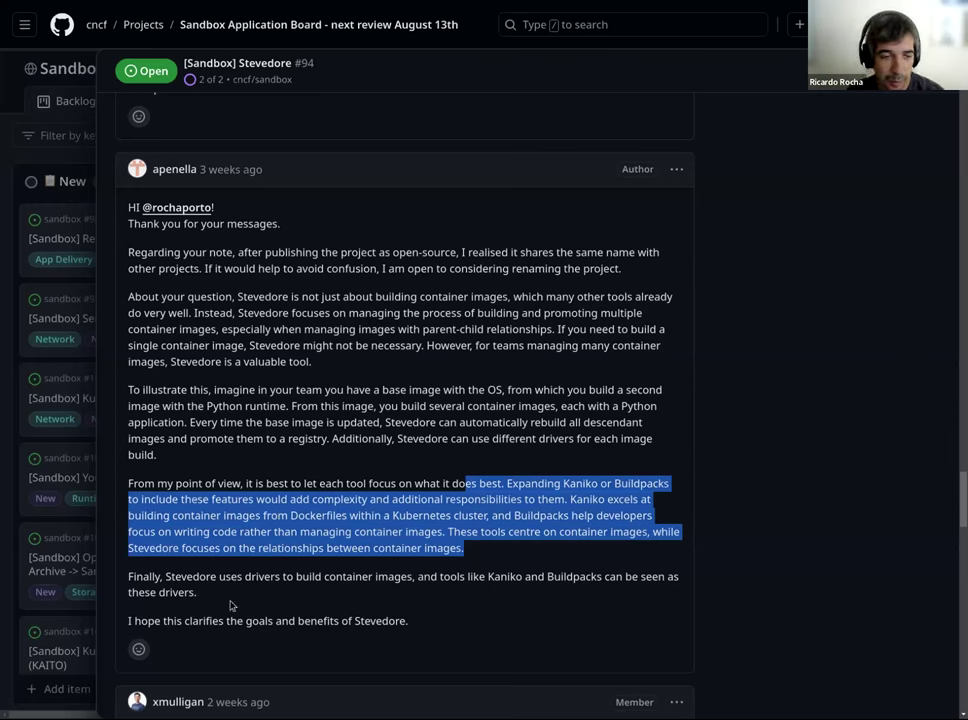
mouse_move(960, 548)
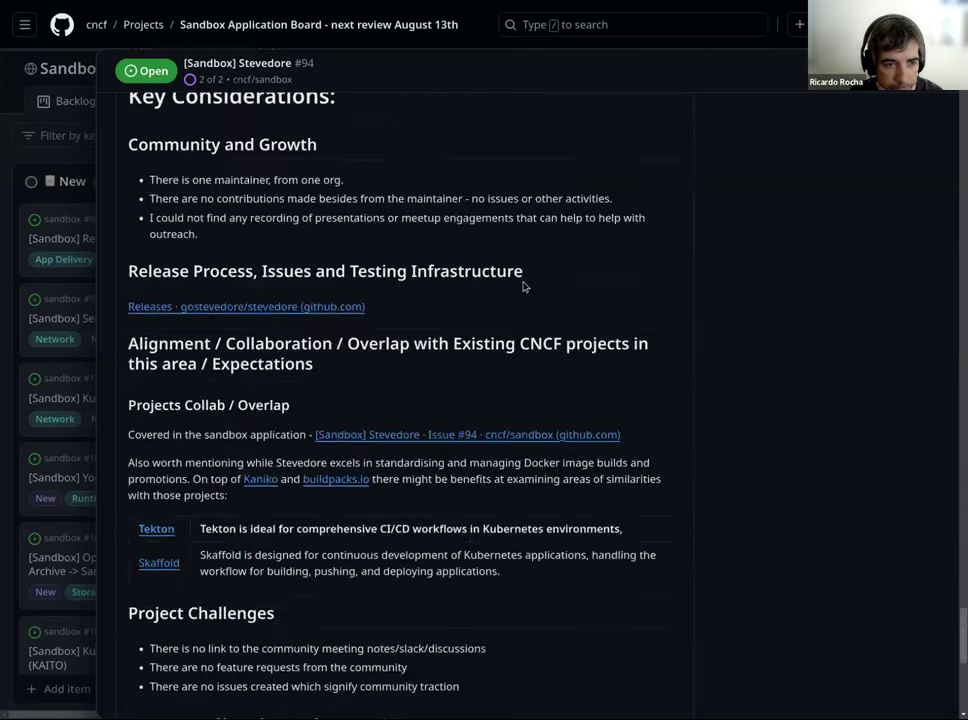
scroll(down, 3)
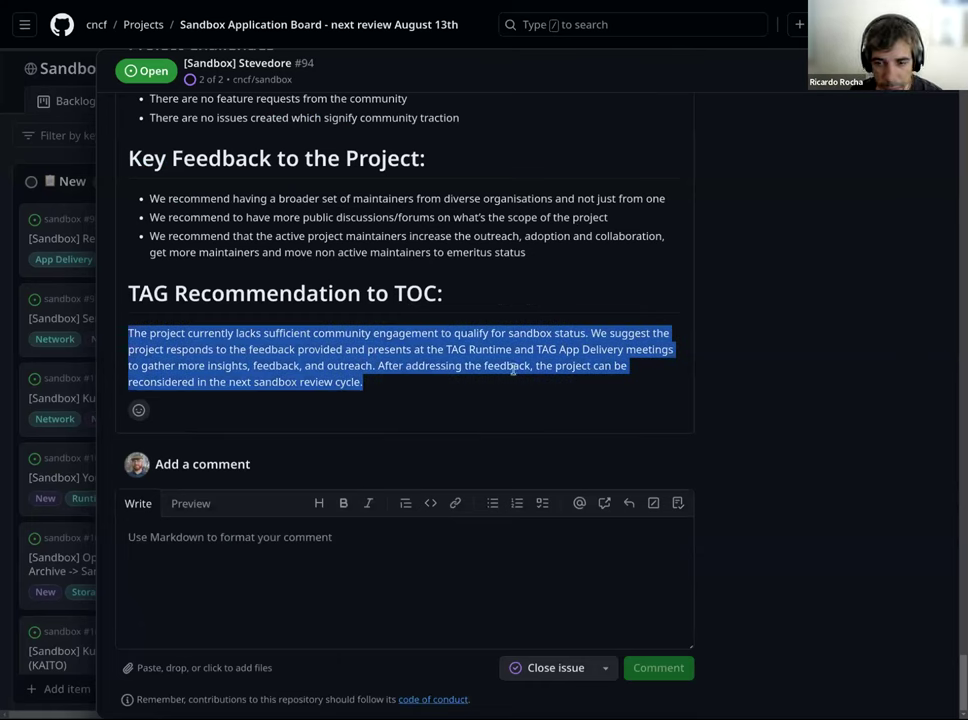
mouse_move(938, 400)
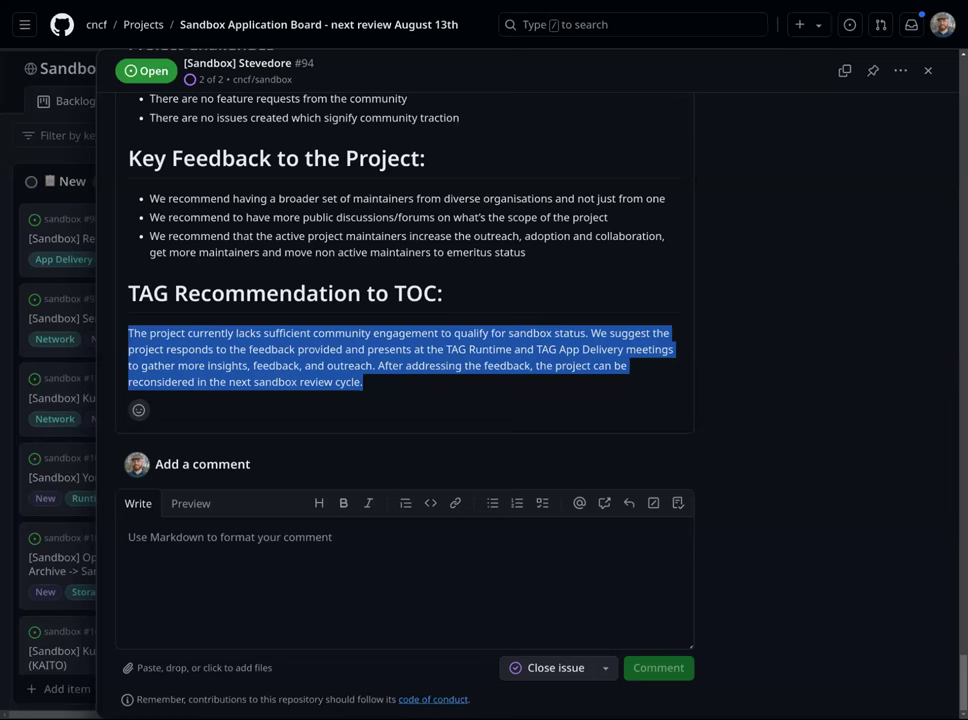
- Scroll back through the Stevedore issue before returning to the Sandbox Application Board
scroll(up, 3)
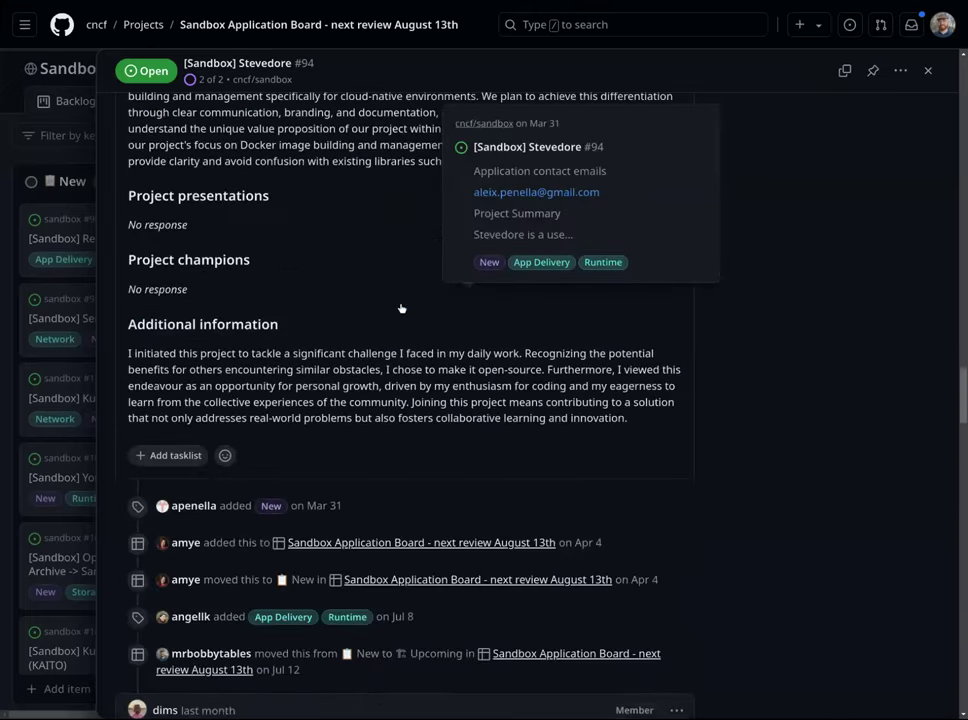
scroll(up, 3)
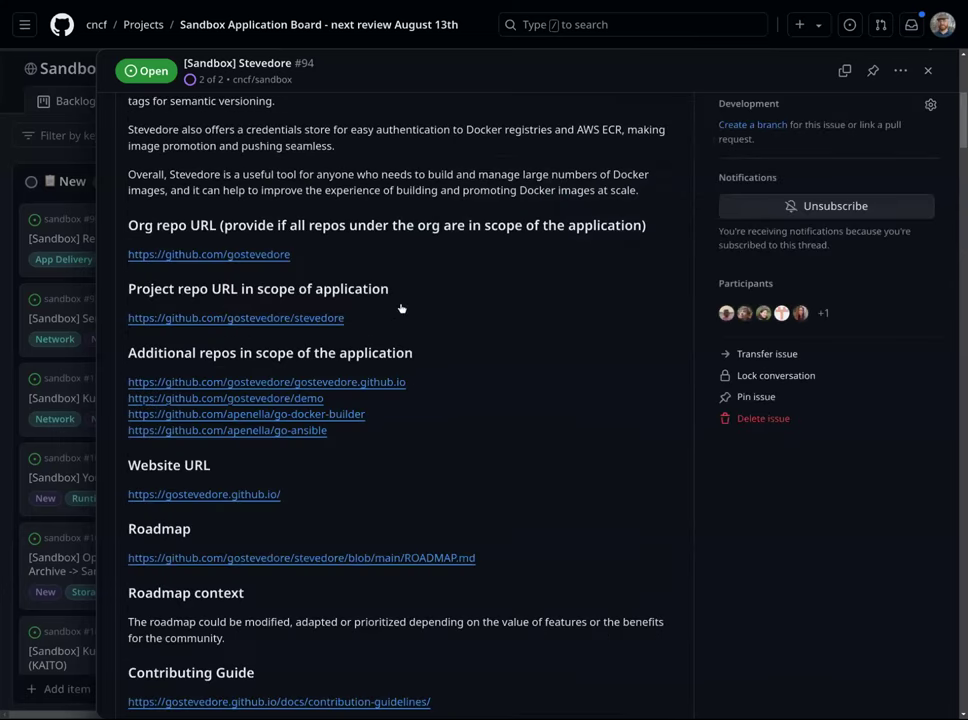
mouse_move(260, 328)
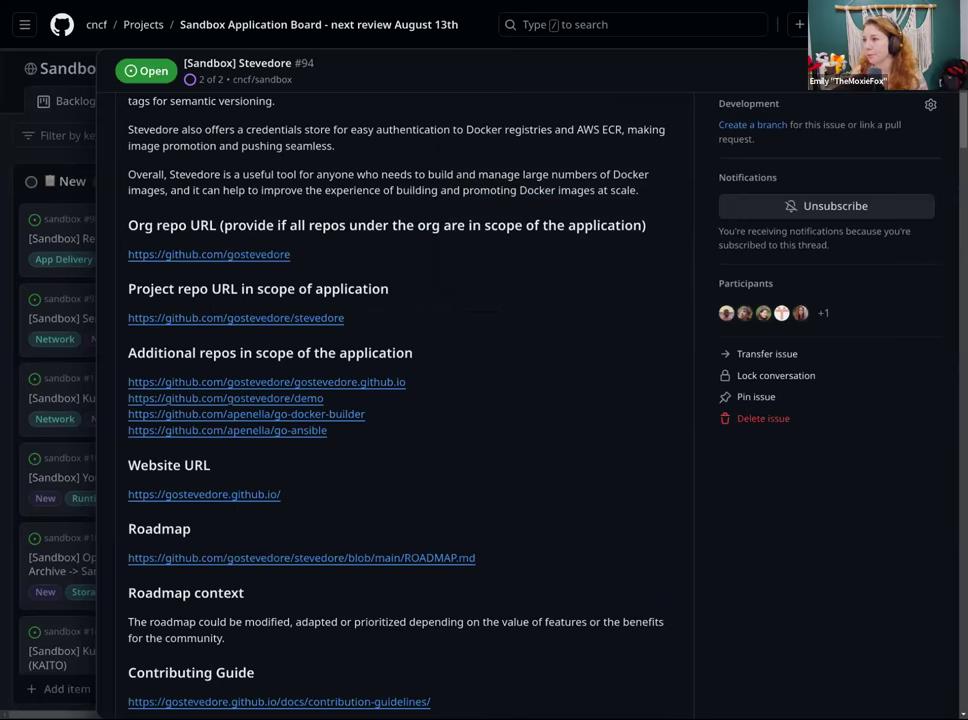
mouse_move(534, 376)
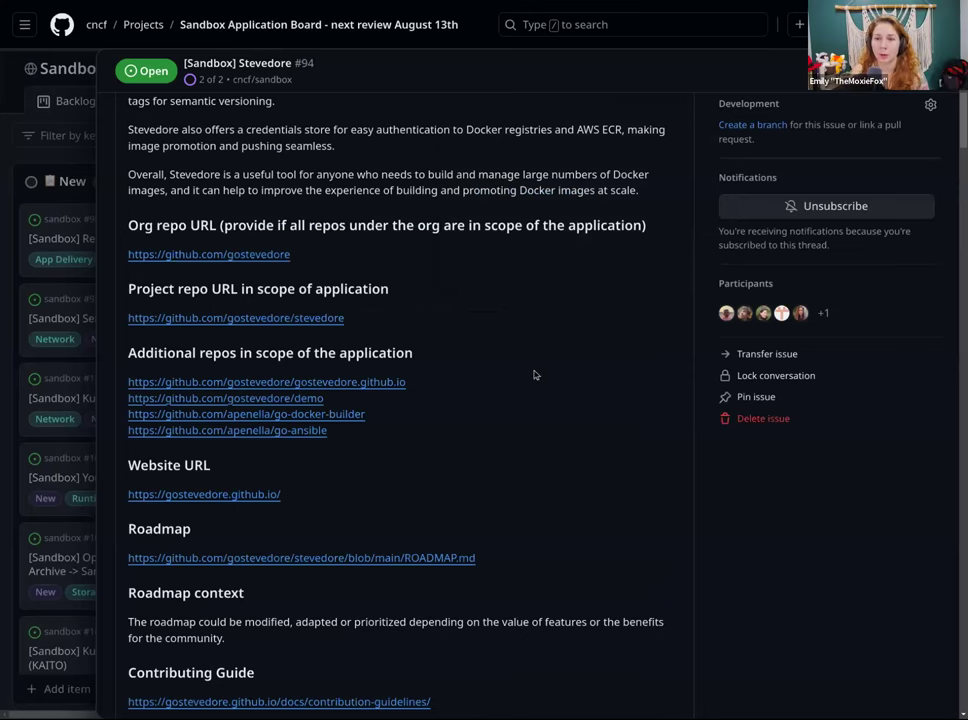
scroll(down, 3)
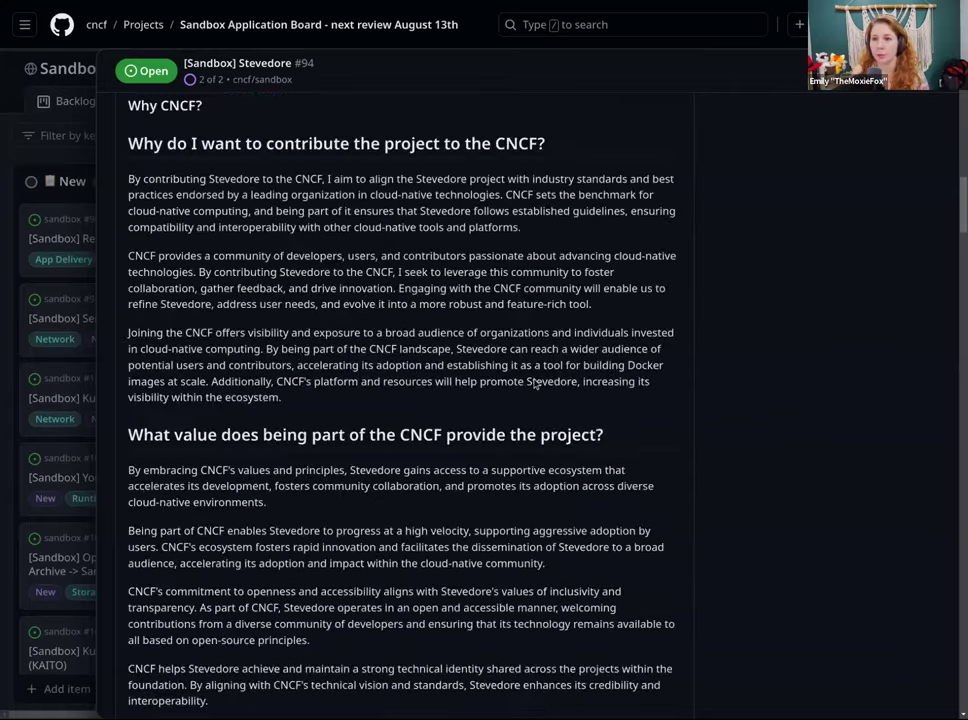
scroll(up, 3)
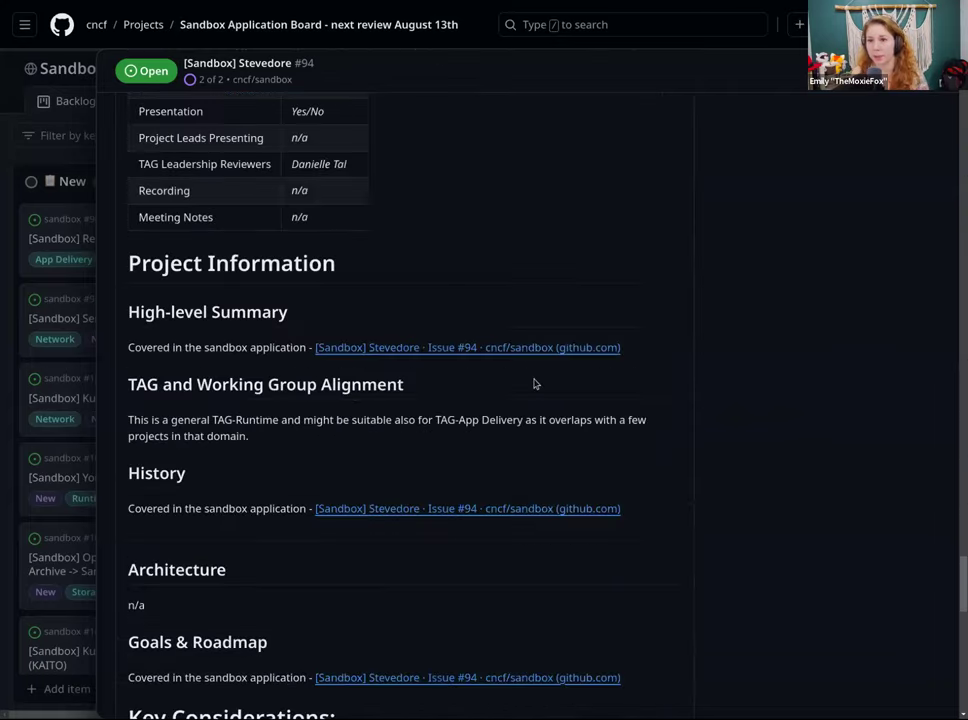
scroll(down, 3)
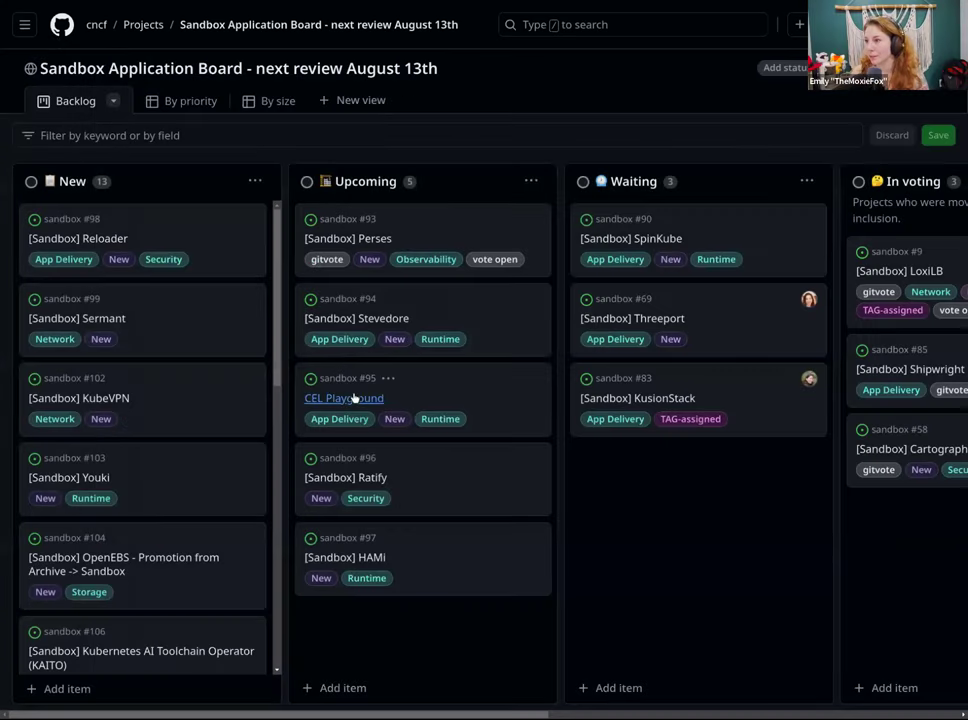
- Open the CEL Playground #95 sandbox issue and read its description
click(344, 398)
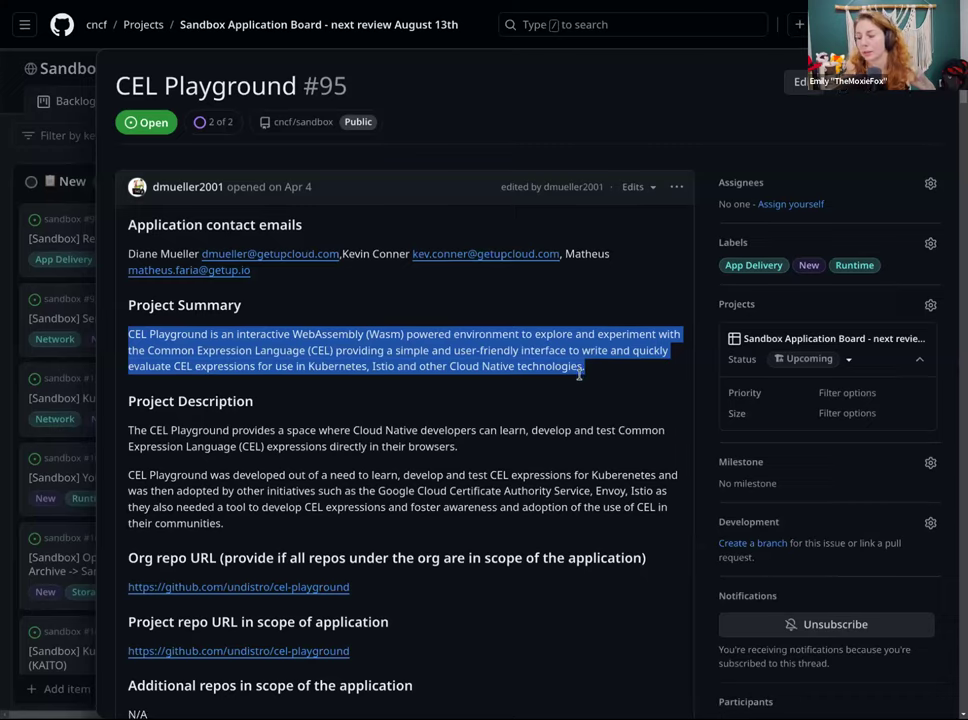
scroll(down, 3)
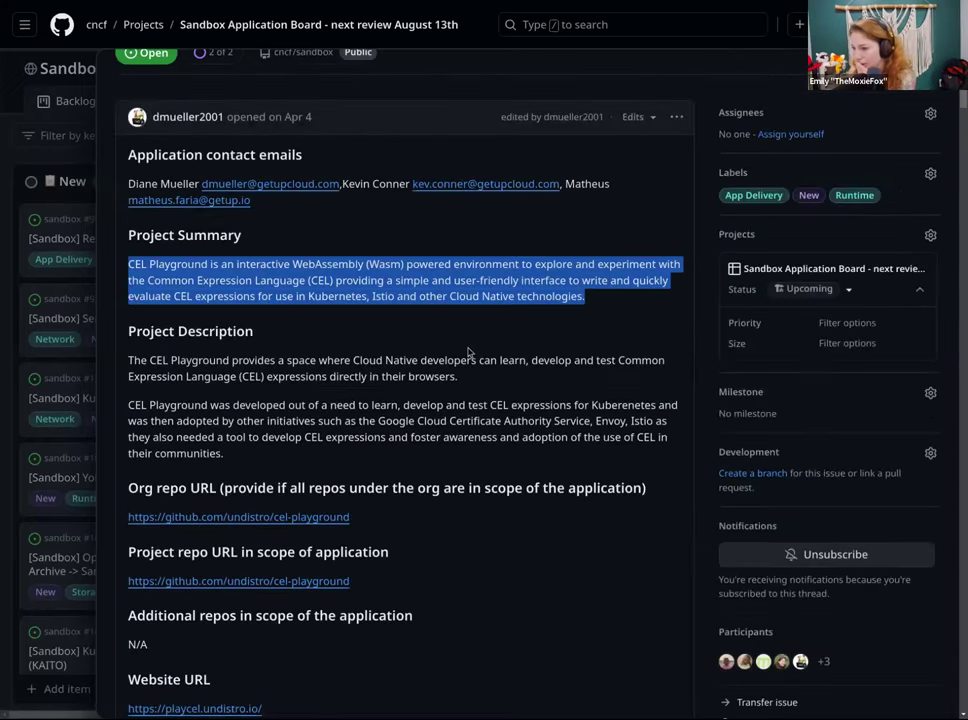
scroll(down, 3)
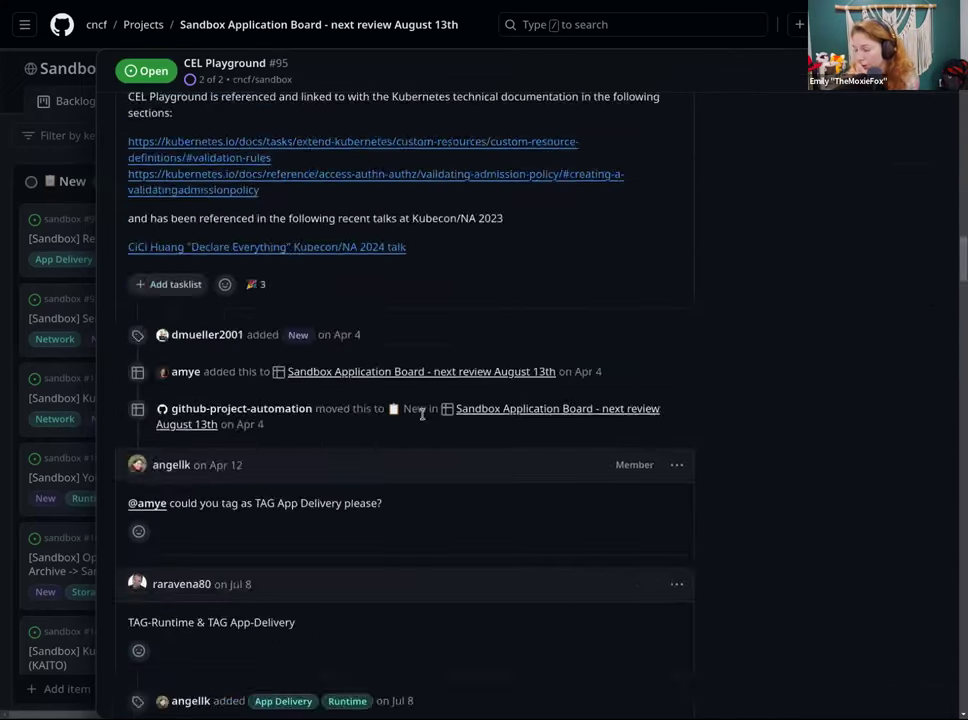
scroll(down, 3)
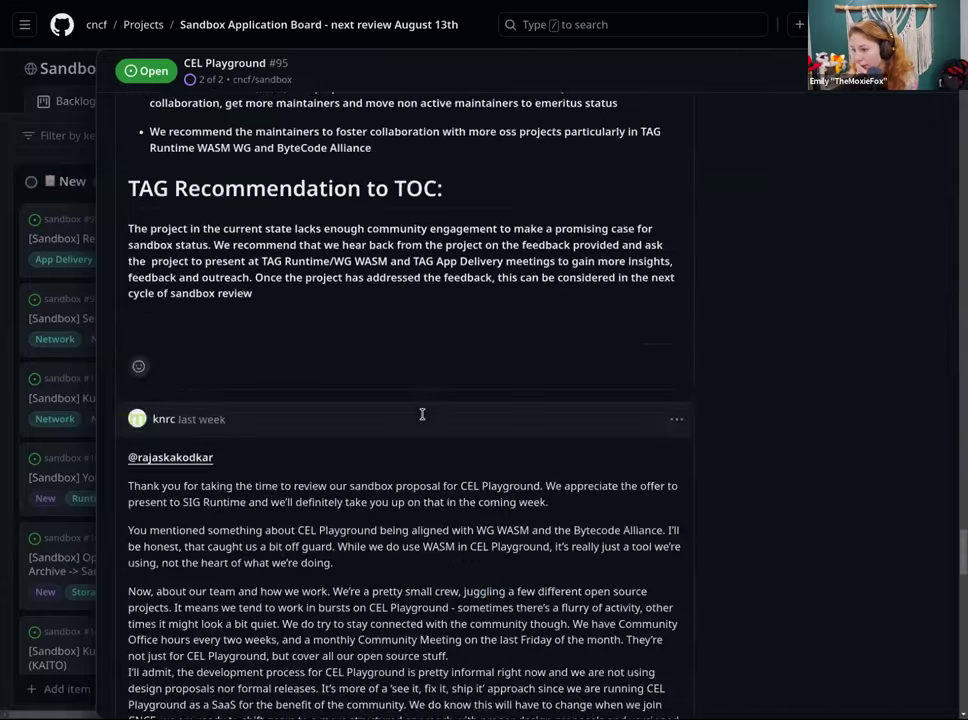
scroll(up, 3)
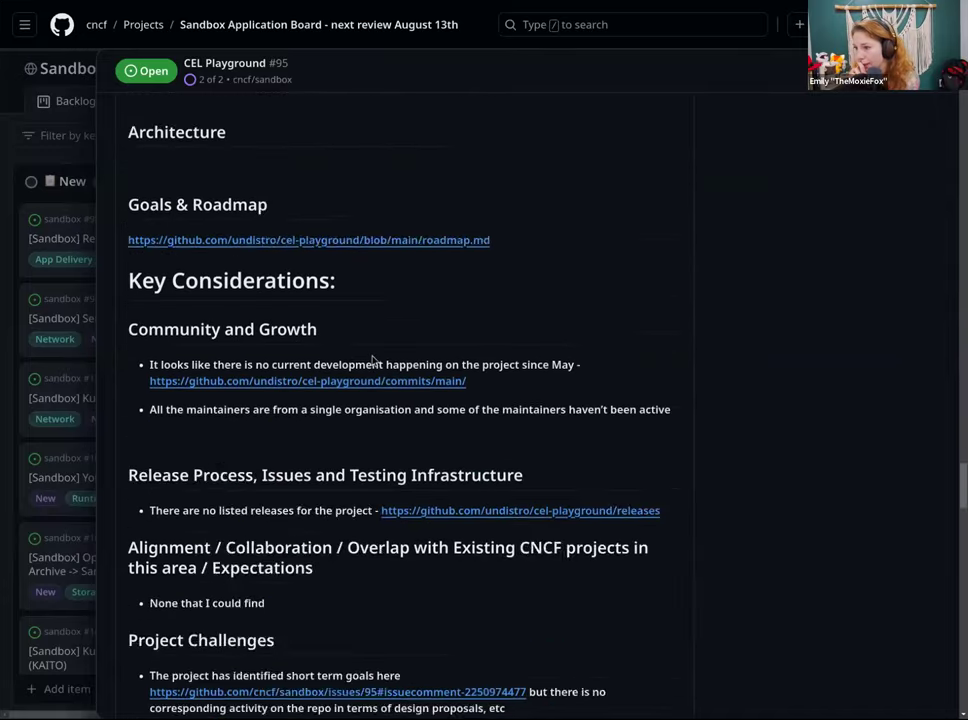
scroll(down, 3)
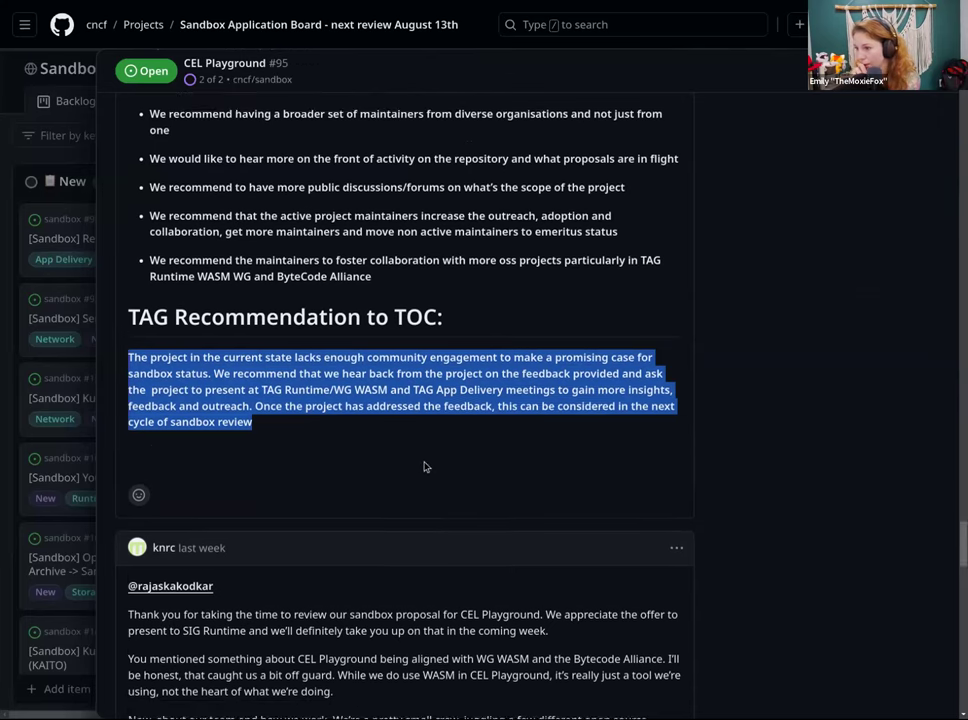
- Read through the CEL Playground comments toward its TAG Recommendation to TOC
scroll(down, 3)
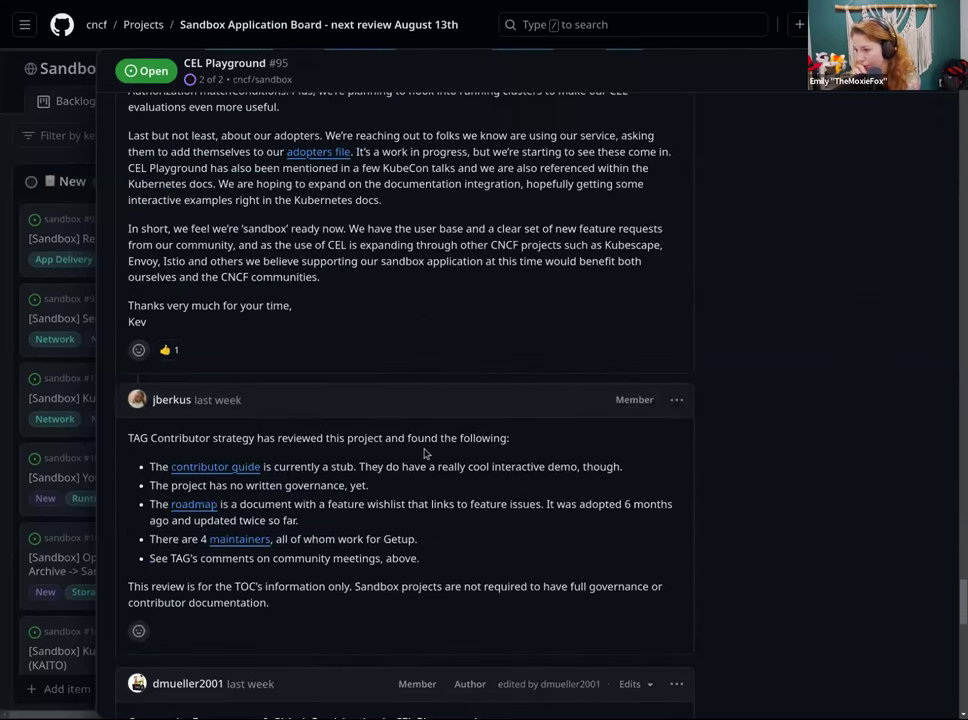
scroll(down, 3)
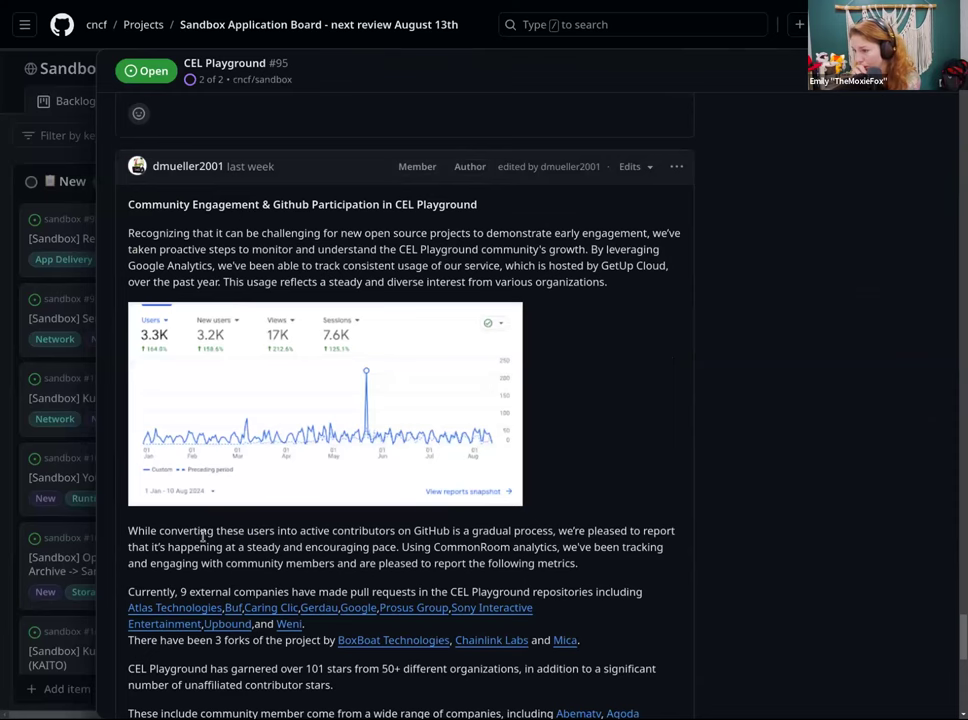
scroll(down, 3)
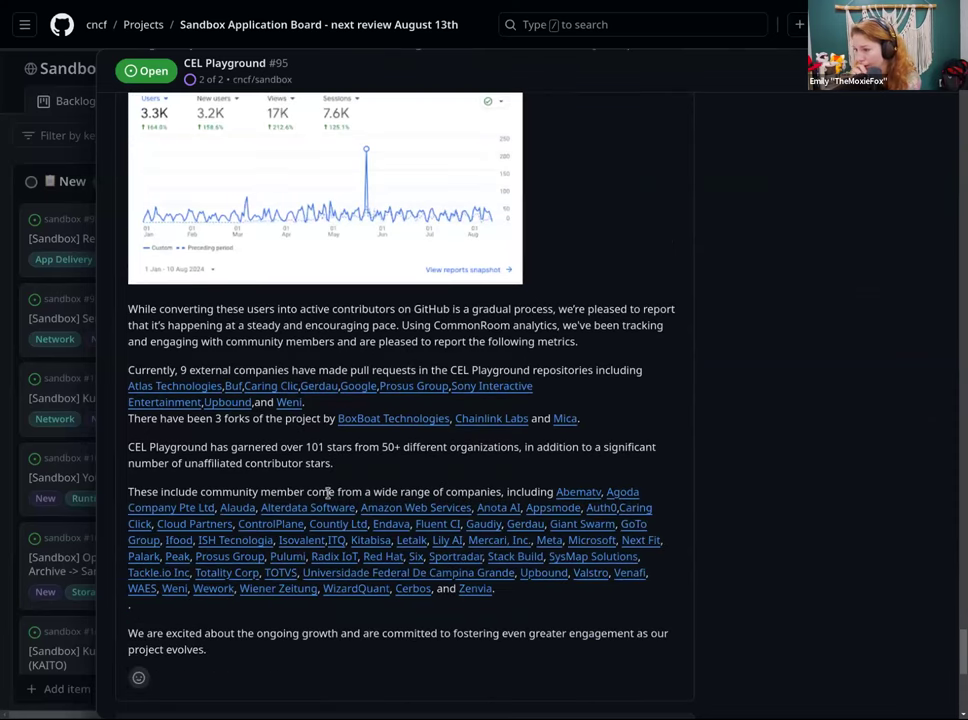
scroll(down, 3)
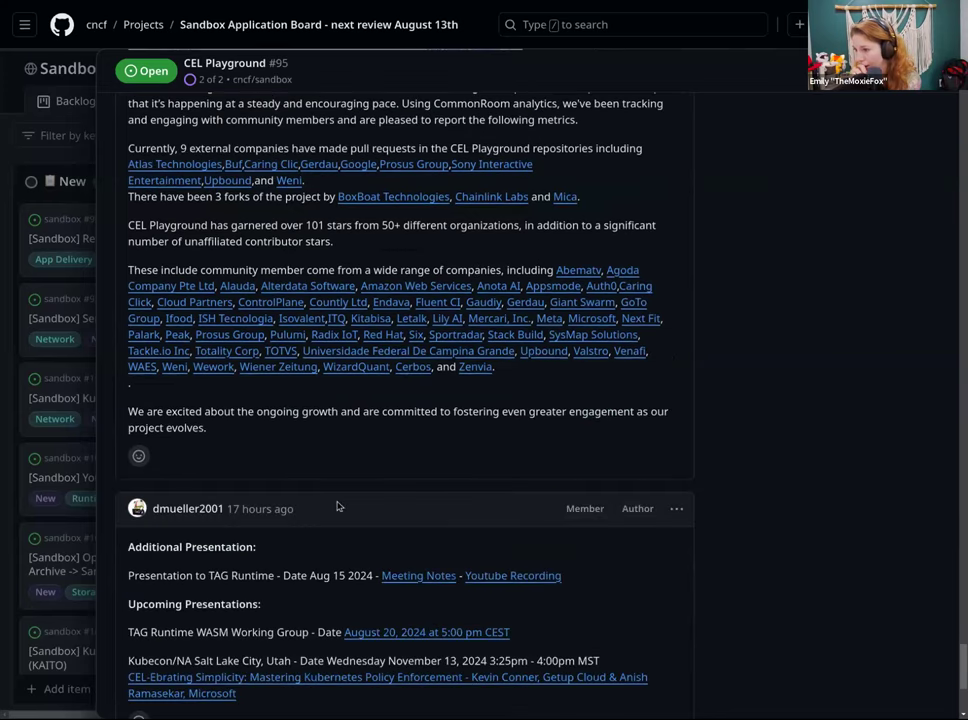
scroll(down, 3)
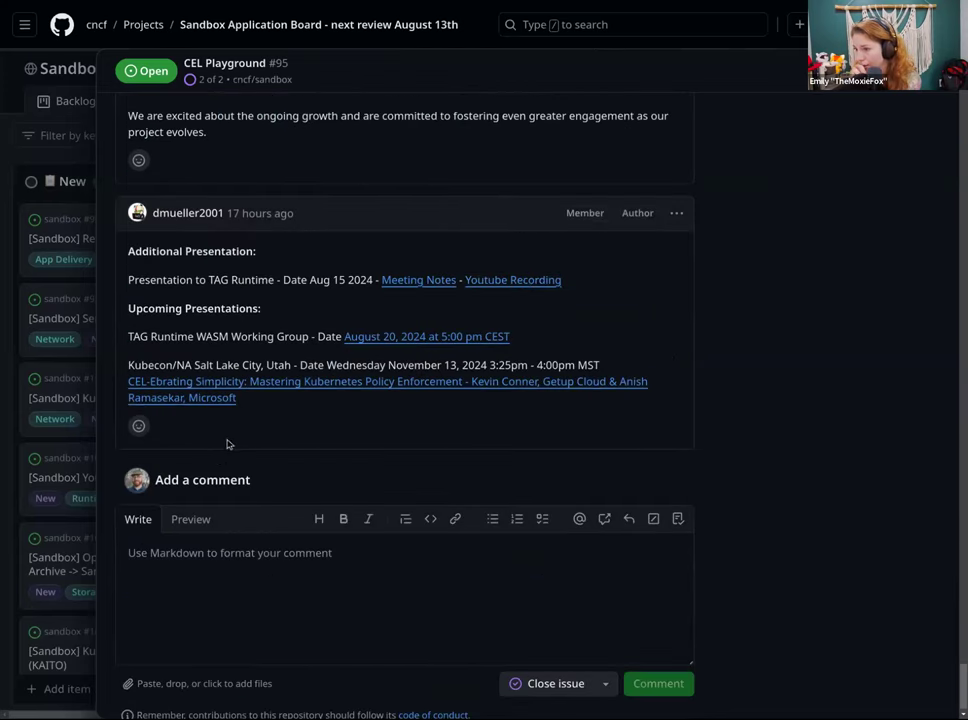
mouse_move(294, 412)
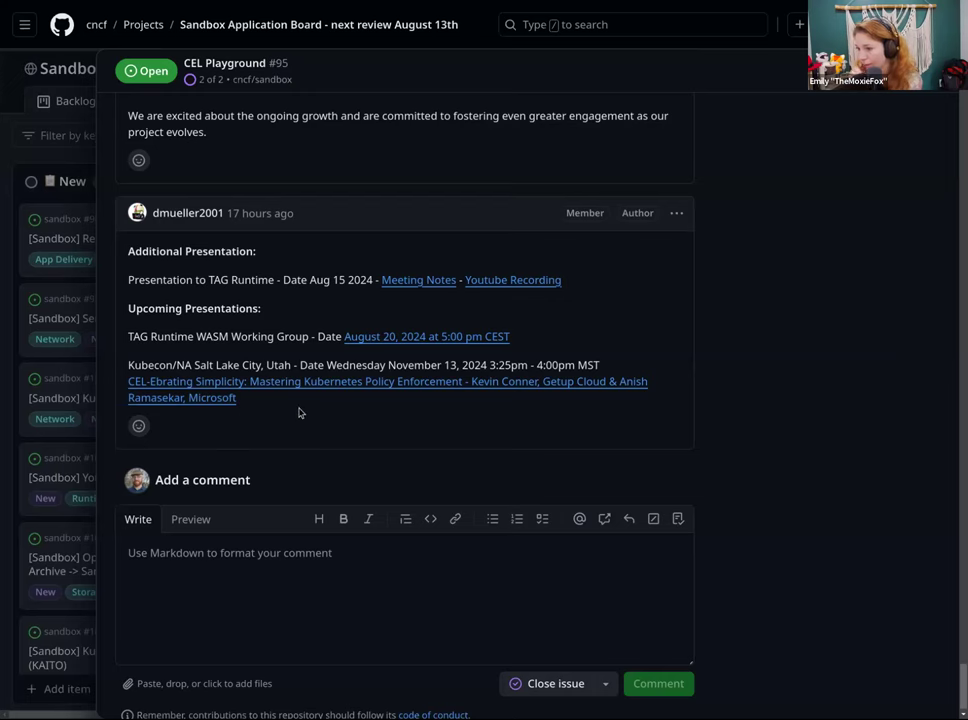
mouse_move(326, 380)
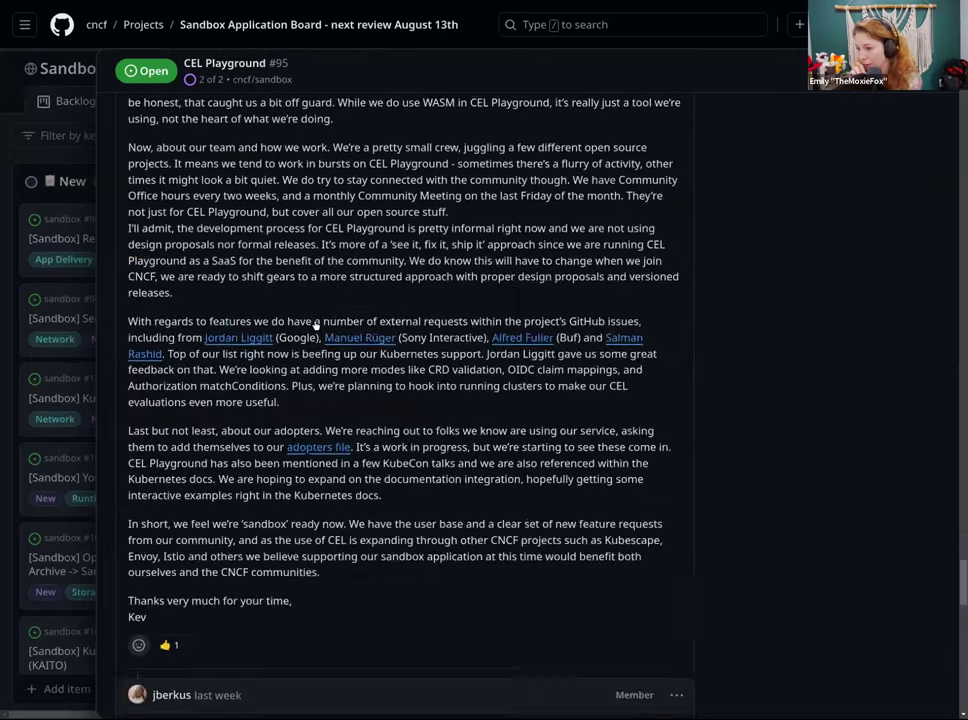
scroll(down, 3)
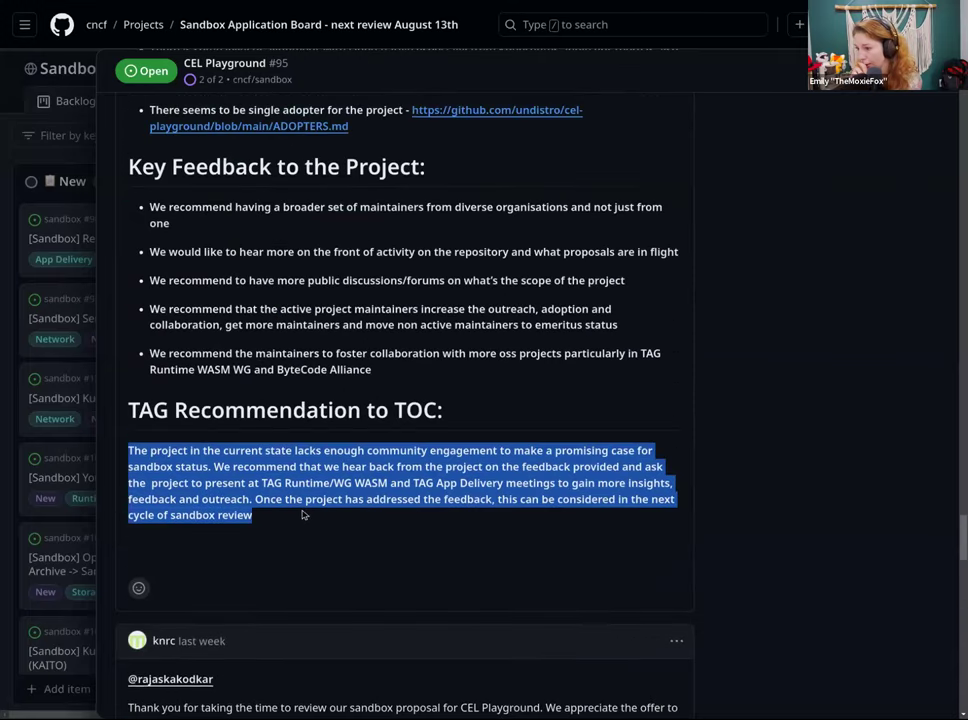
mouse_move(328, 330)
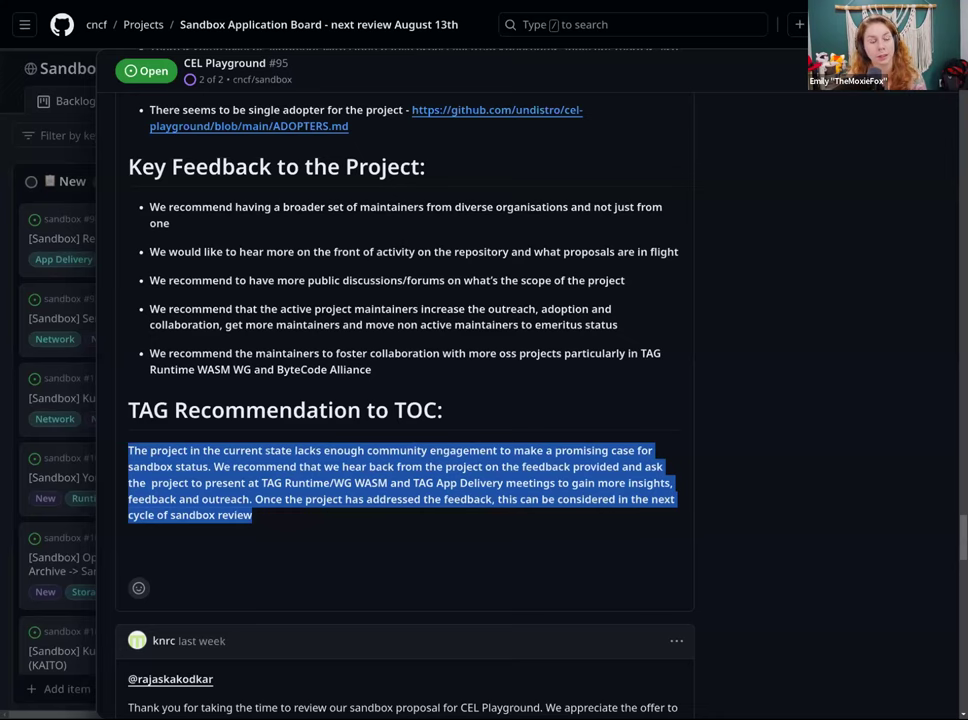
- Read the remaining CEL Playground comments on community-engagement analytics and additional presentations
scroll(down, 3)
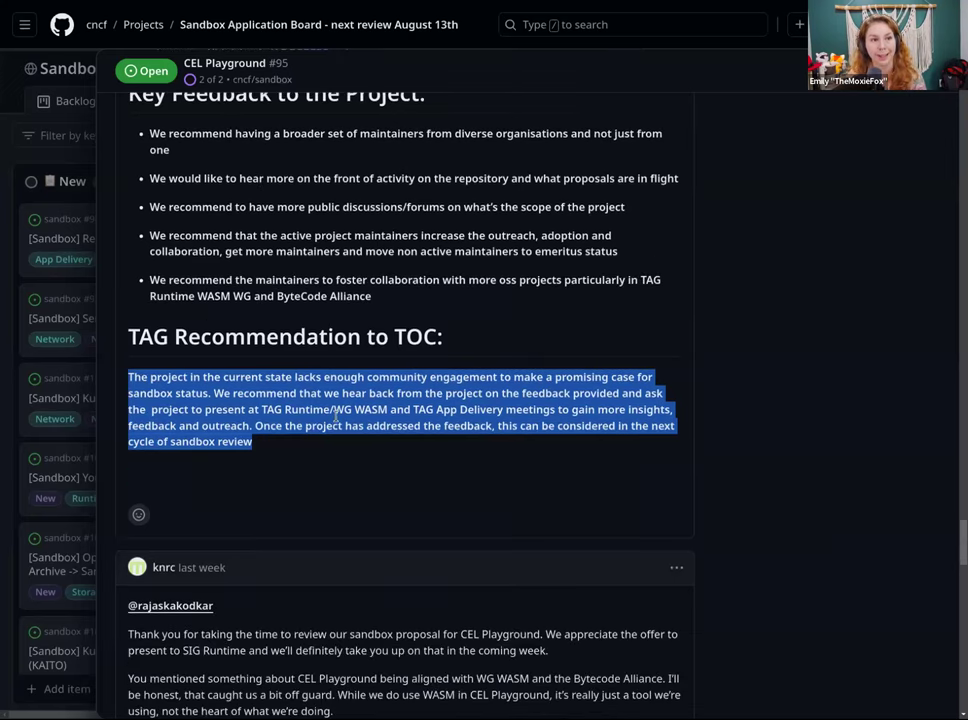
scroll(down, 3)
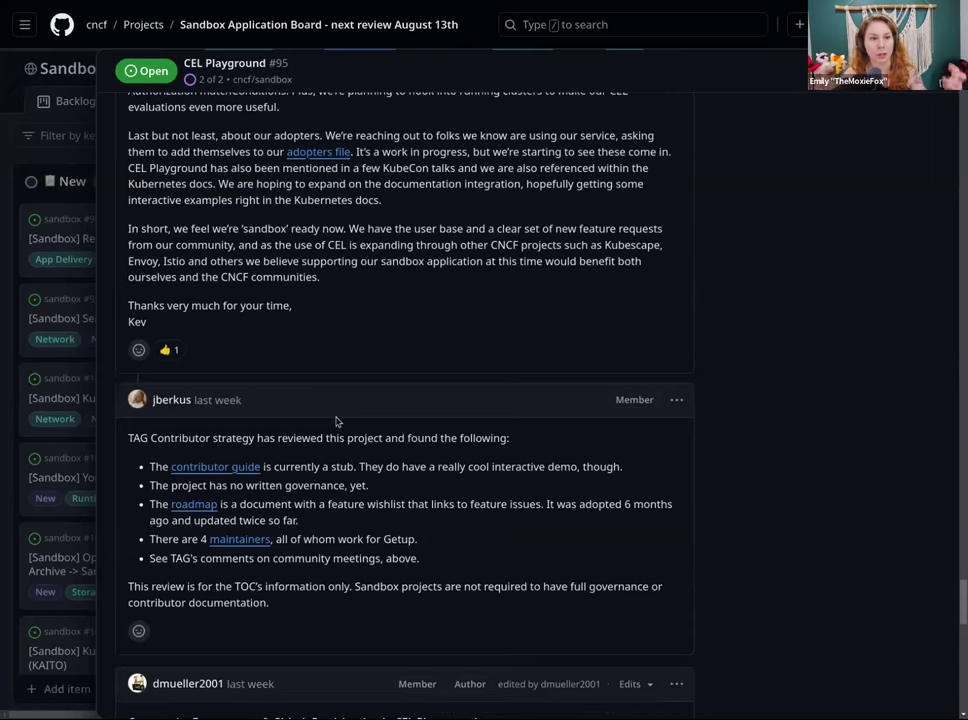
scroll(down, 3)
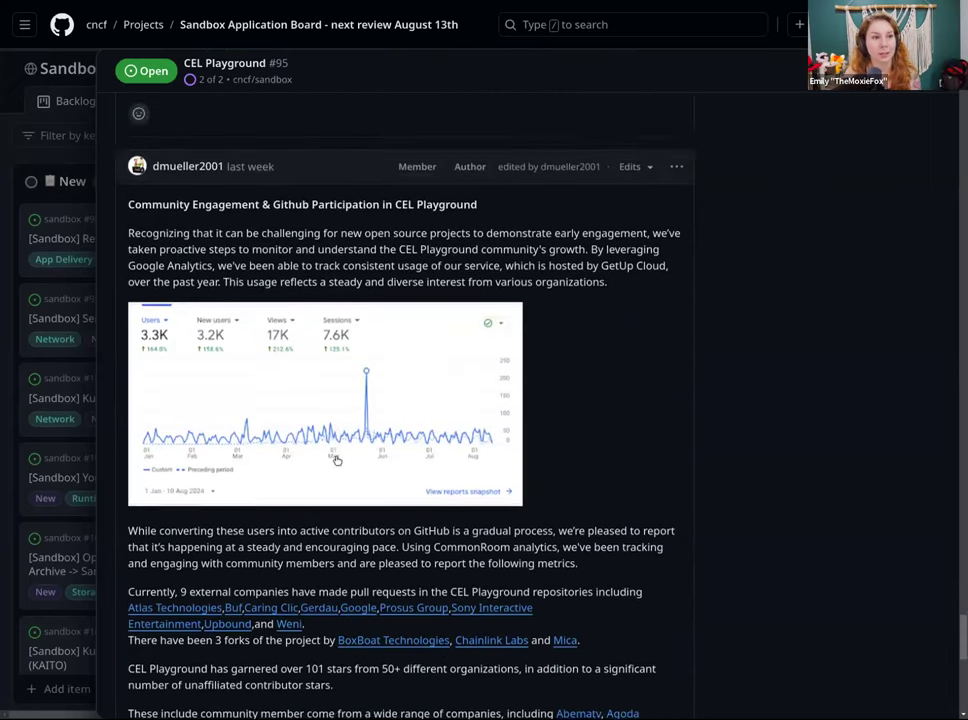
scroll(down, 3)
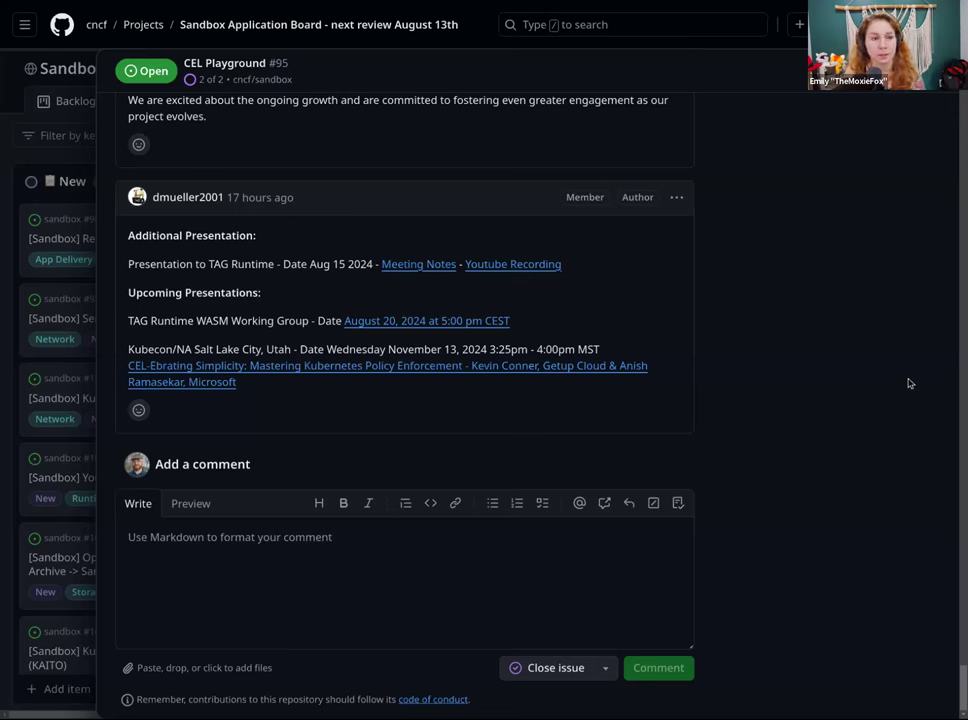
scroll(up, 3)
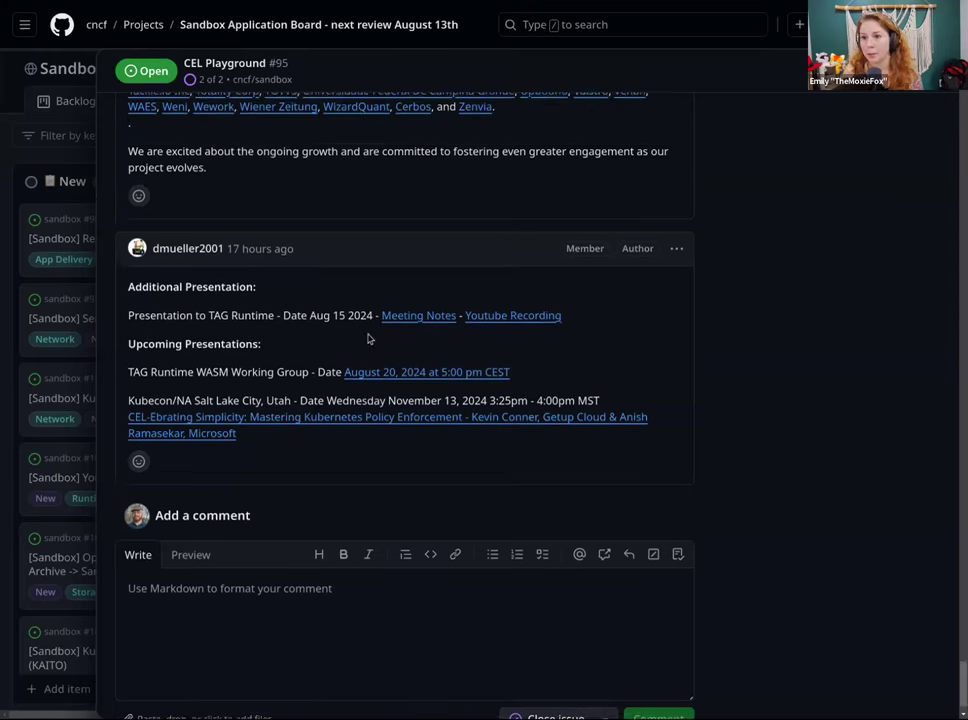
scroll(up, 3)
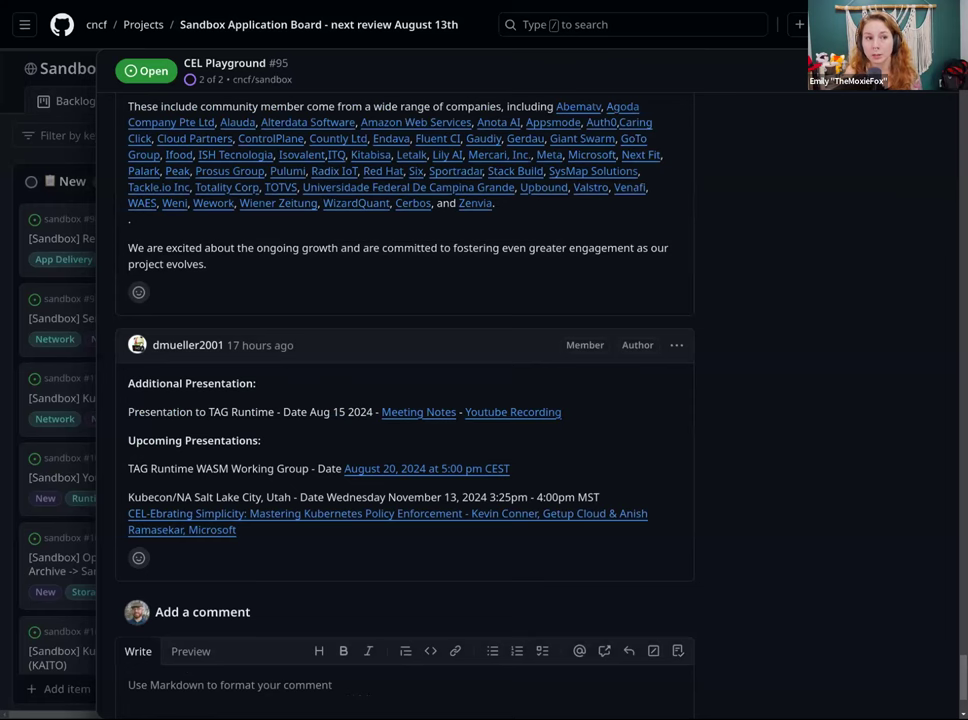
mouse_move(952, 306)
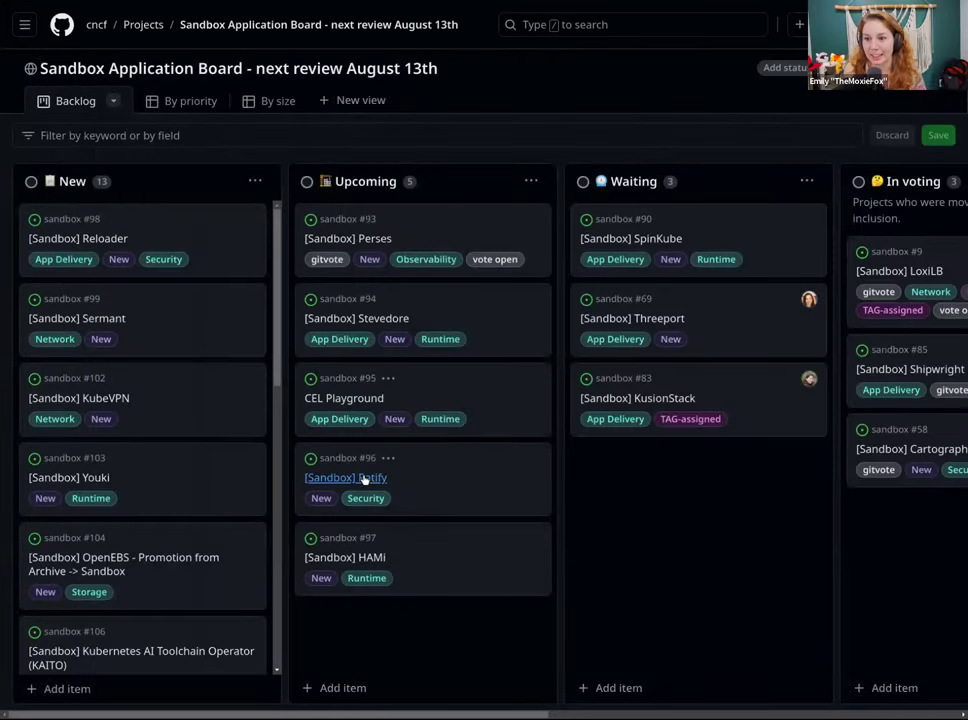
- Open the Ratify #96 sandbox issue and read down to TAG Security's recommendation to the TOC
click(344, 476)
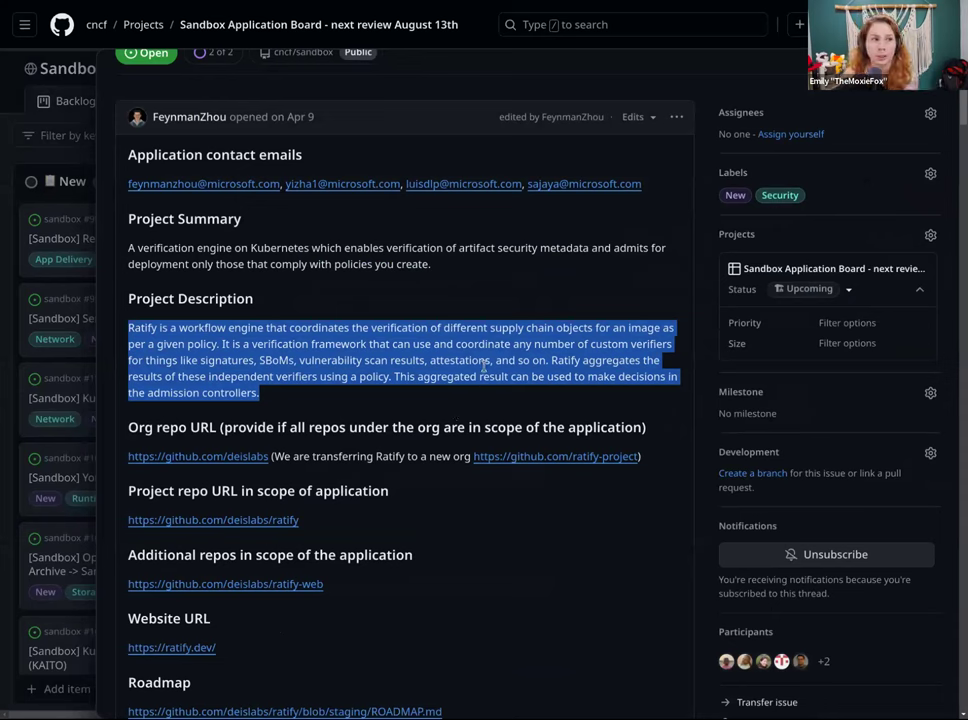
mouse_move(400, 412)
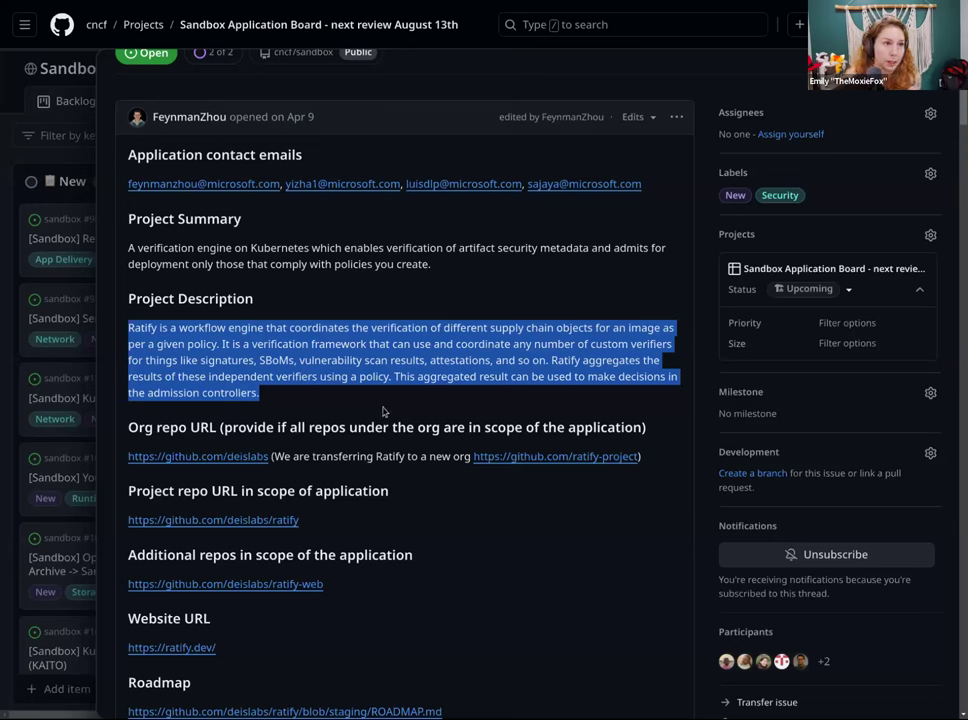
mouse_move(320, 448)
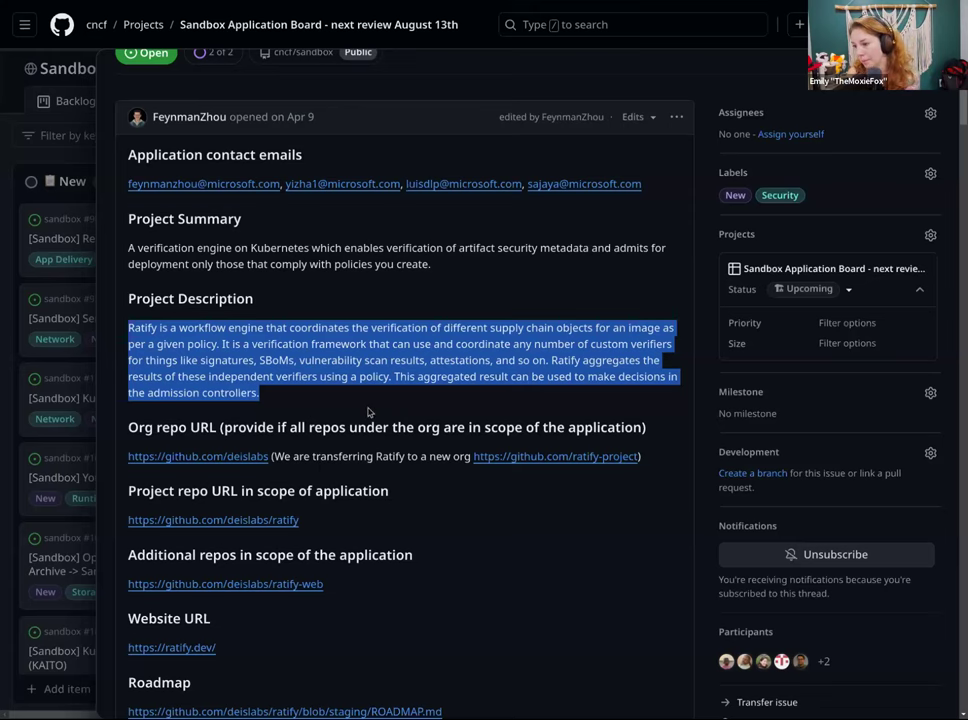
mouse_move(374, 398)
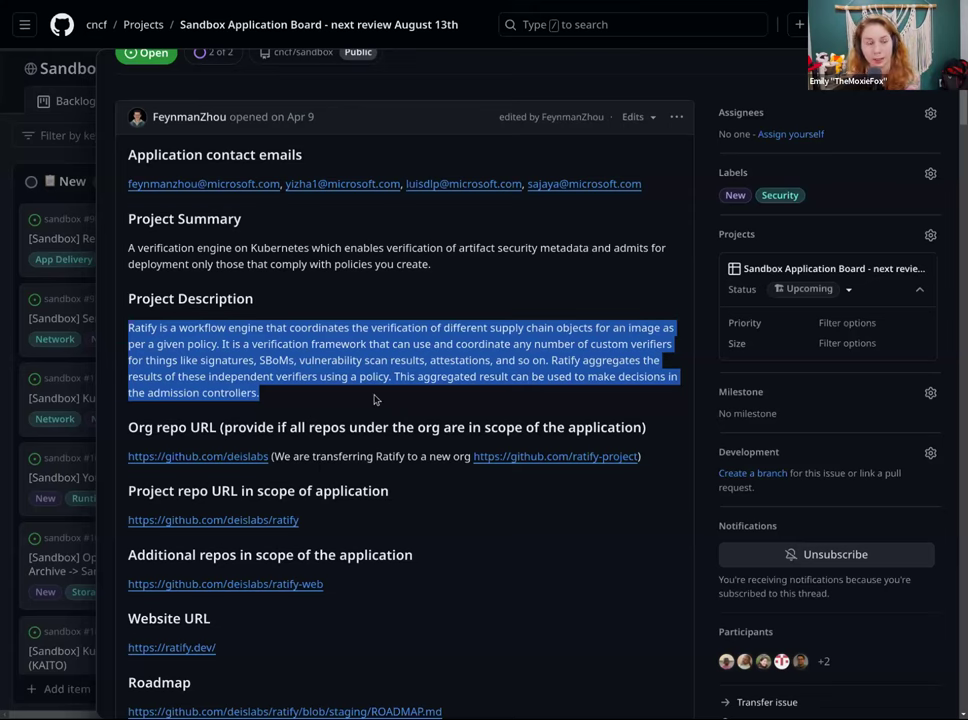
scroll(down, 3)
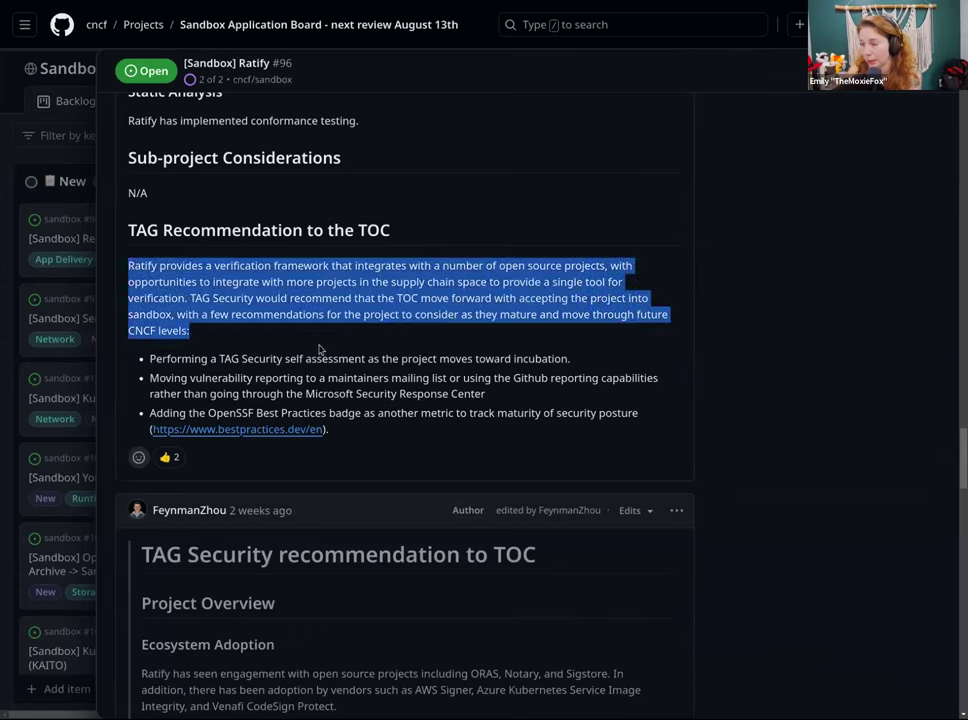
scroll(down, 3)
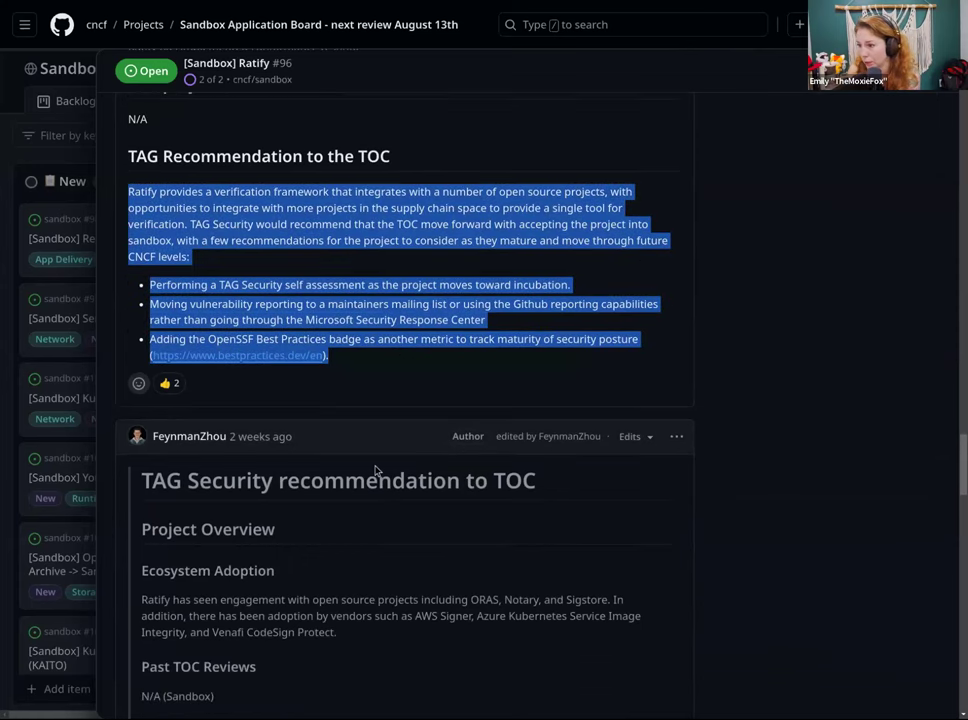
mouse_move(312, 560)
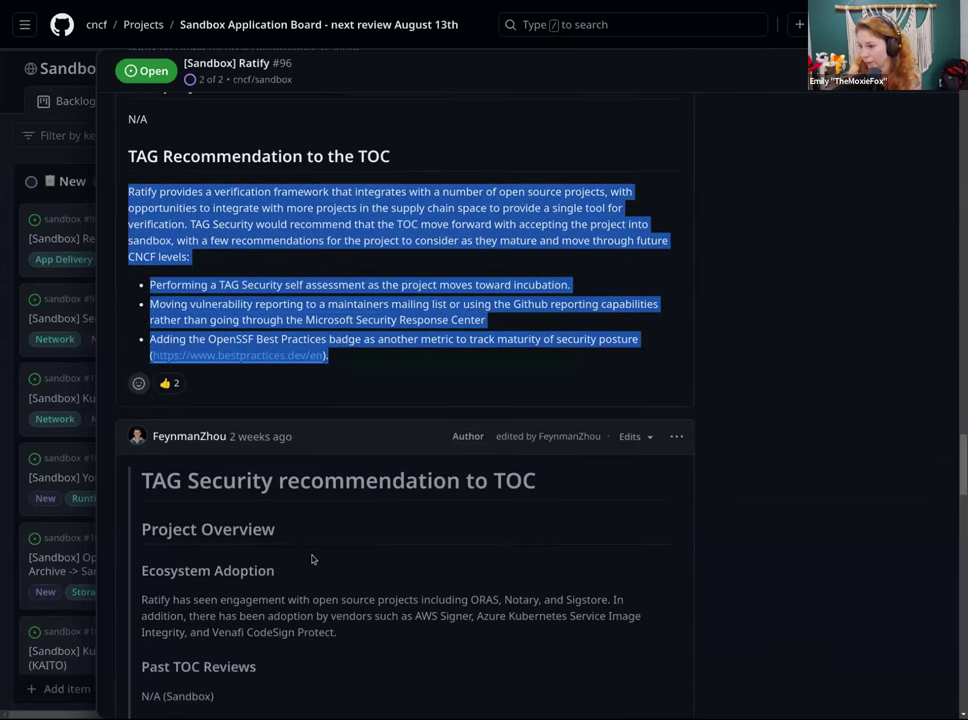
scroll(down, 3)
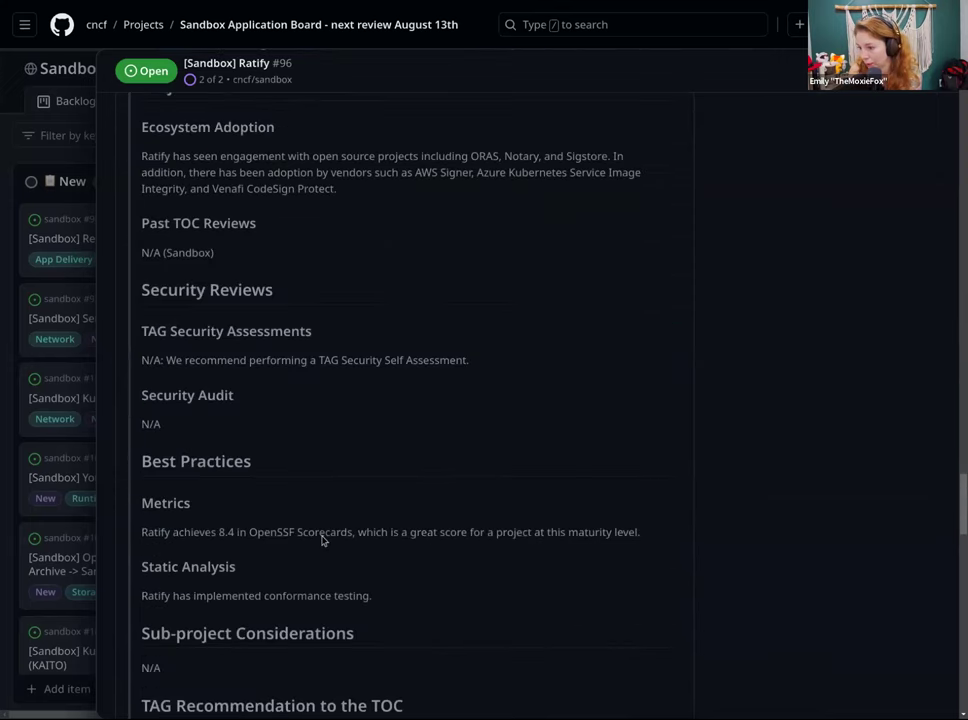
scroll(down, 3)
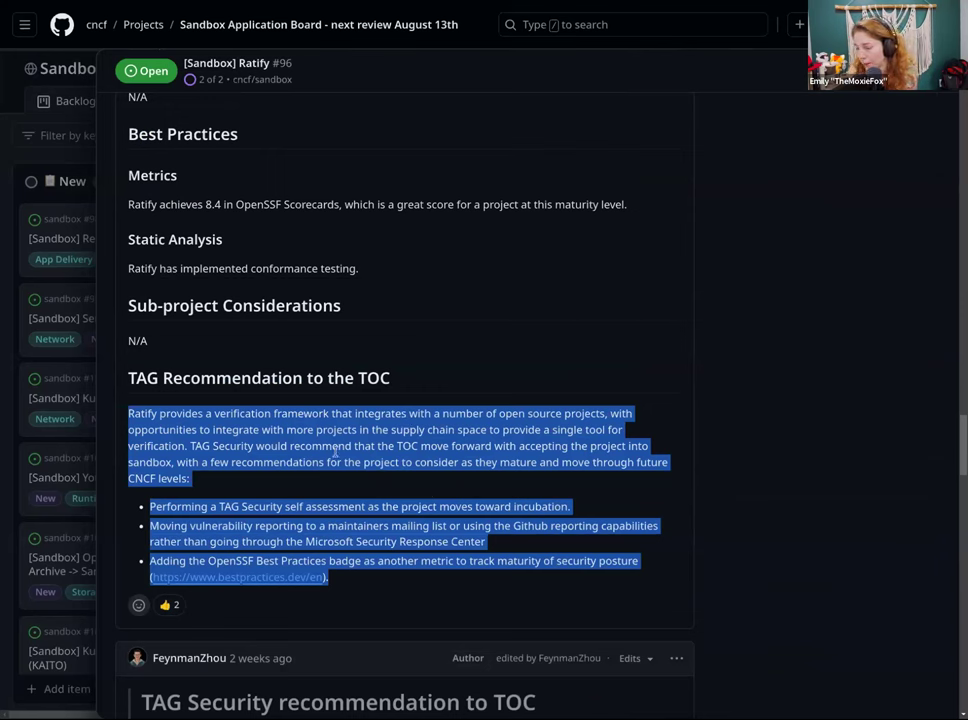
mouse_move(818, 436)
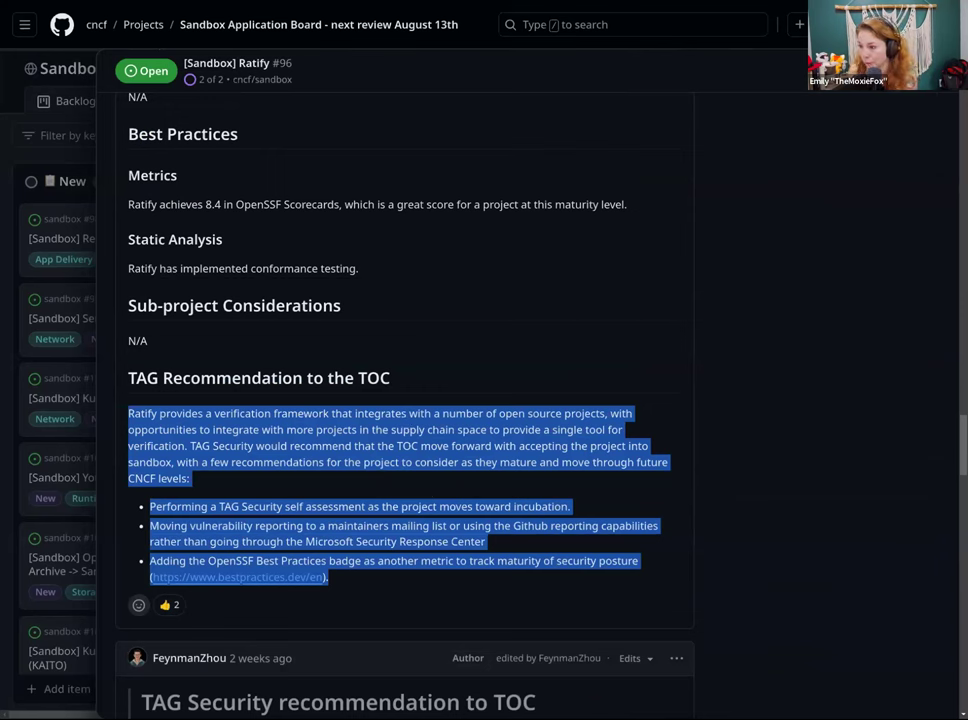
mouse_move(944, 438)
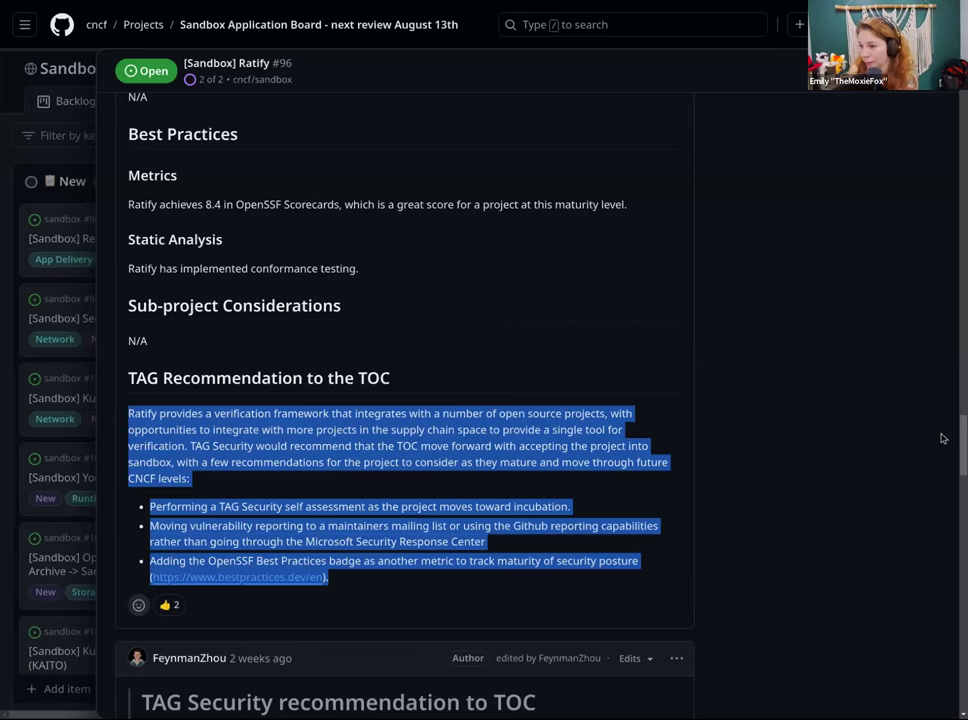
mouse_move(944, 438)
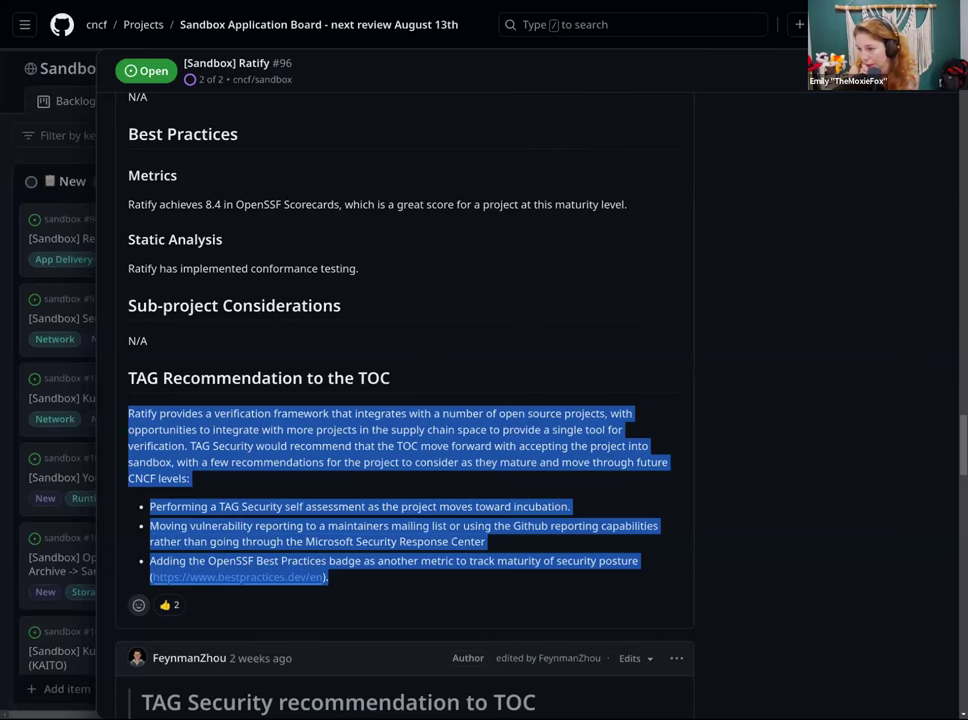
- Read the Ratify governance comments to the thread's end and begin a new comment
scroll(down, 3)
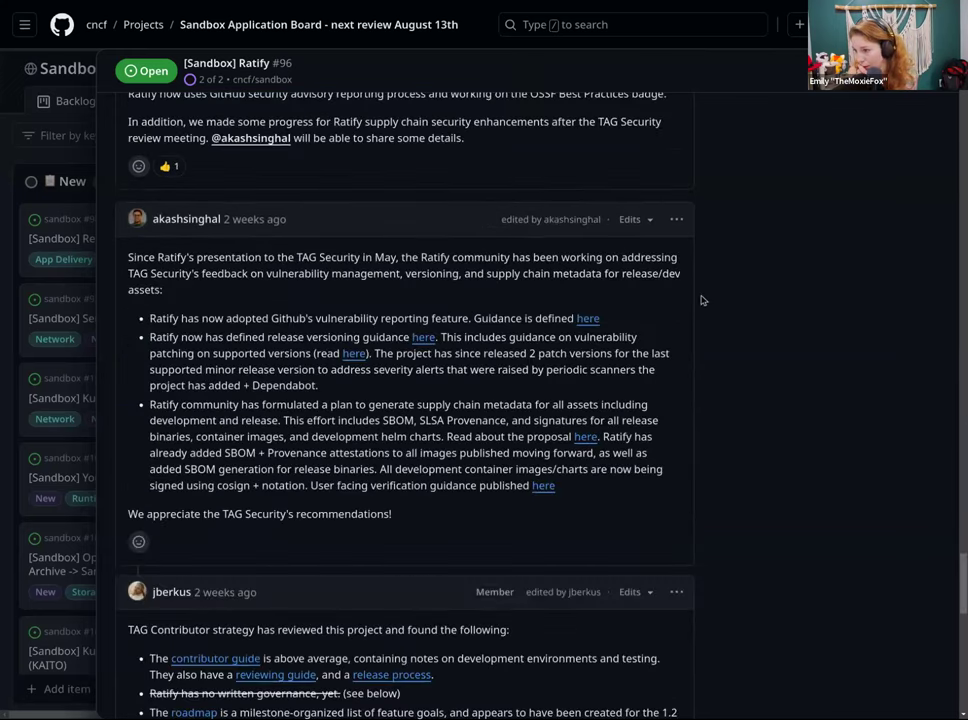
scroll(down, 3)
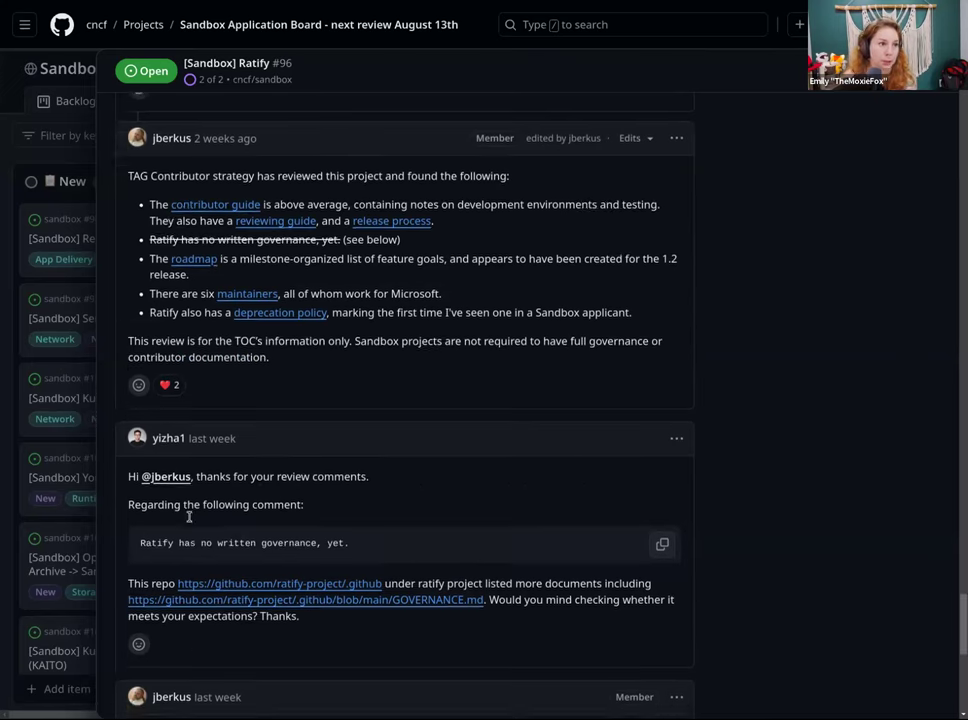
scroll(down, 3)
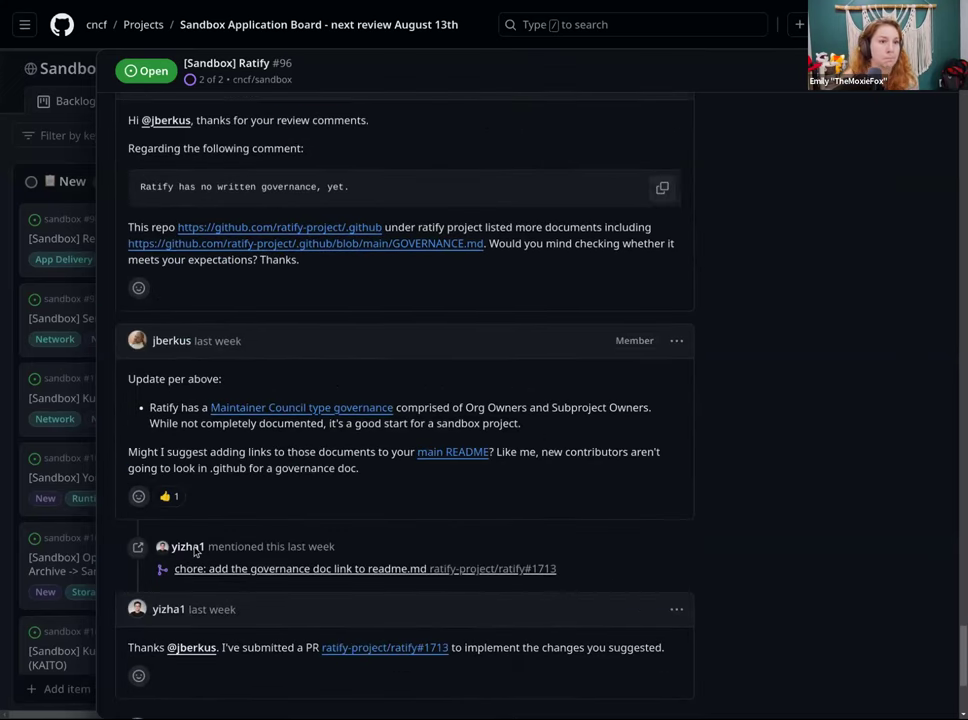
scroll(down, 3)
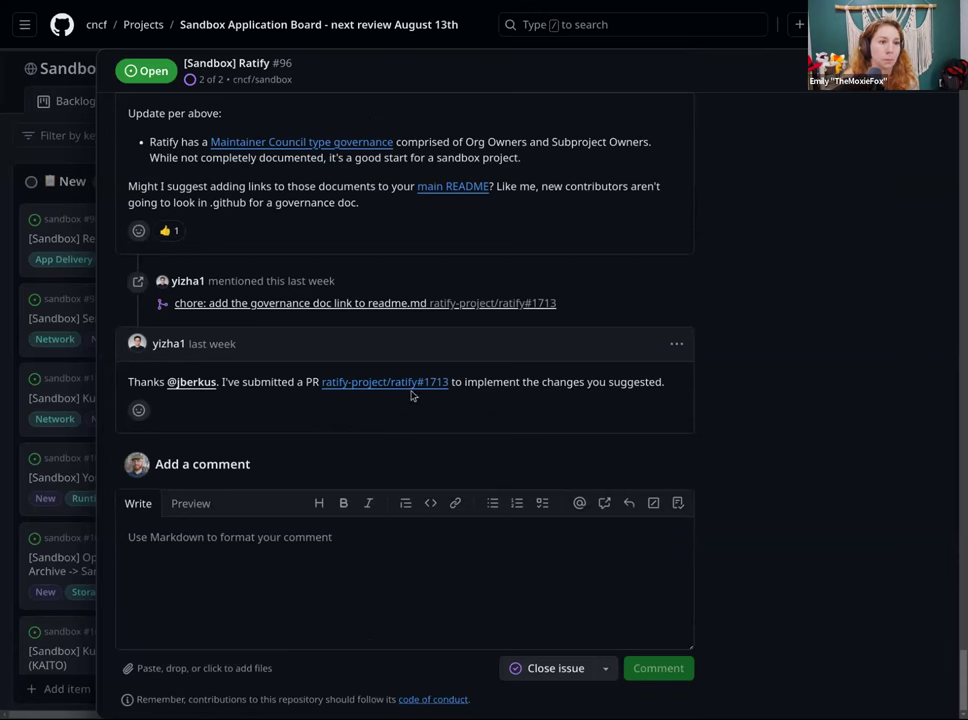
mouse_move(950, 358)
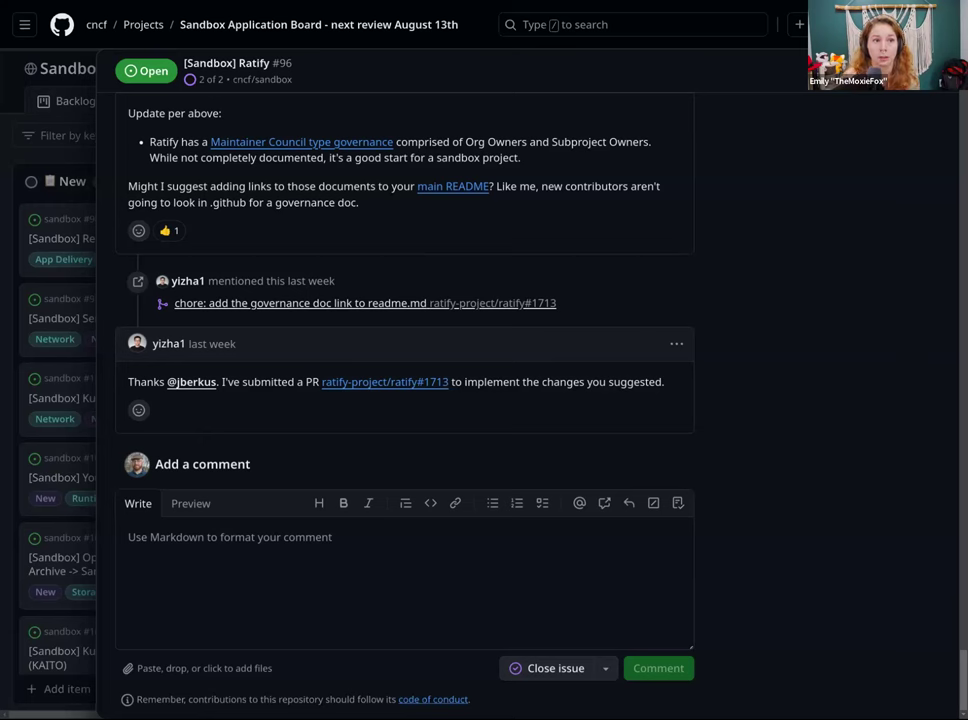
click(404, 570)
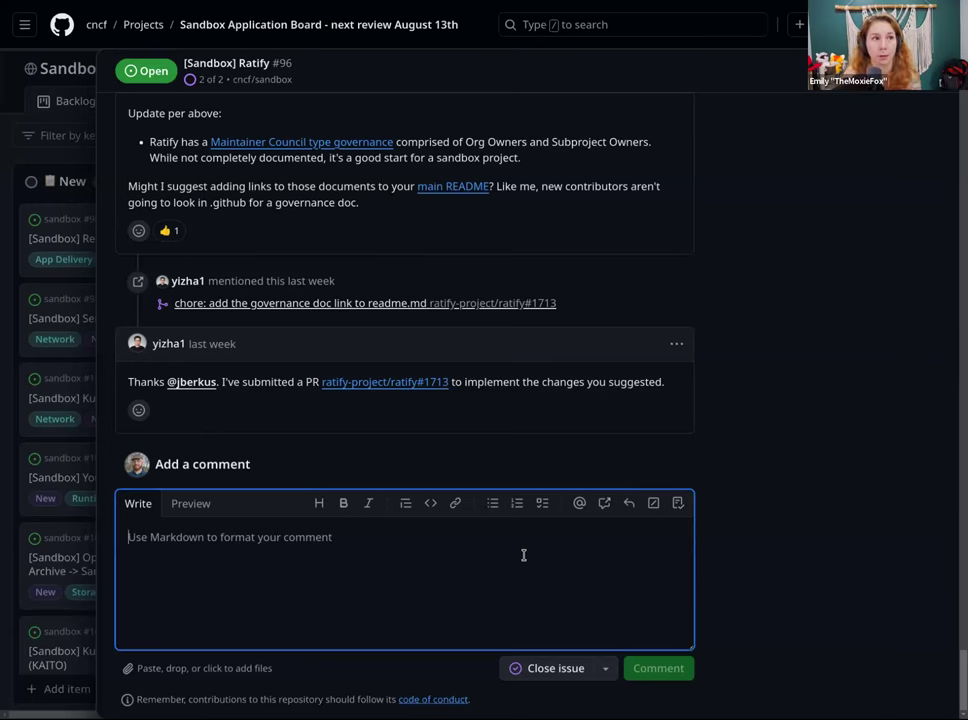
- Post a '/vote' comment on the Ratify sandbox issue
text(/vote)
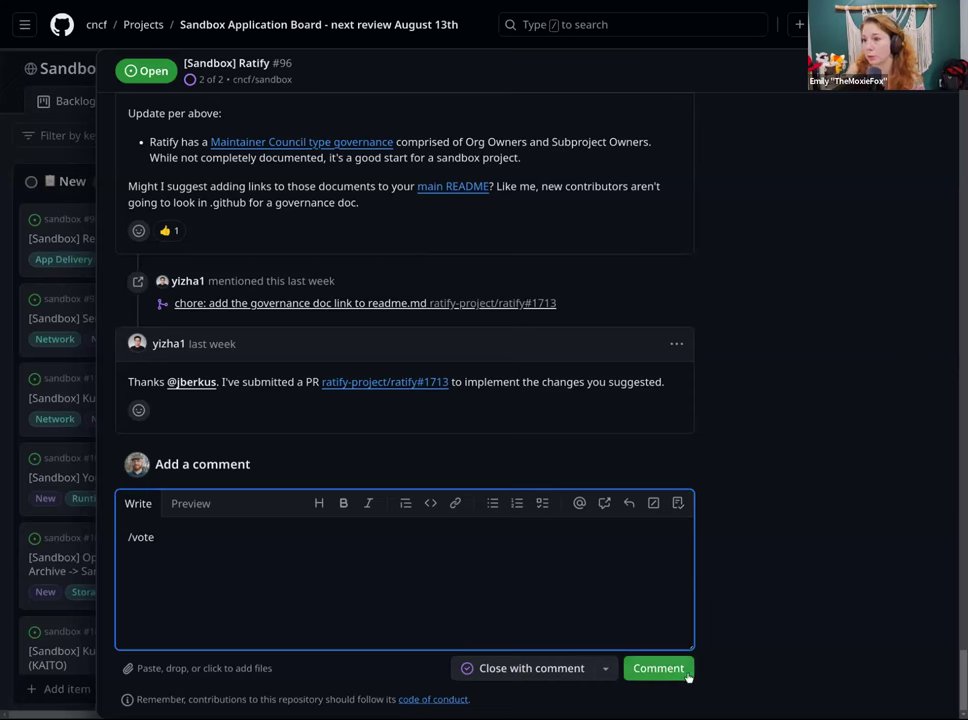
click(656, 668)
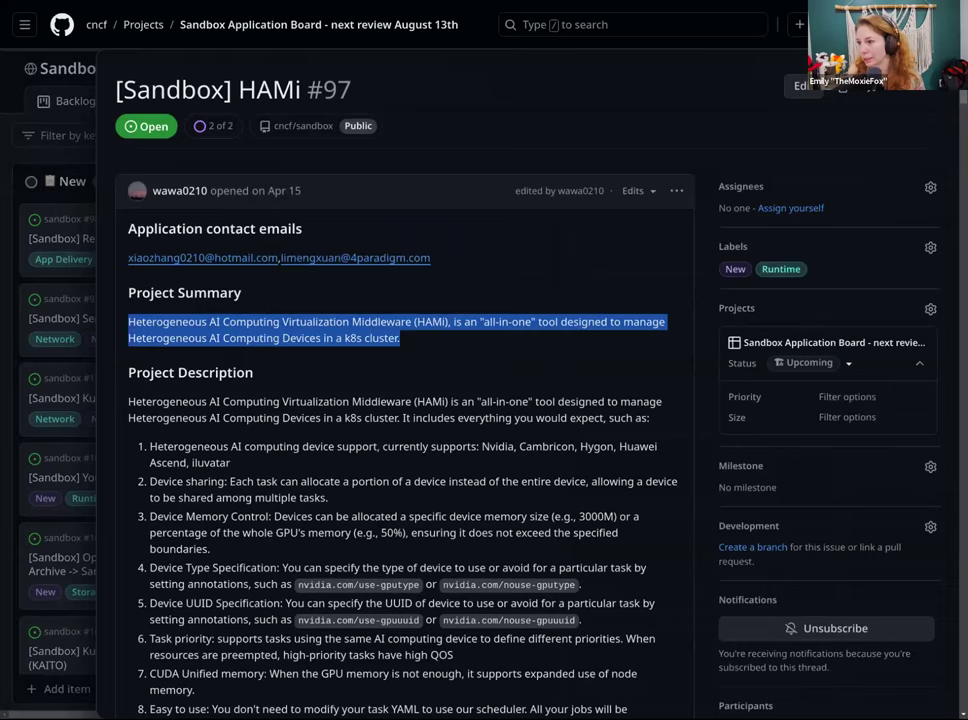
- Read the HAMi #97 issue description and project summary
scroll(down, 3)
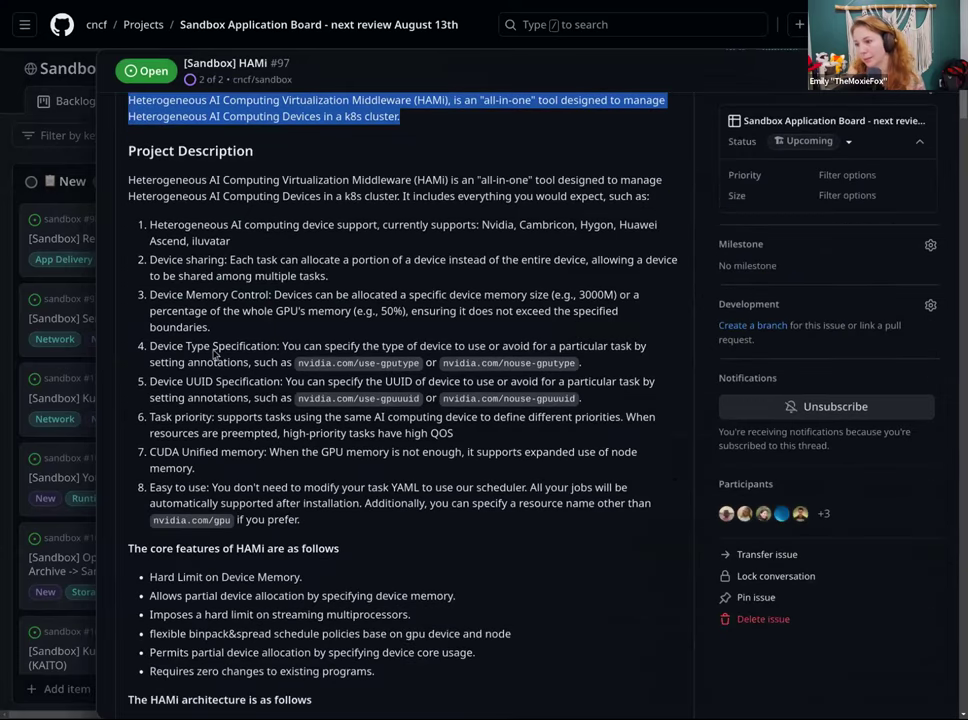
mouse_move(440, 548)
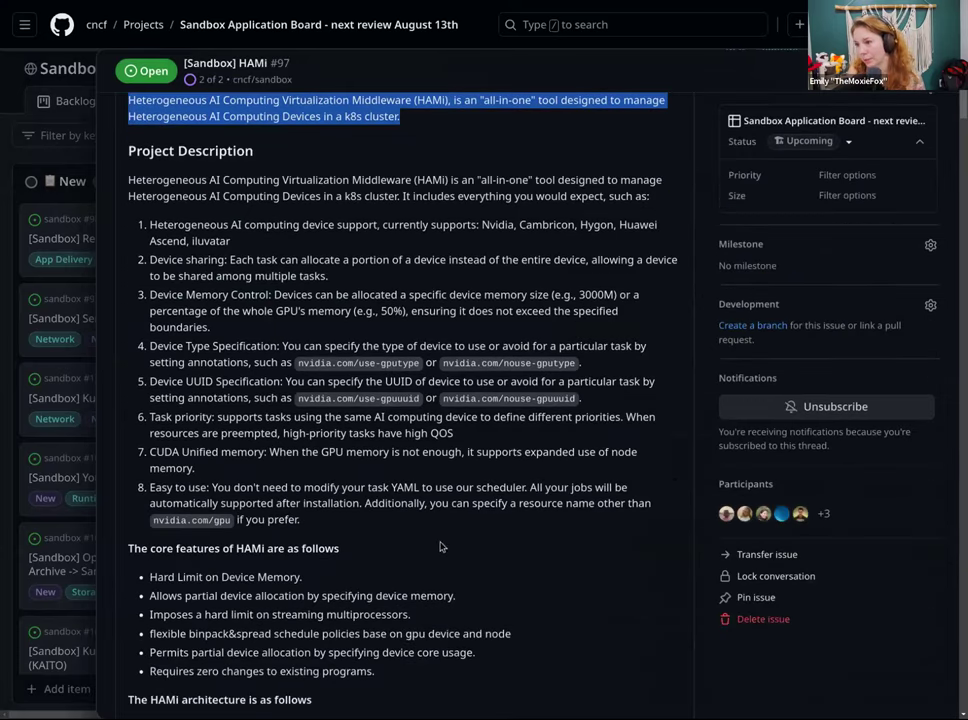
scroll(down, 3)
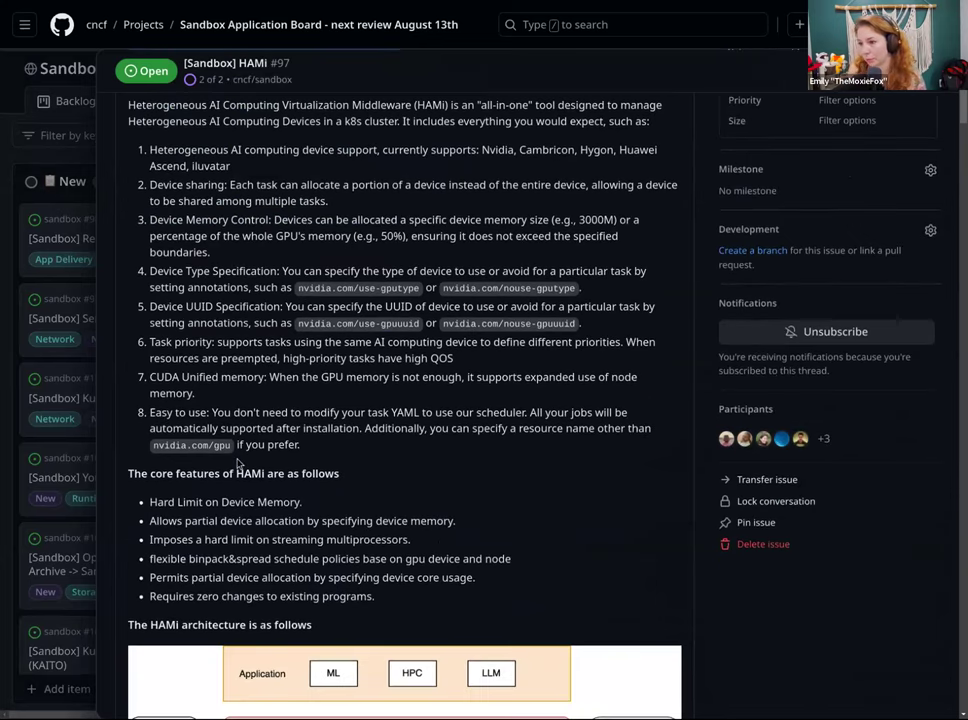
scroll(down, 3)
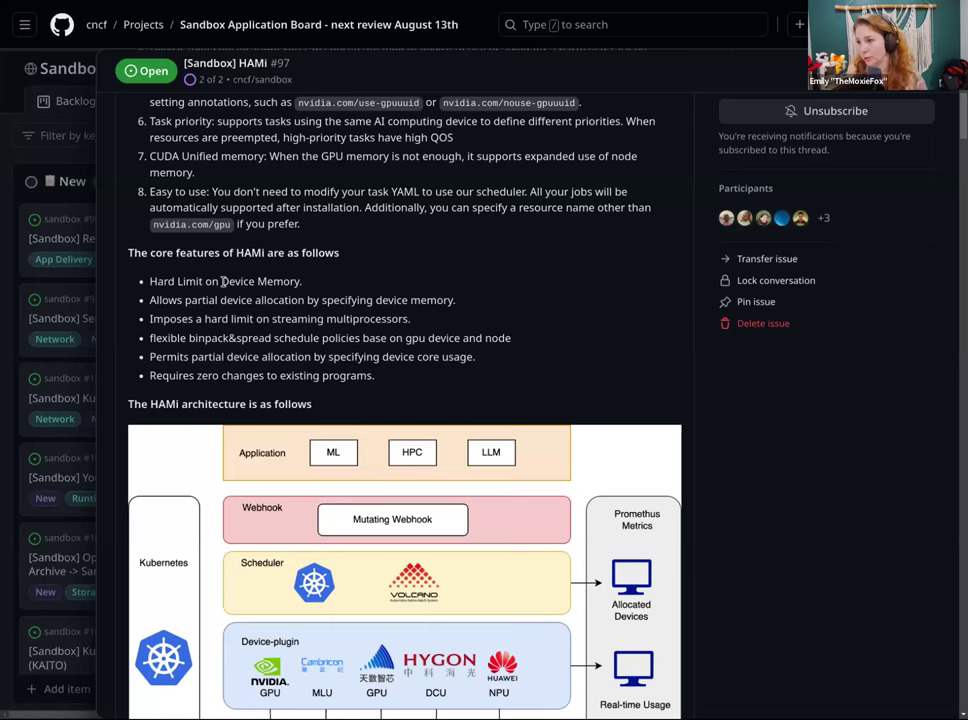
mouse_move(516, 384)
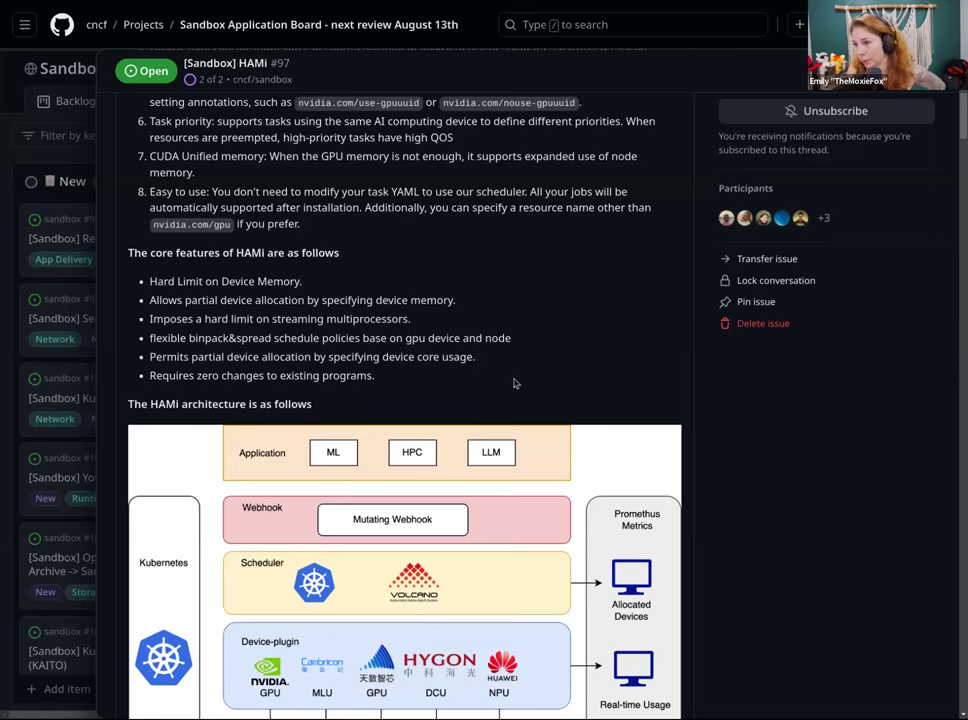
scroll(down, 3)
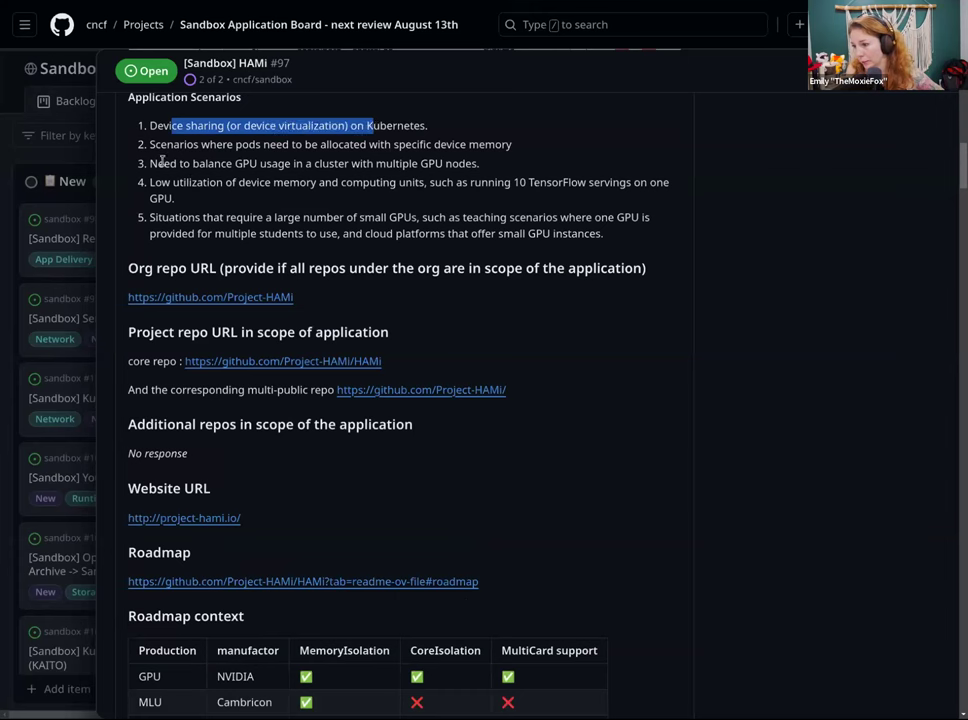
mouse_move(298, 344)
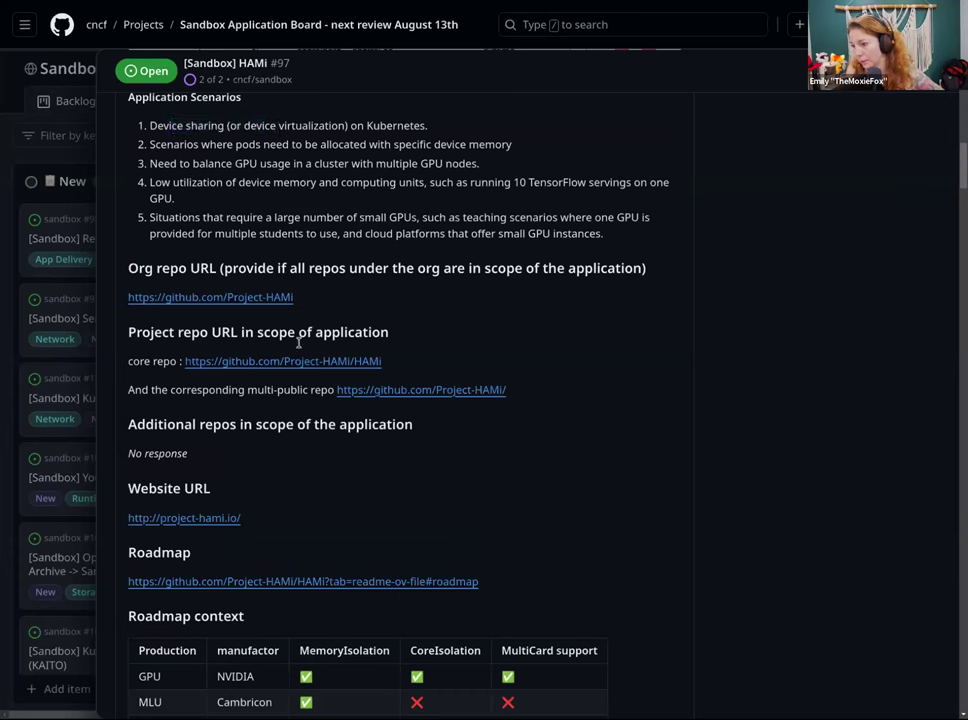
mouse_move(536, 350)
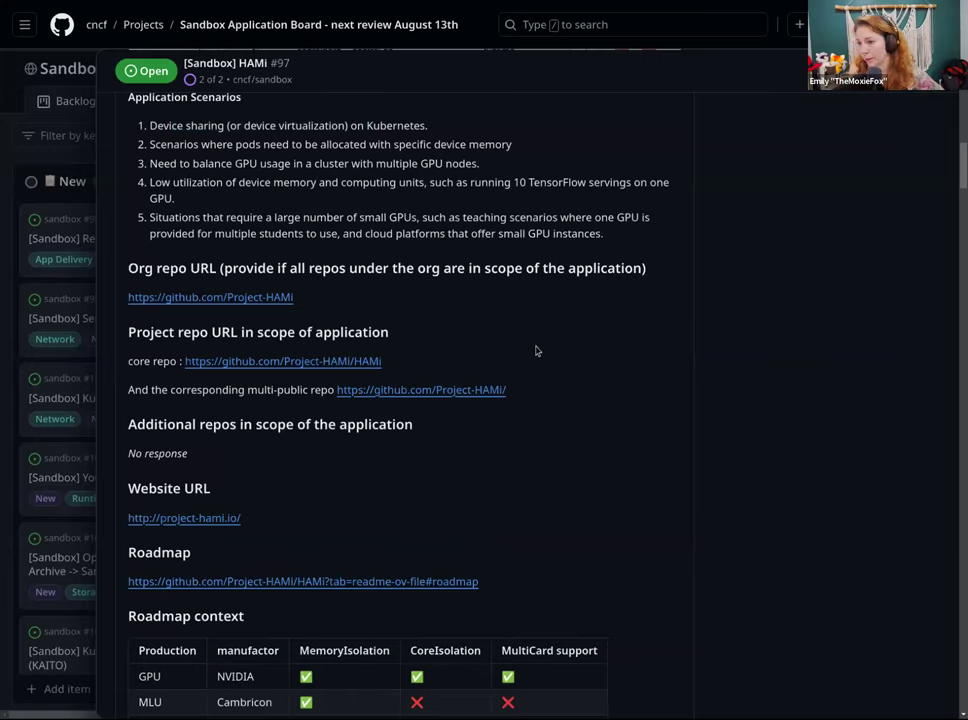
scroll(down, 3)
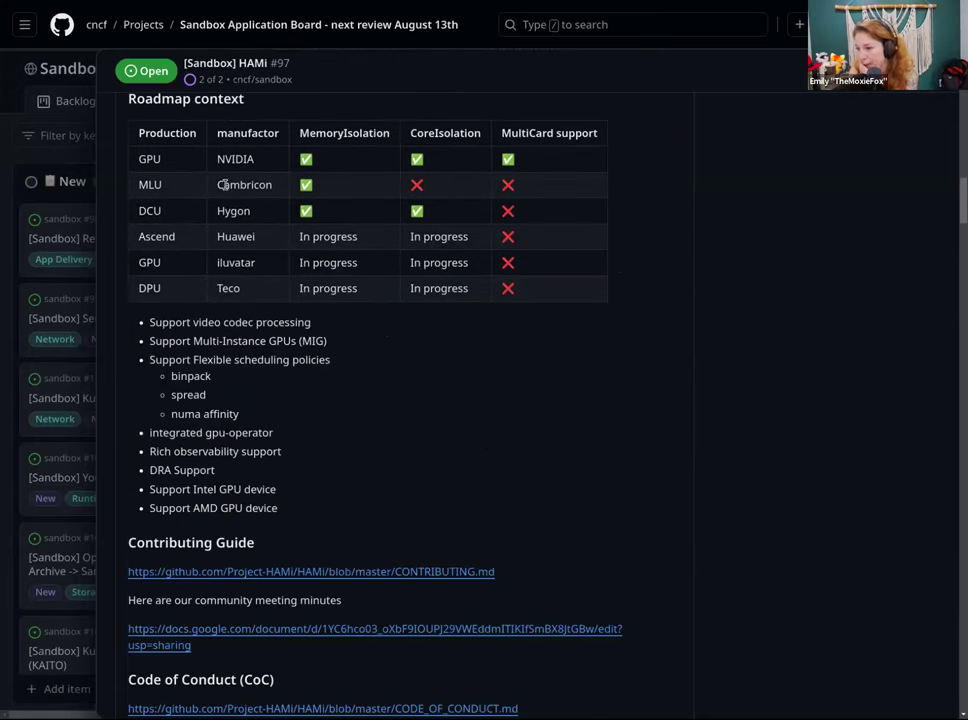
scroll(down, 3)
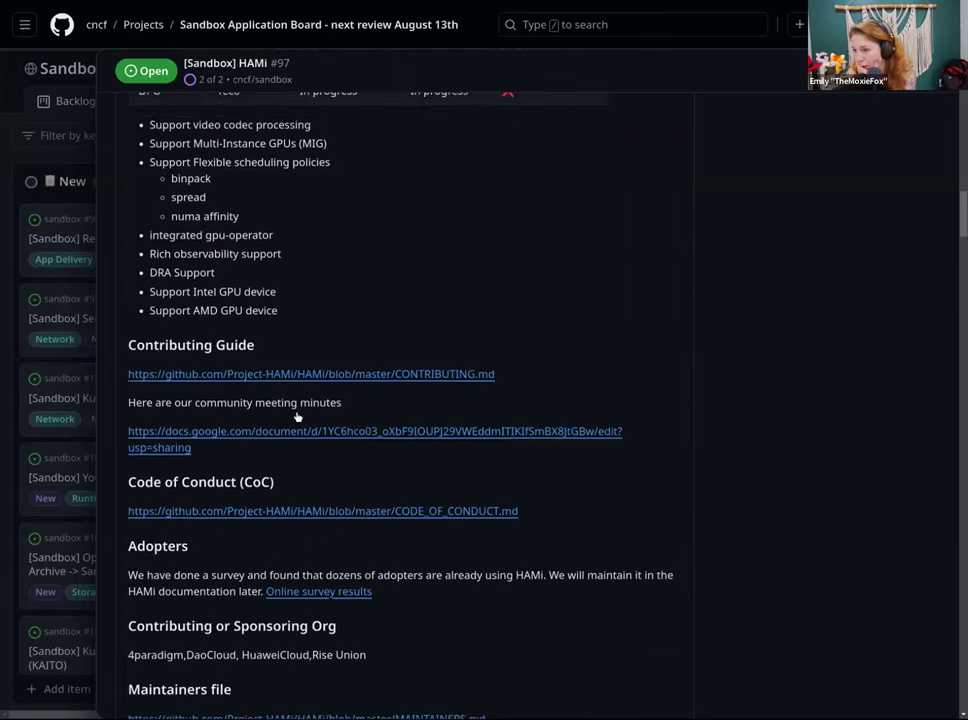
scroll(up, 3)
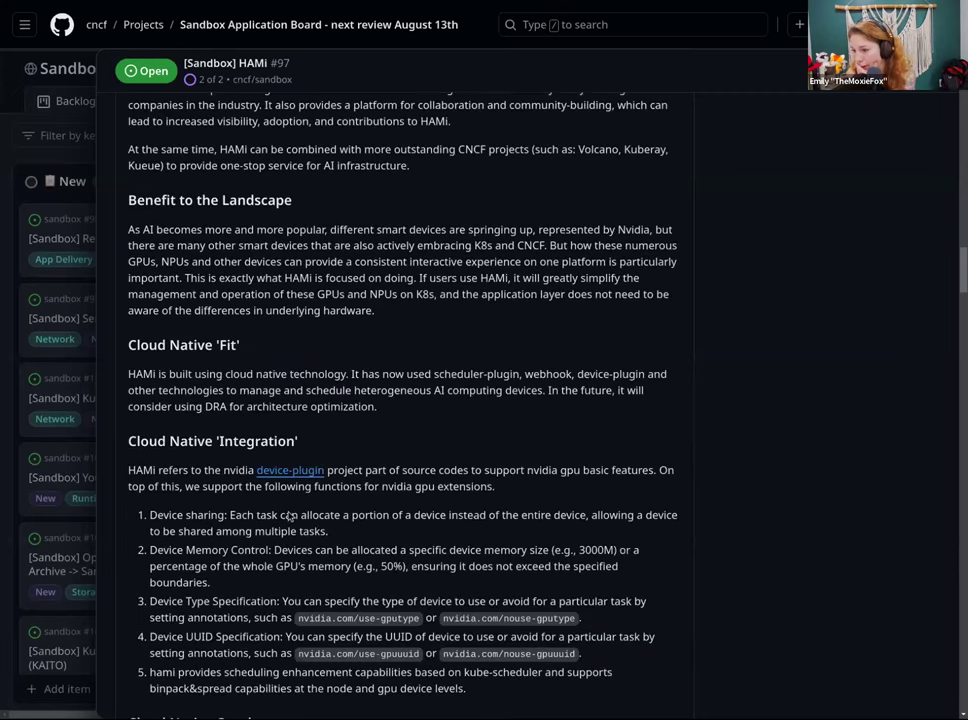
scroll(down, 3)
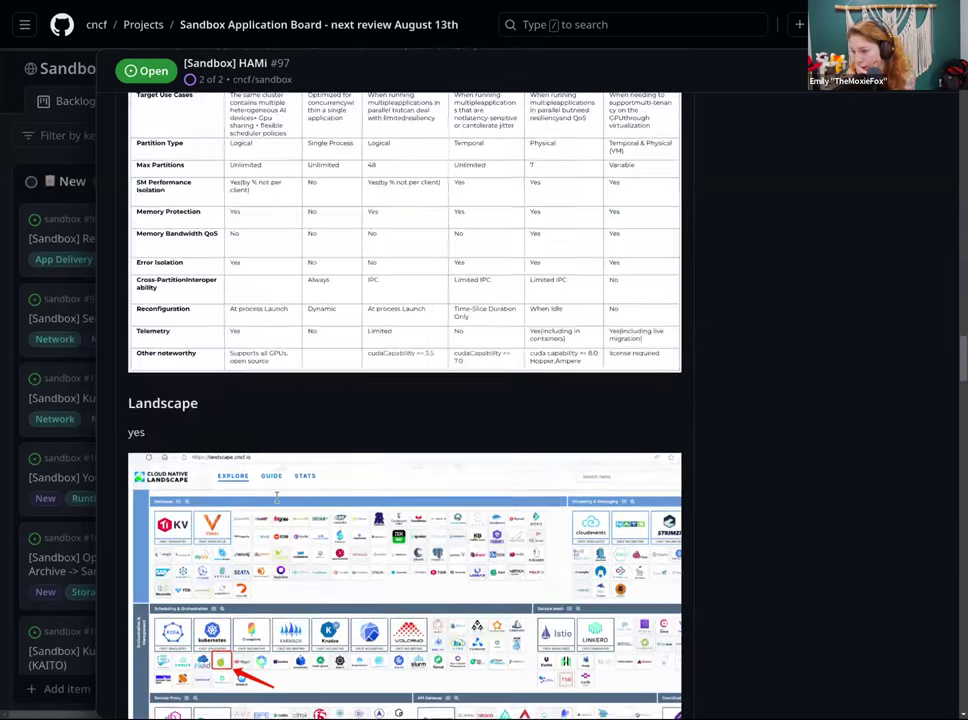
- Read the TAG Contributor Strategy review and the maintainers' replies on vendor contribution
scroll(down, 3)
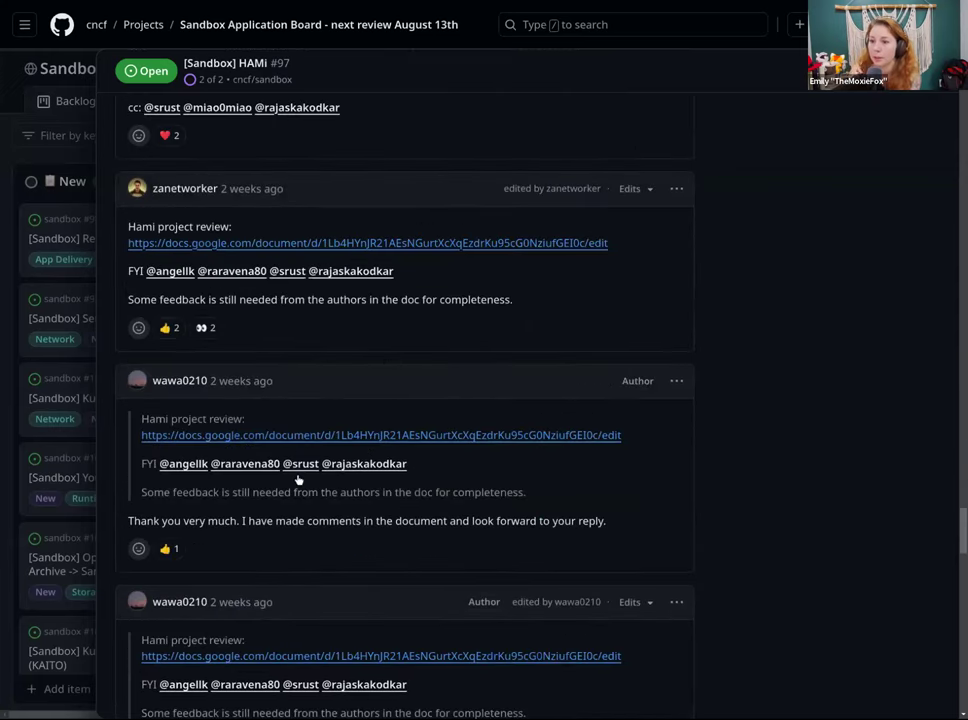
scroll(down, 3)
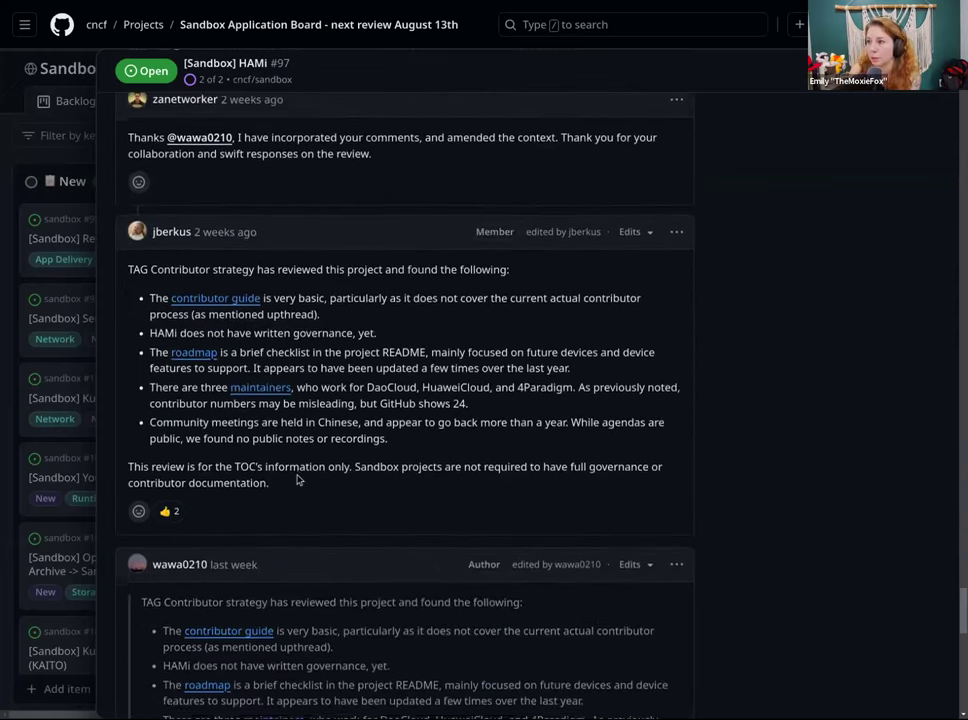
scroll(down, 3)
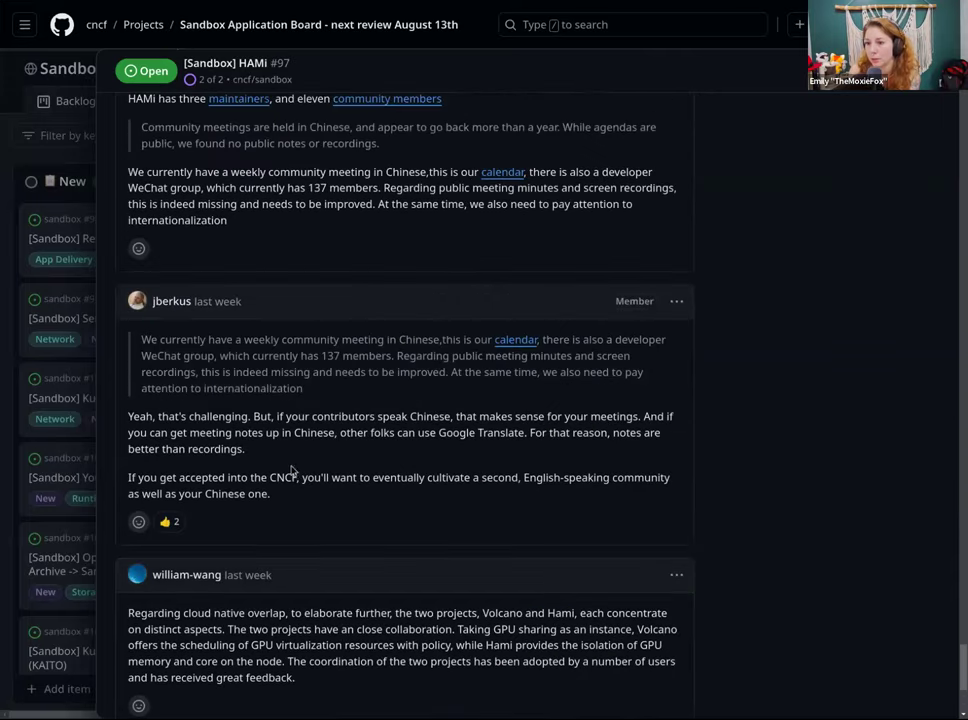
scroll(up, 3)
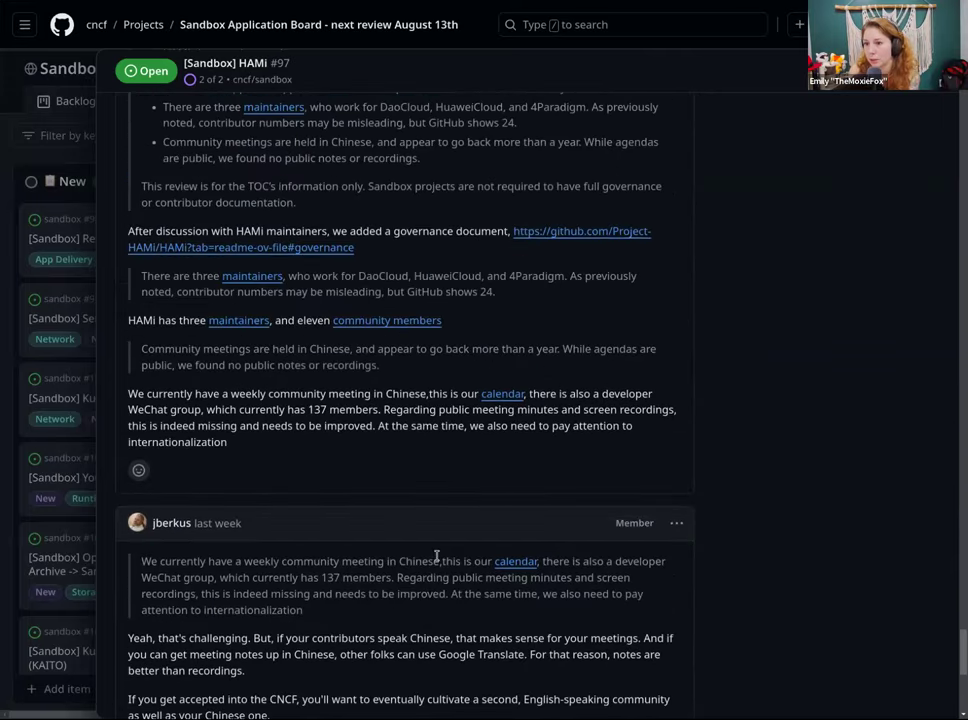
scroll(up, 3)
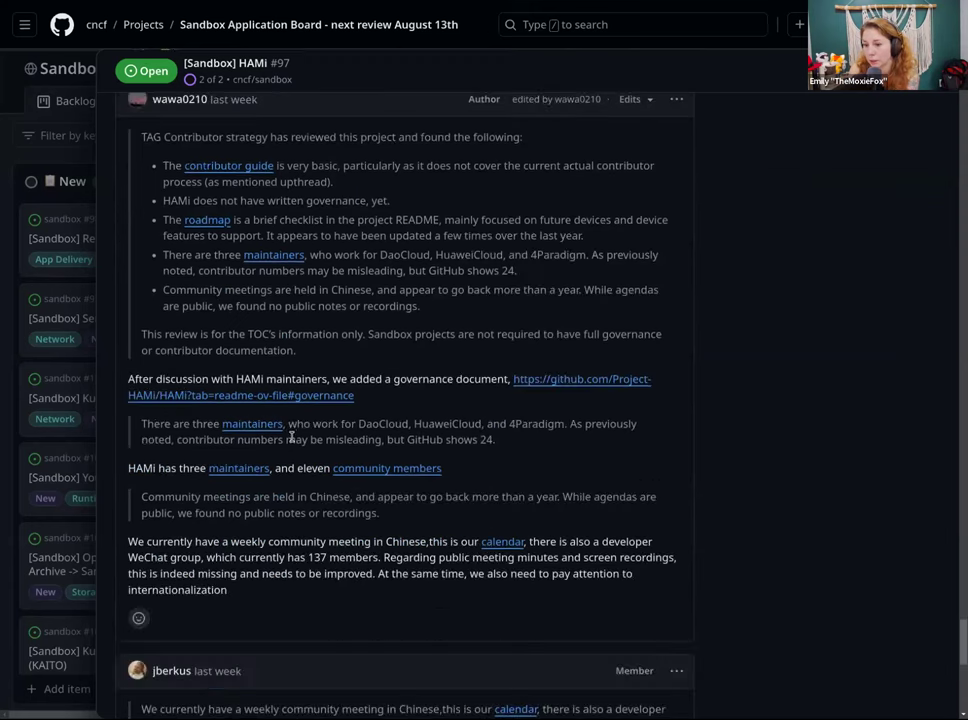
scroll(down, 3)
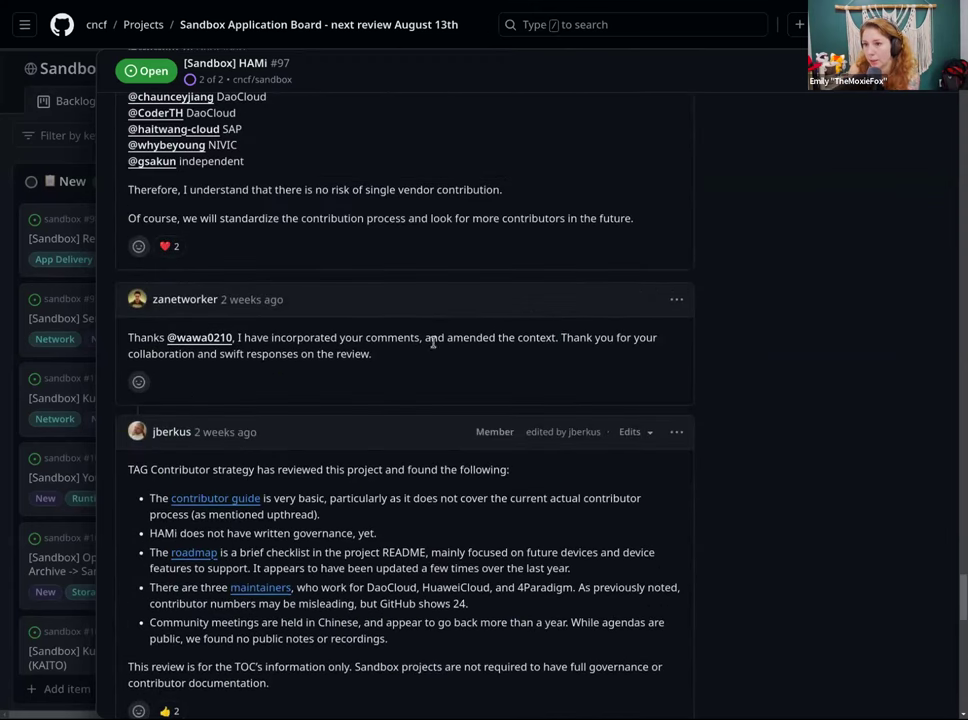
scroll(up, 3)
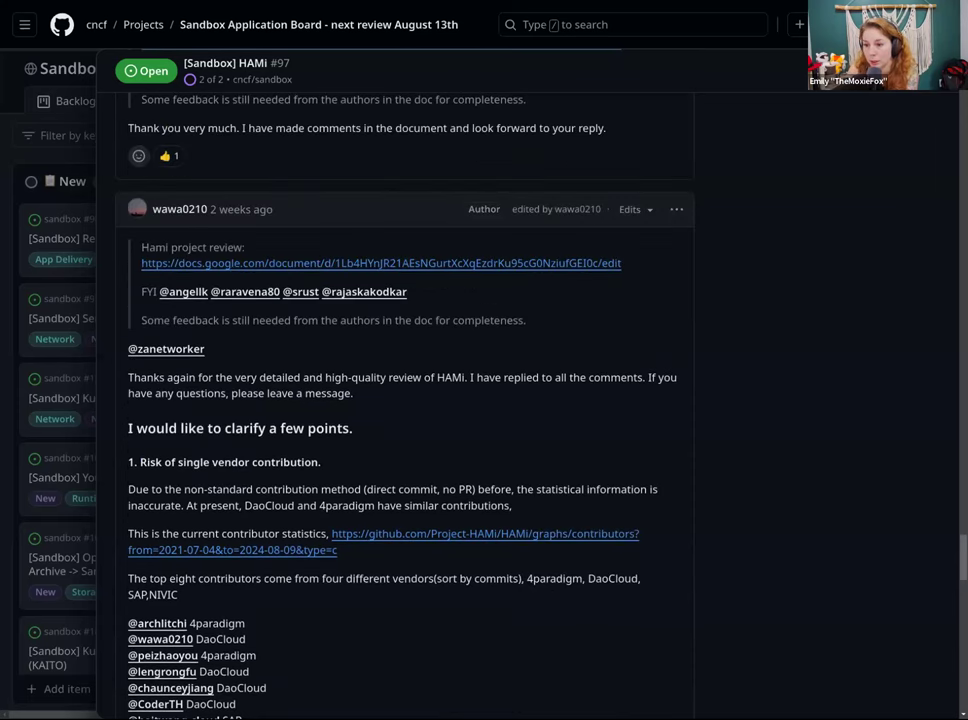
click(384, 264)
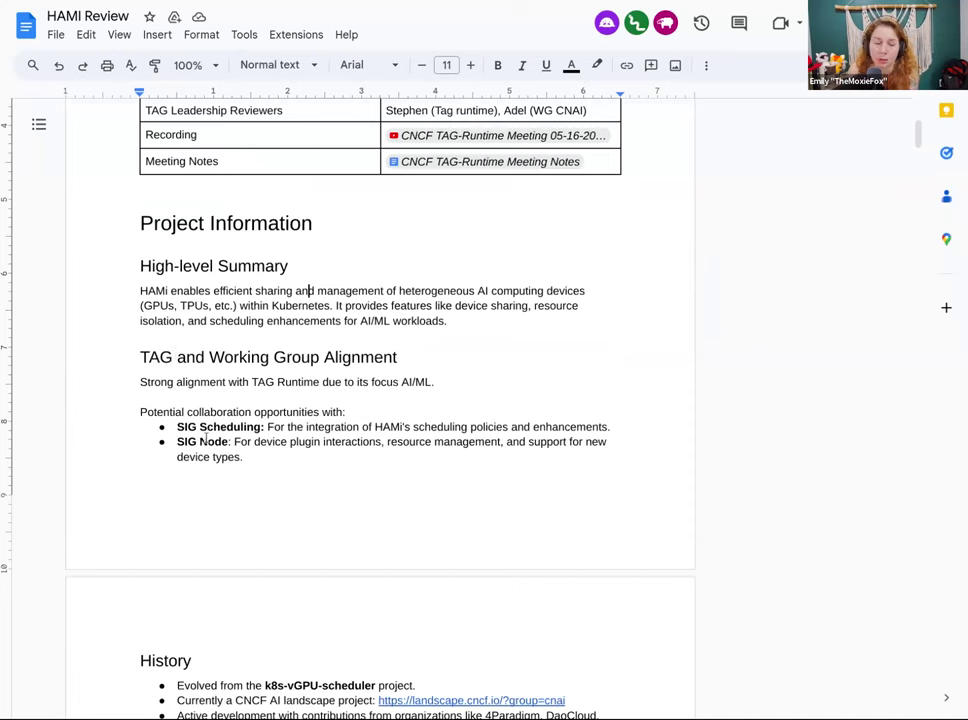
scroll(down, 3)
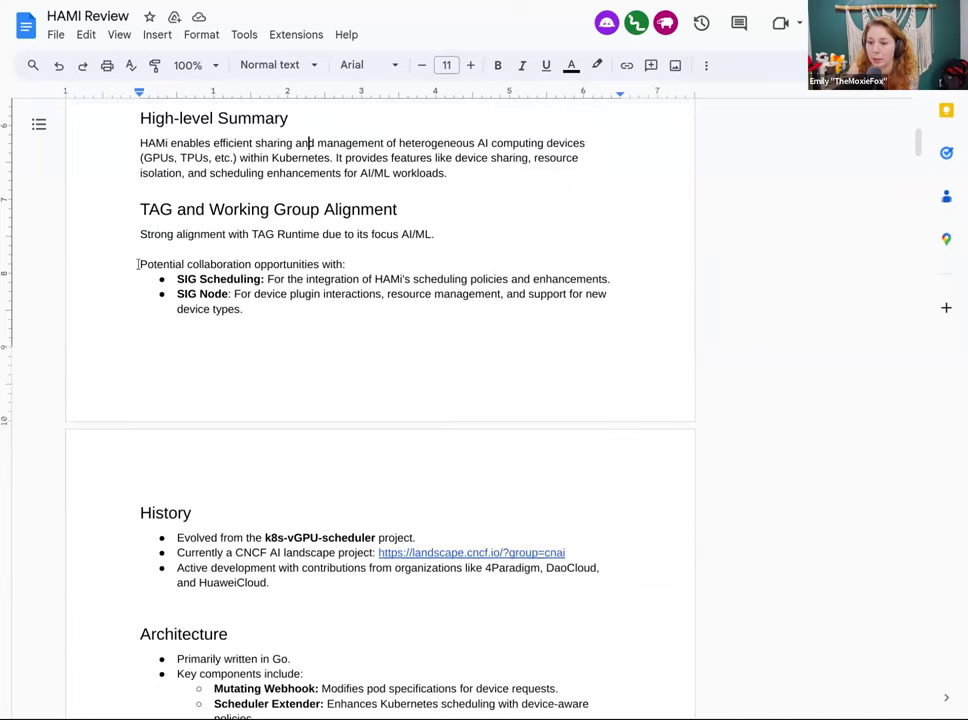
drag(140, 264, 244, 324)
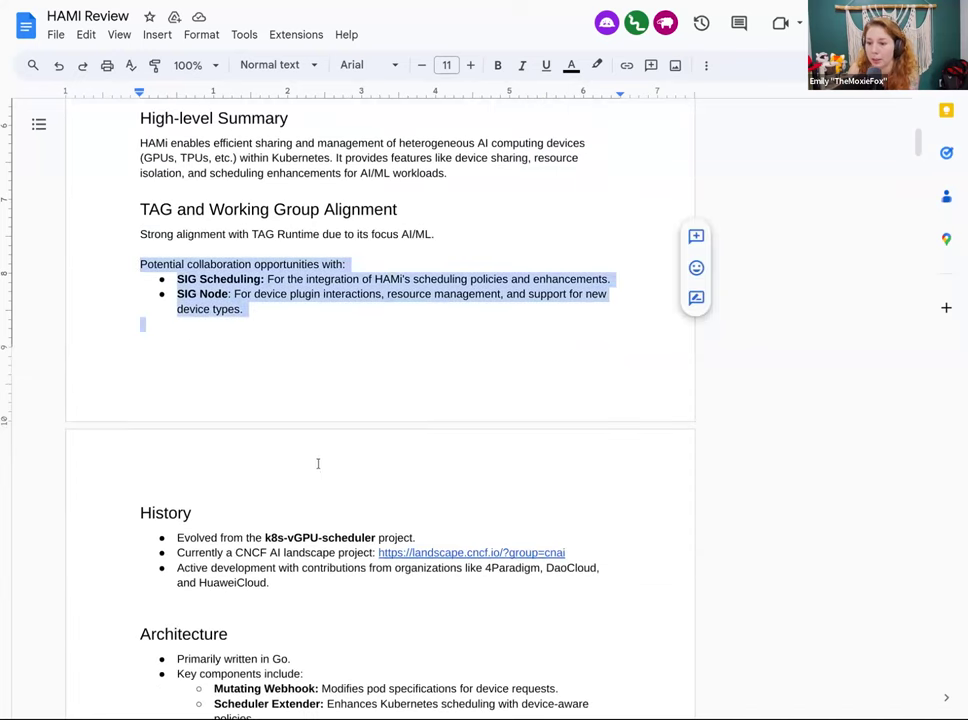
scroll(down, 3)
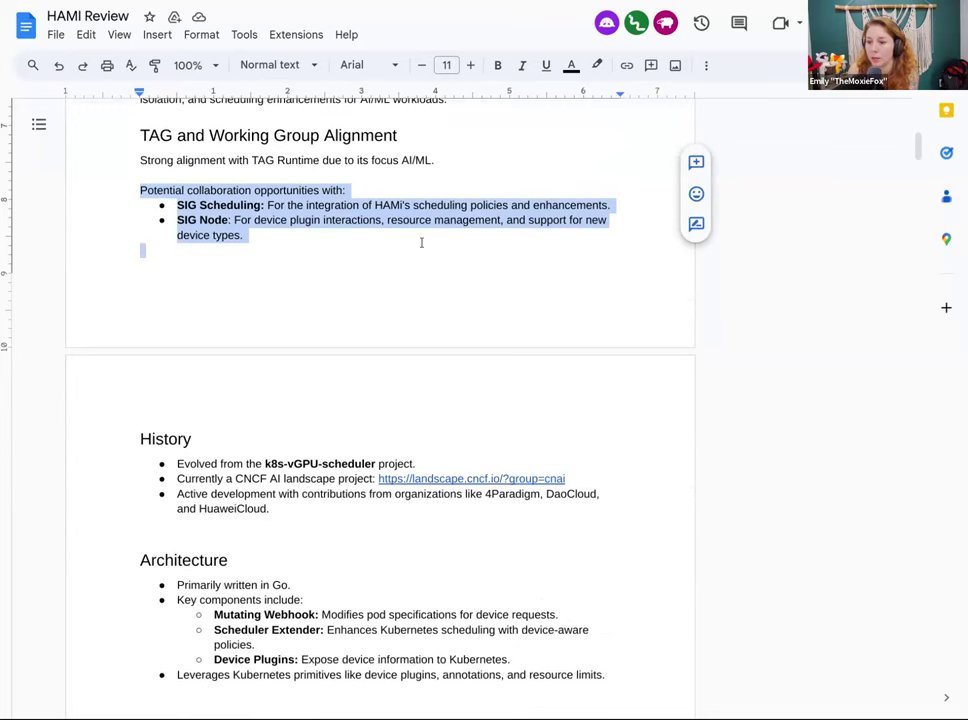
scroll(down, 3)
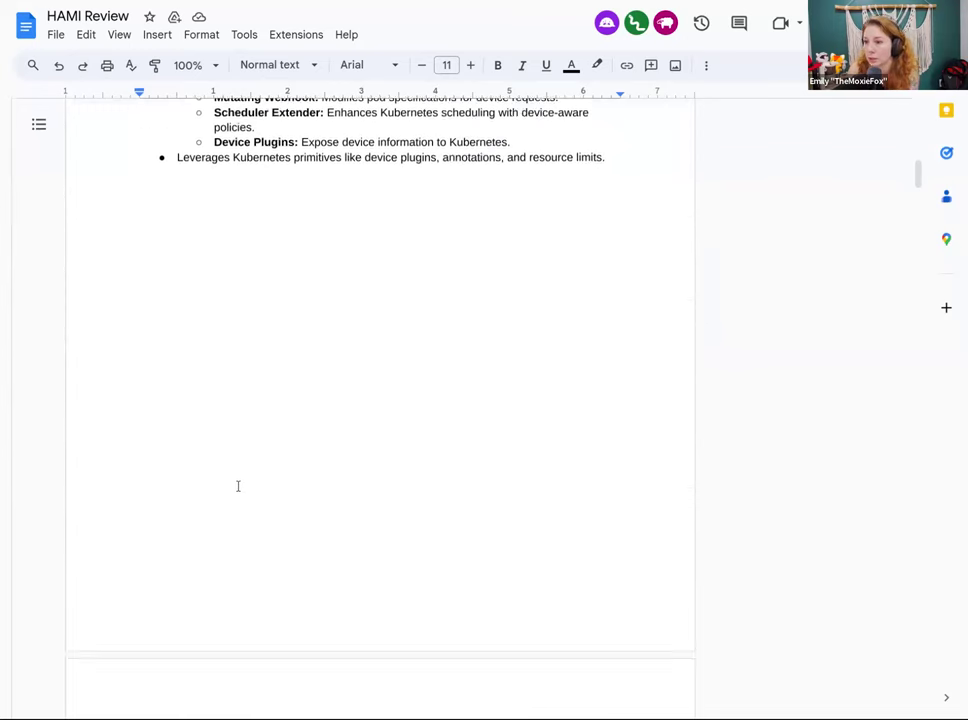
scroll(down, 3)
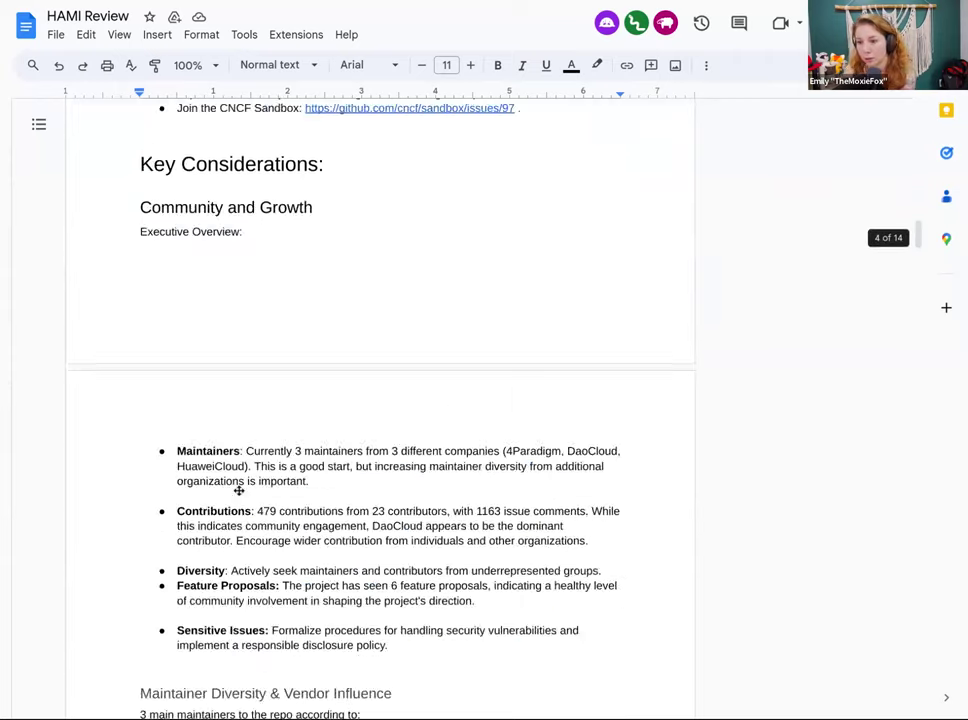
scroll(down, 3)
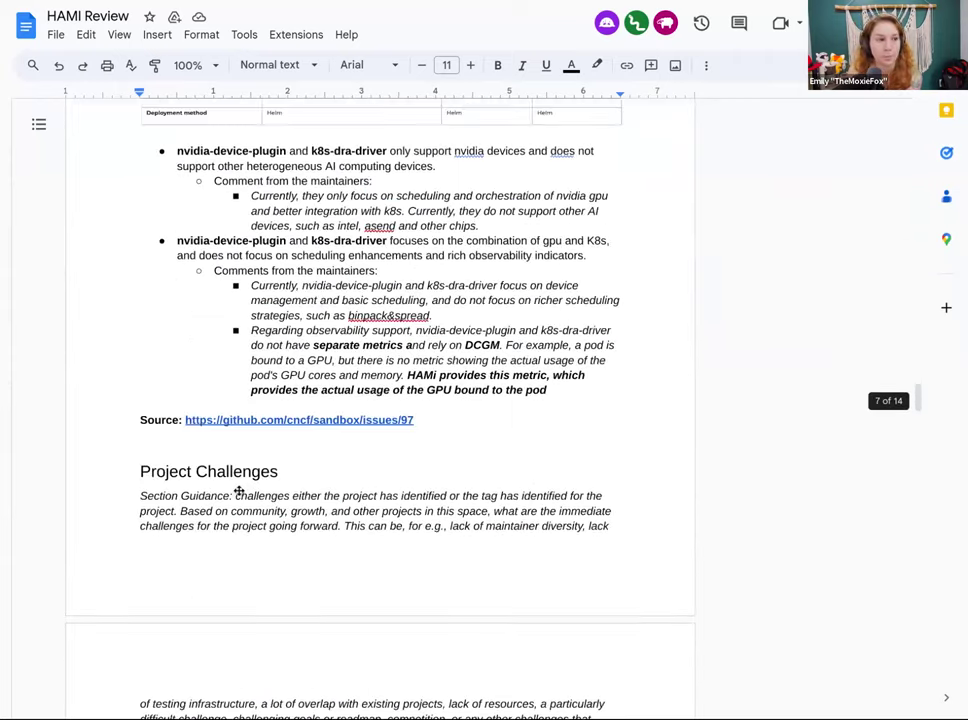
scroll(down, 3)
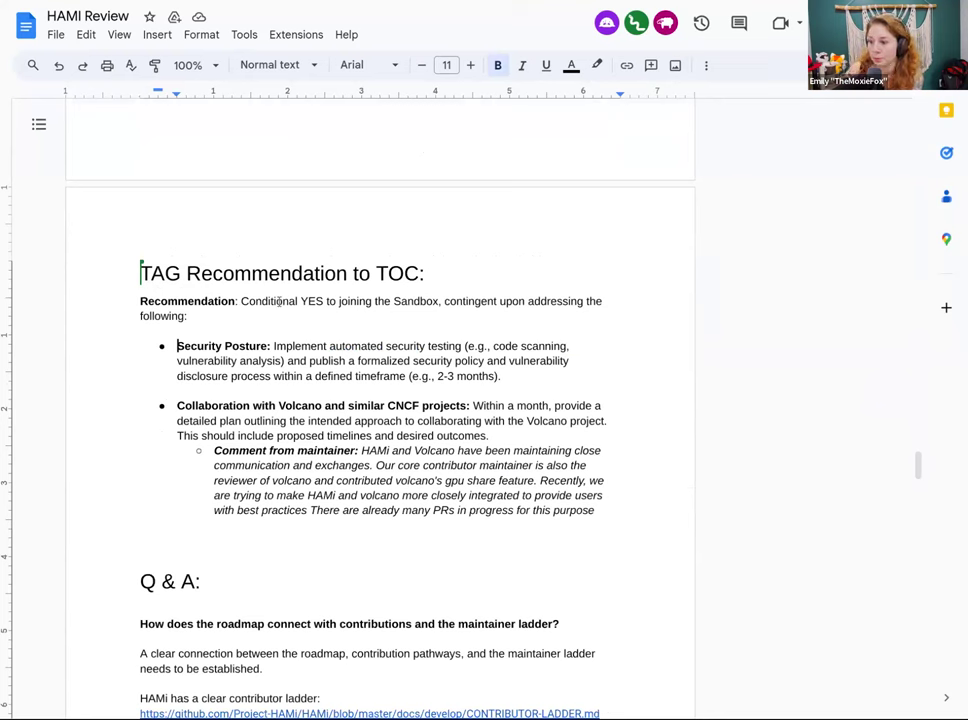
drag(240, 300, 188, 316)
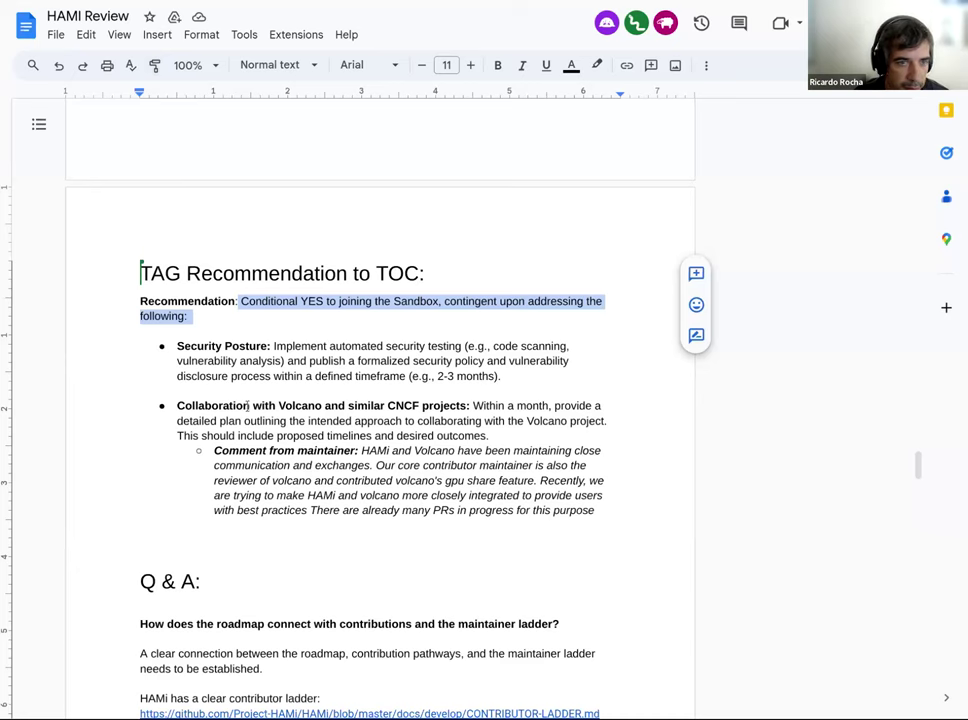
scroll(down, 3)
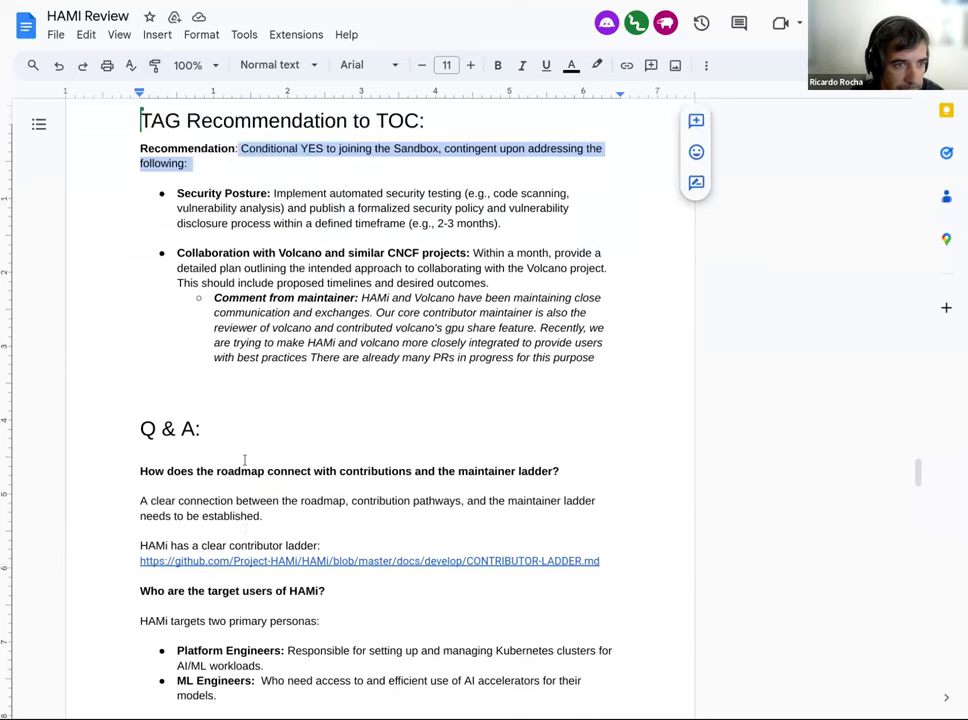
scroll(down, 3)
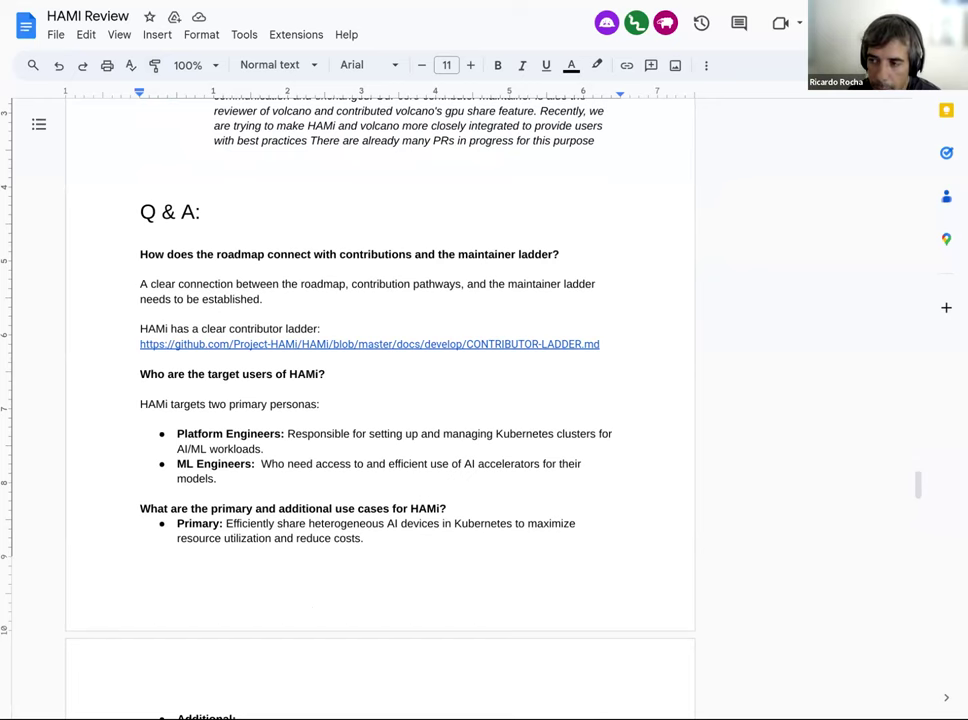
mouse_move(4, 408)
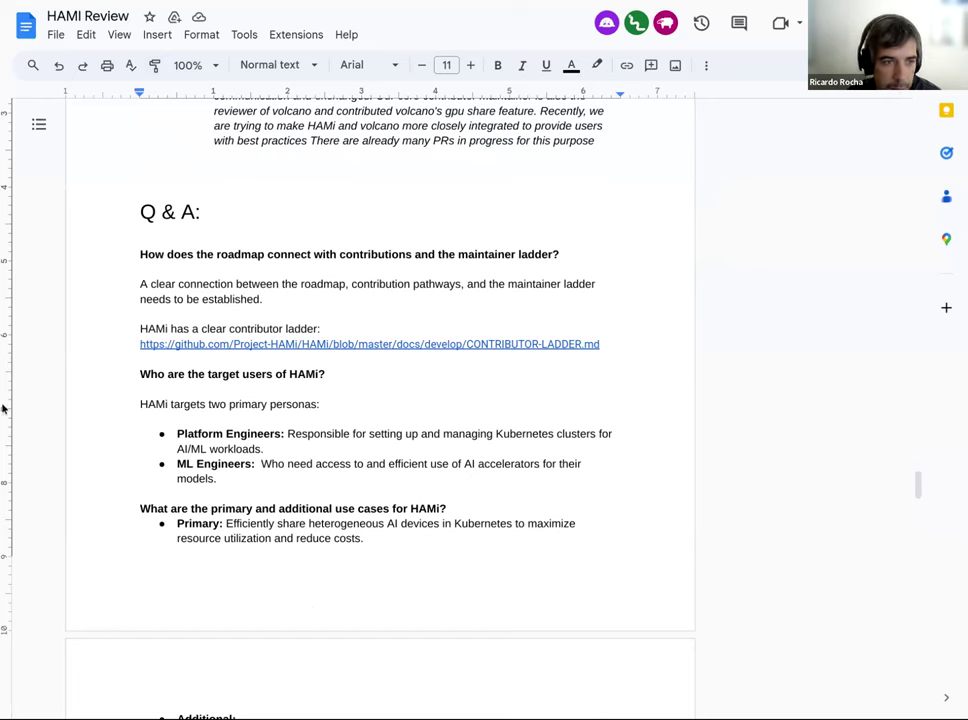
scroll(up, 3)
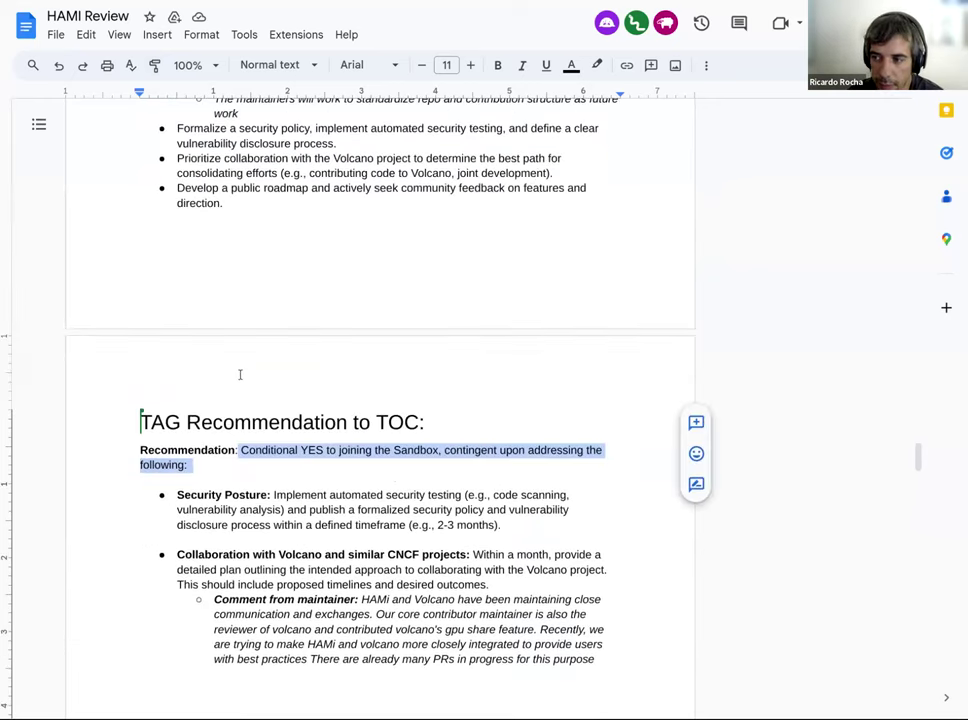
scroll(up, 3)
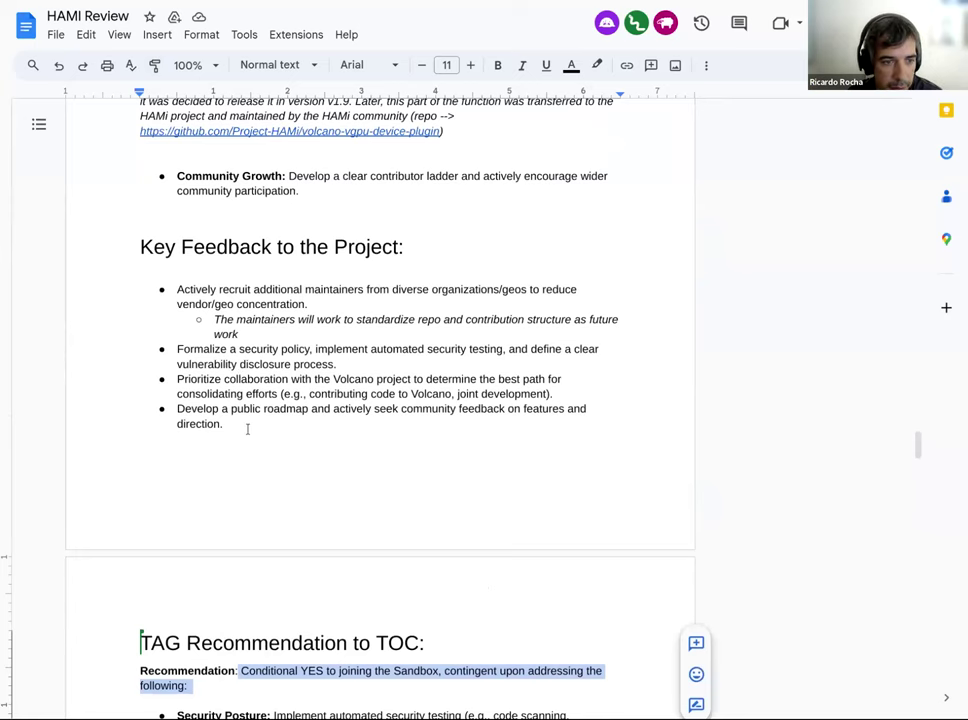
scroll(up, 3)
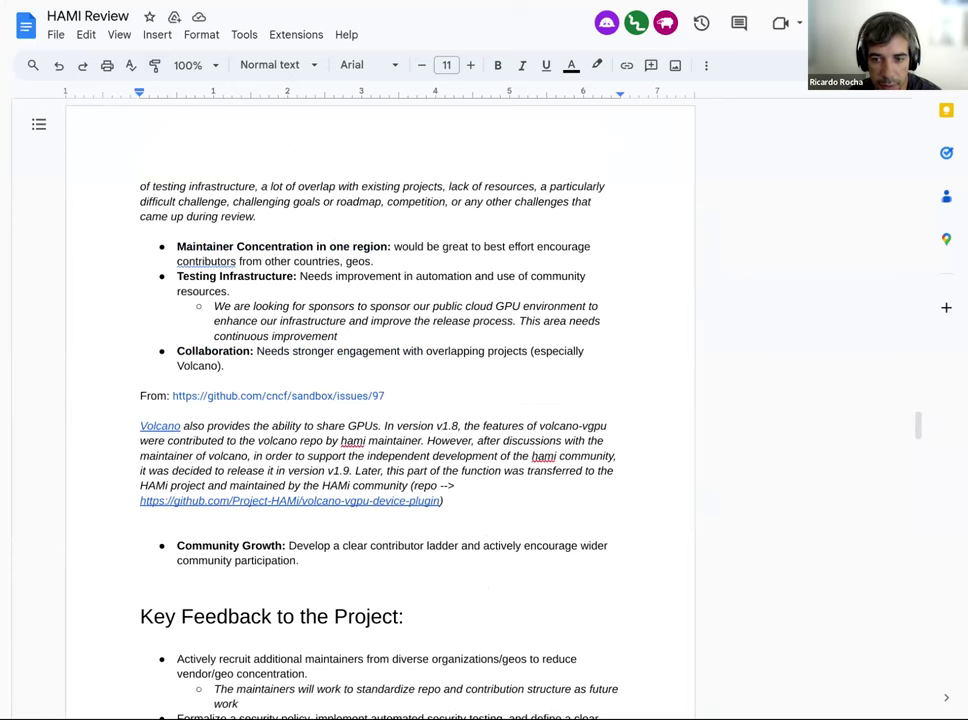
click(232, 292)
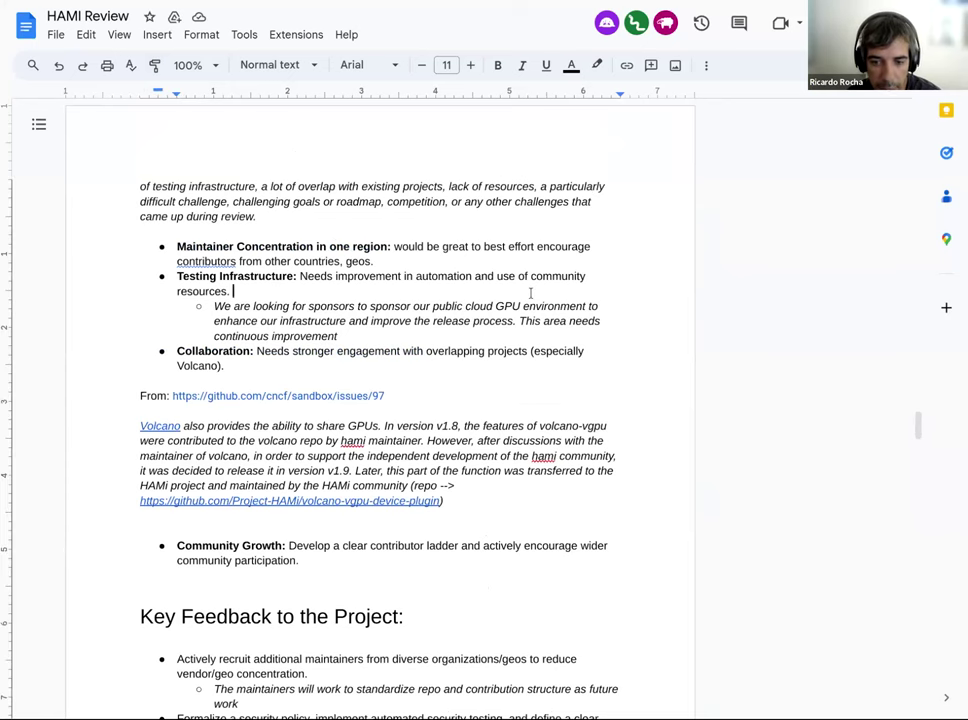
mouse_move(140, 296)
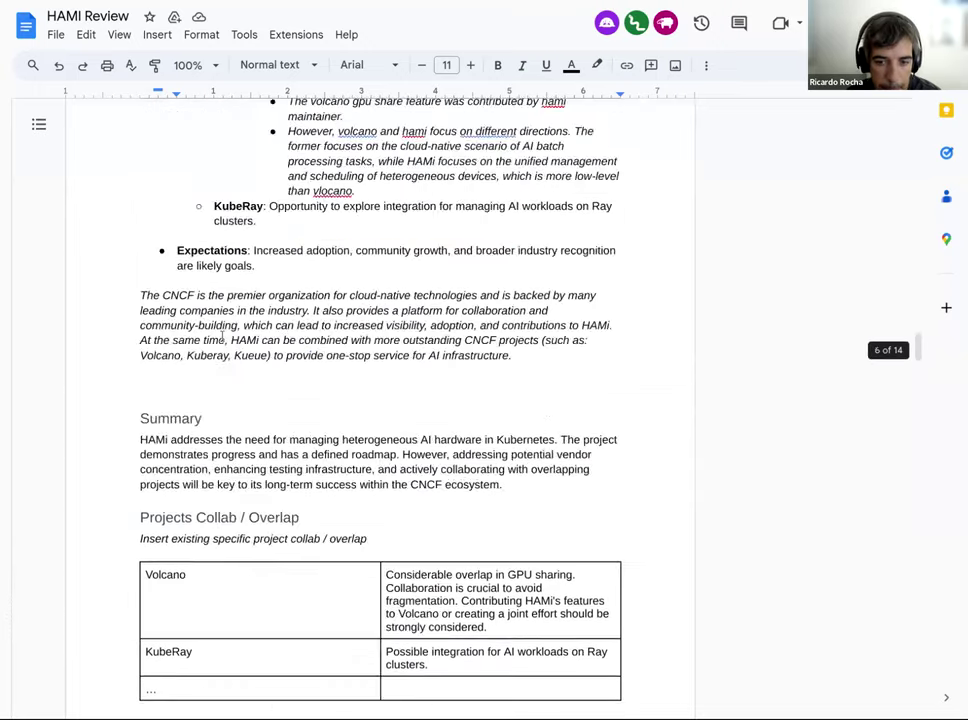
scroll(up, 3)
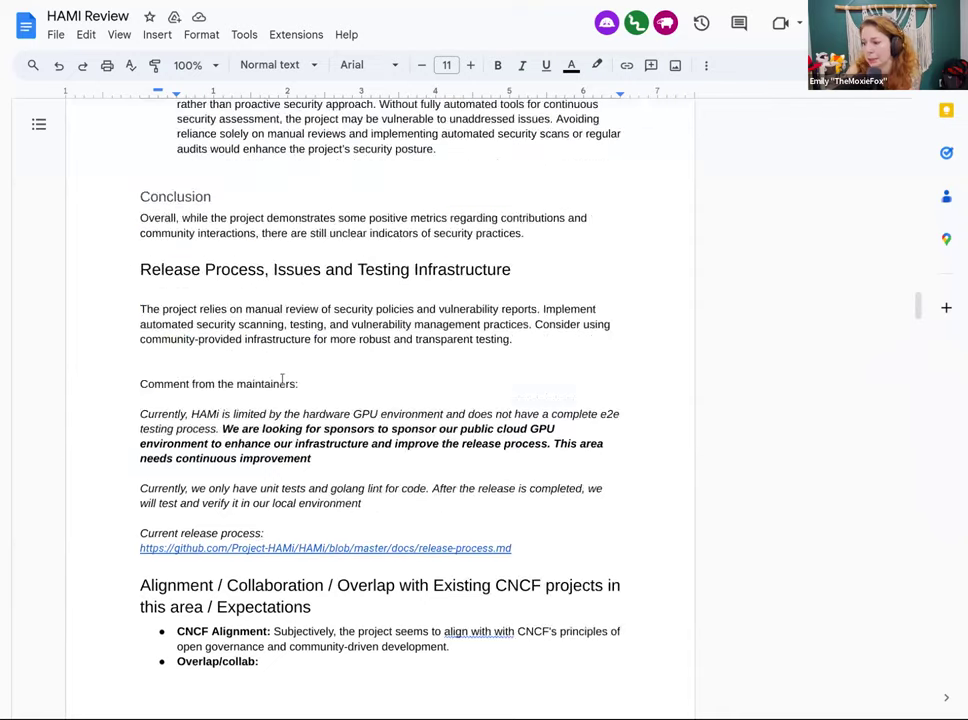
scroll(up, 3)
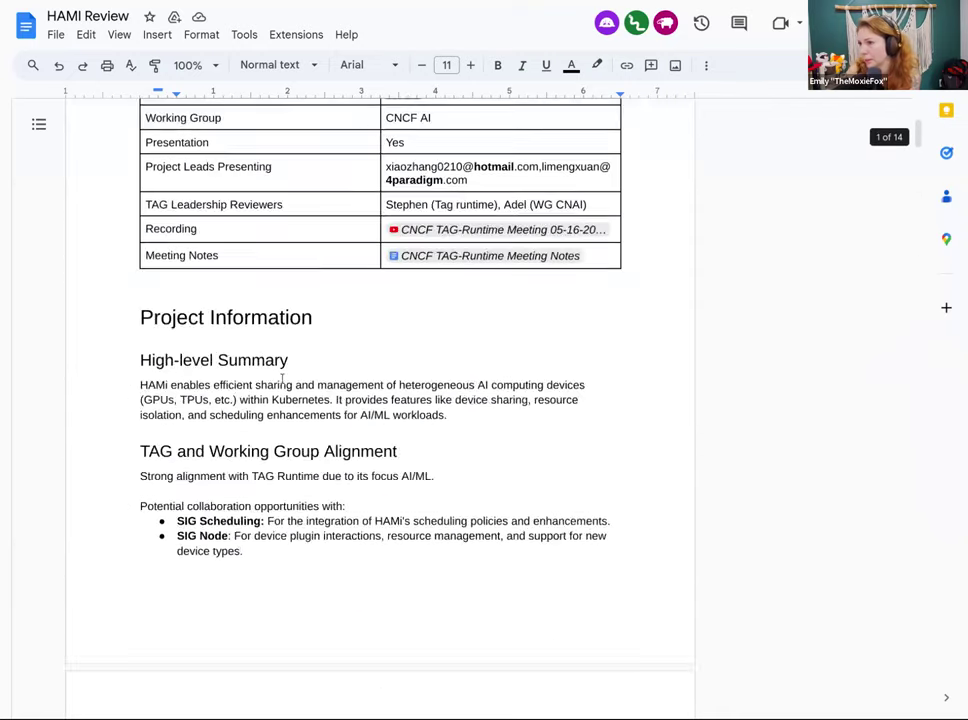
scroll(up, 3)
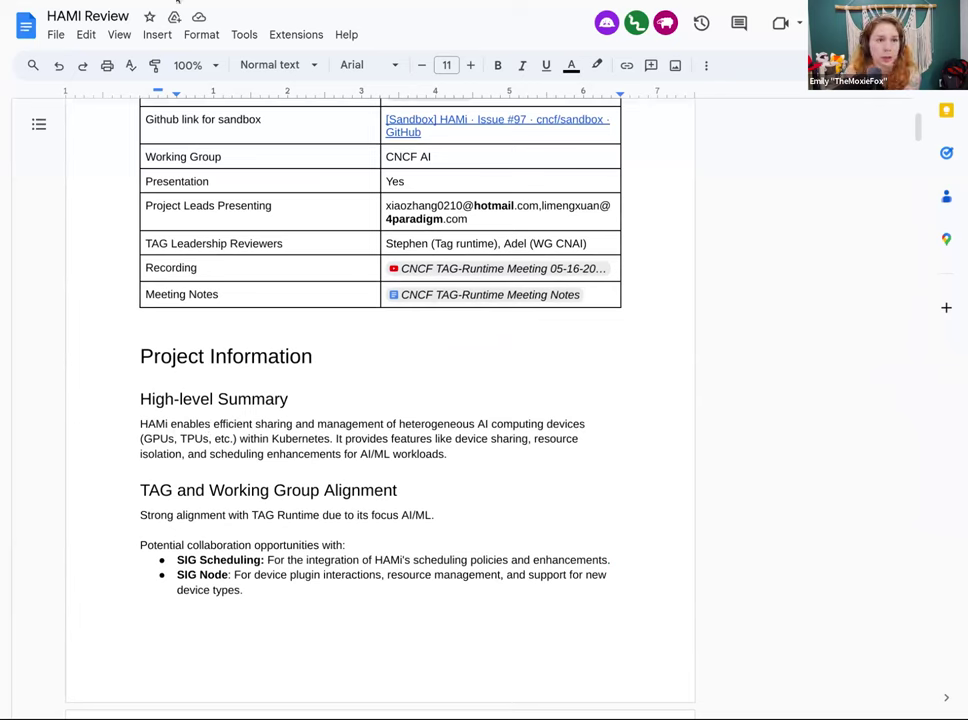
- Return to the HAMi issue's final Volcano-overlap comment and begin a new comment
click(498, 124)
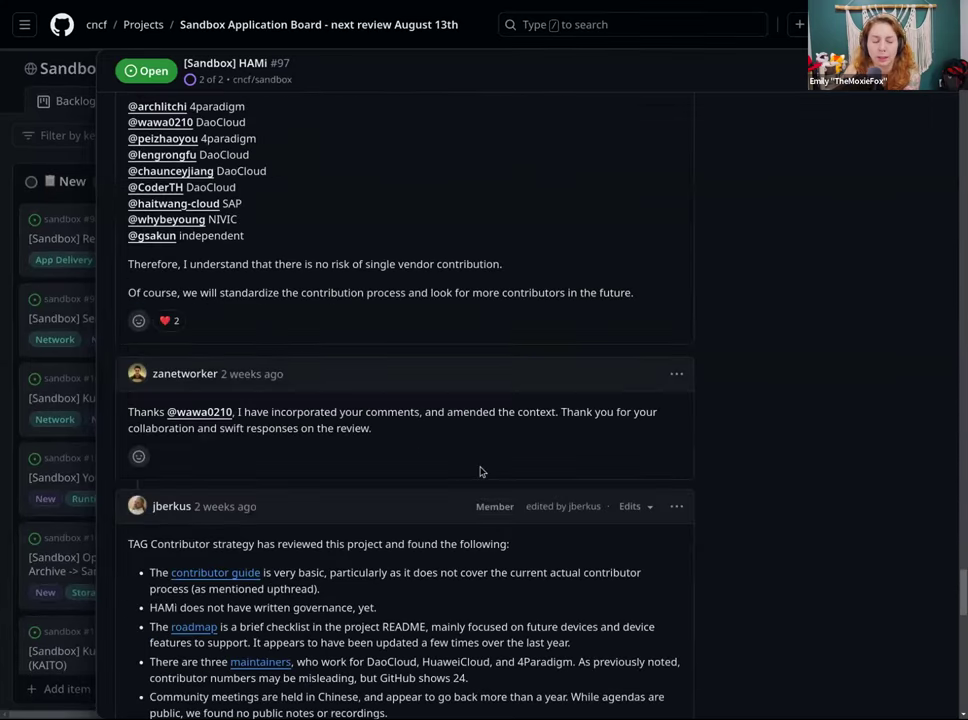
scroll(down, 3)
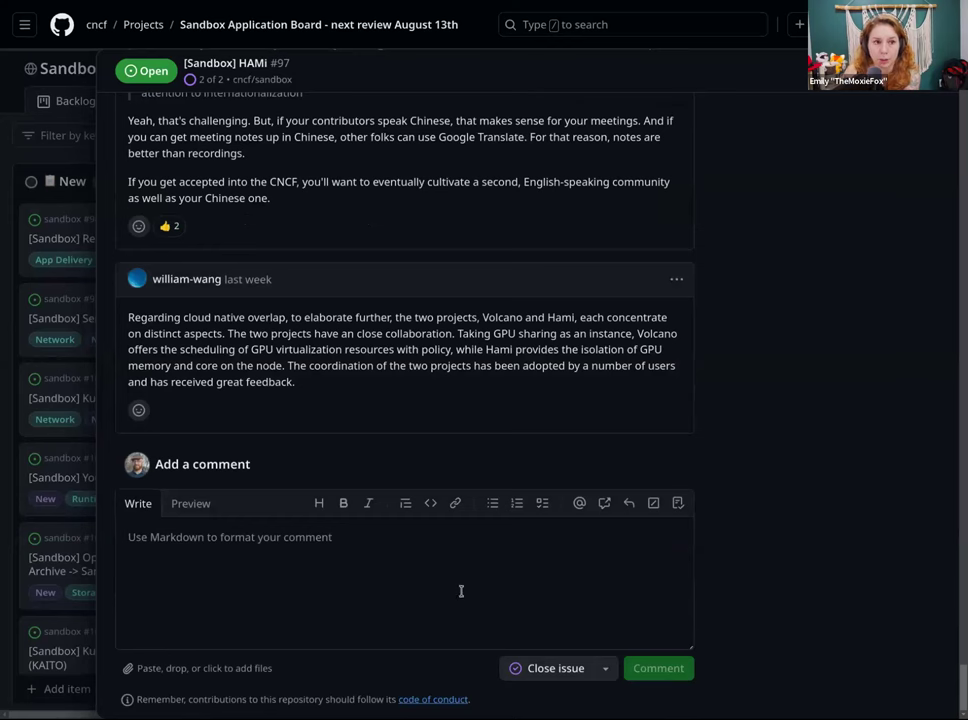
click(404, 580)
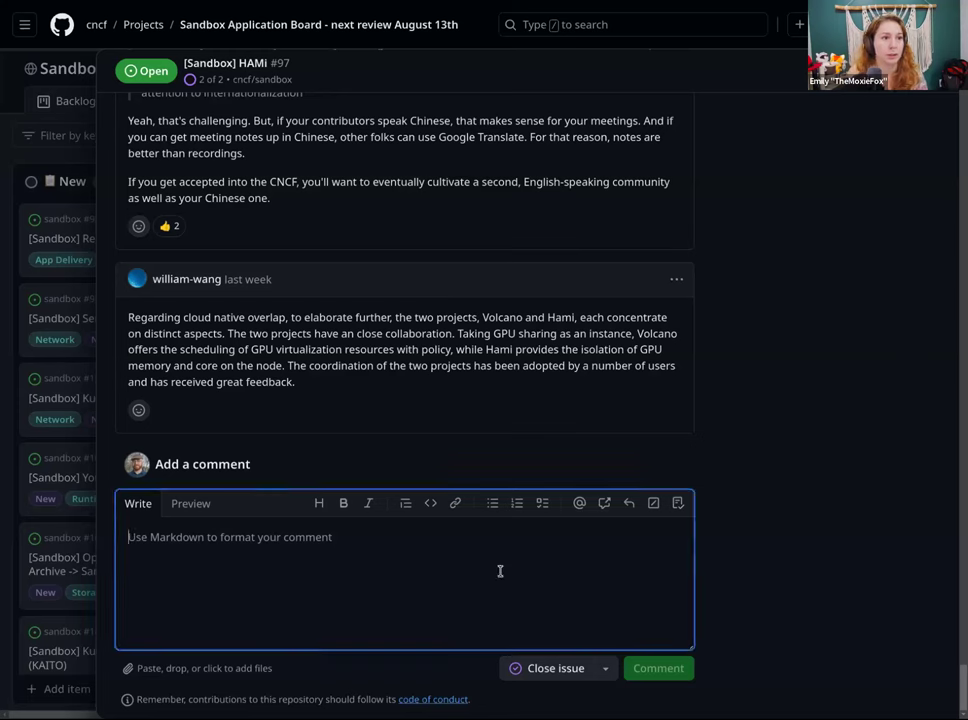
- Post a '/vote' comment on the HAMi issue and view the git-vote bot's 'Vote created' reply
text(/vote)
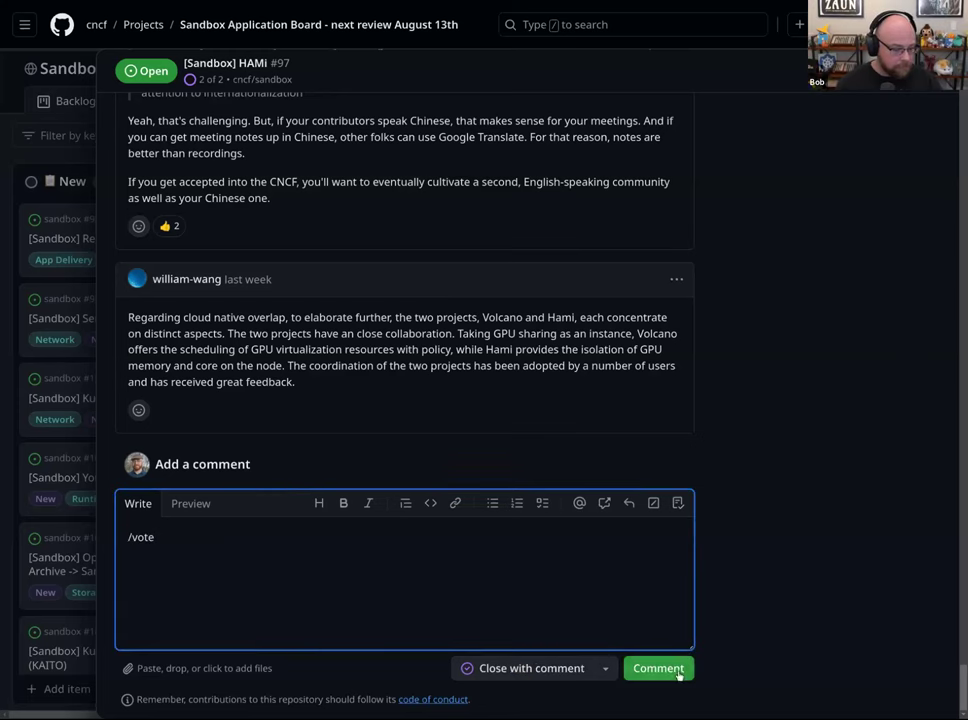
click(656, 668)
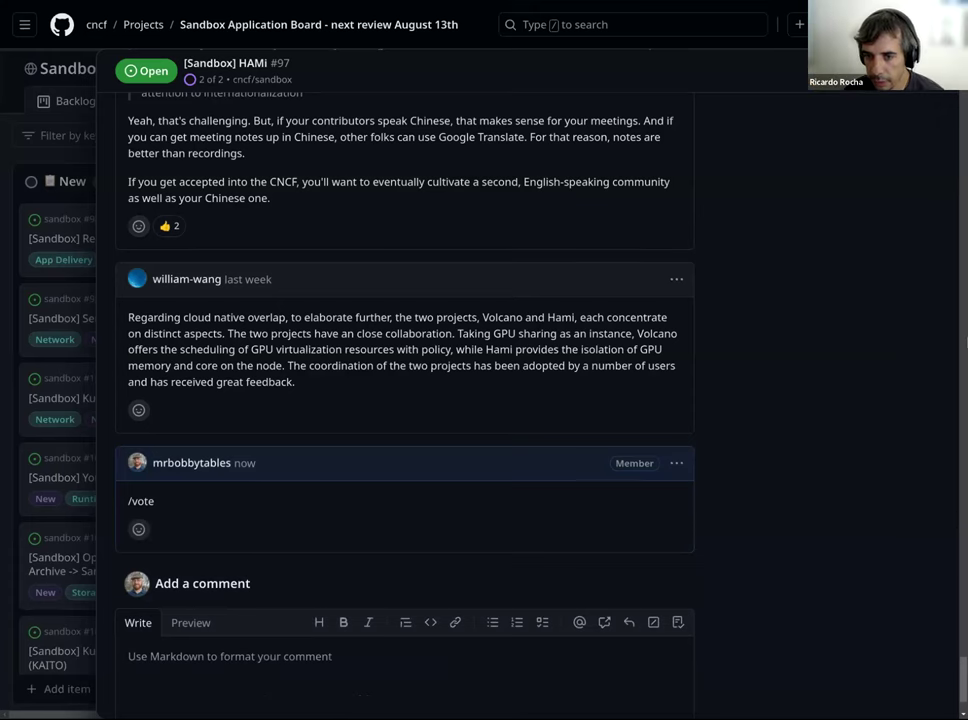
scroll(down, 3)
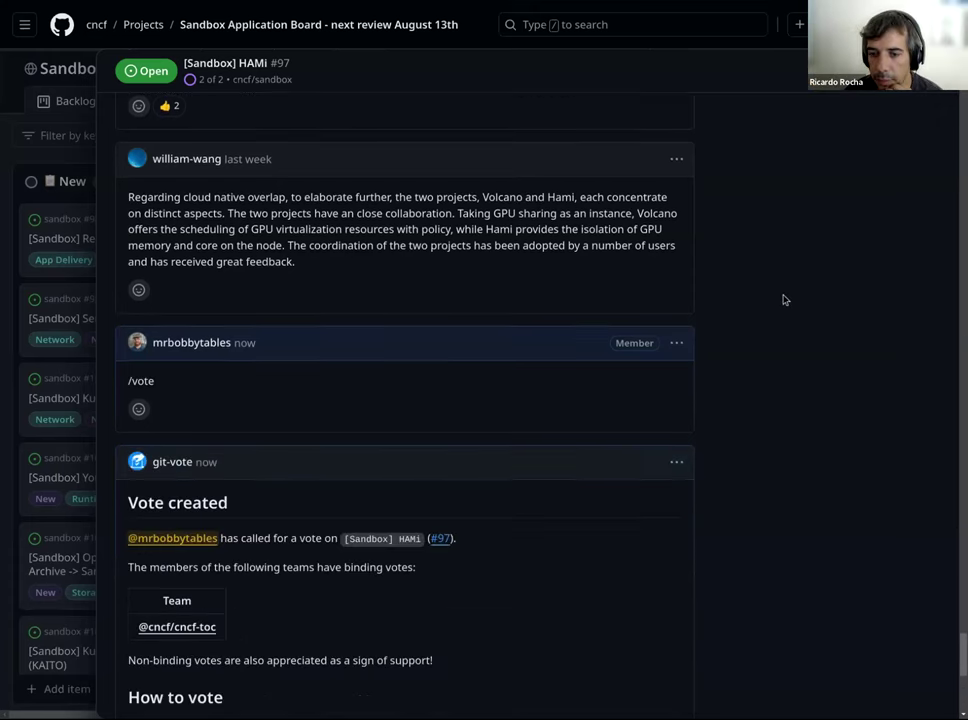
scroll(down, 3)
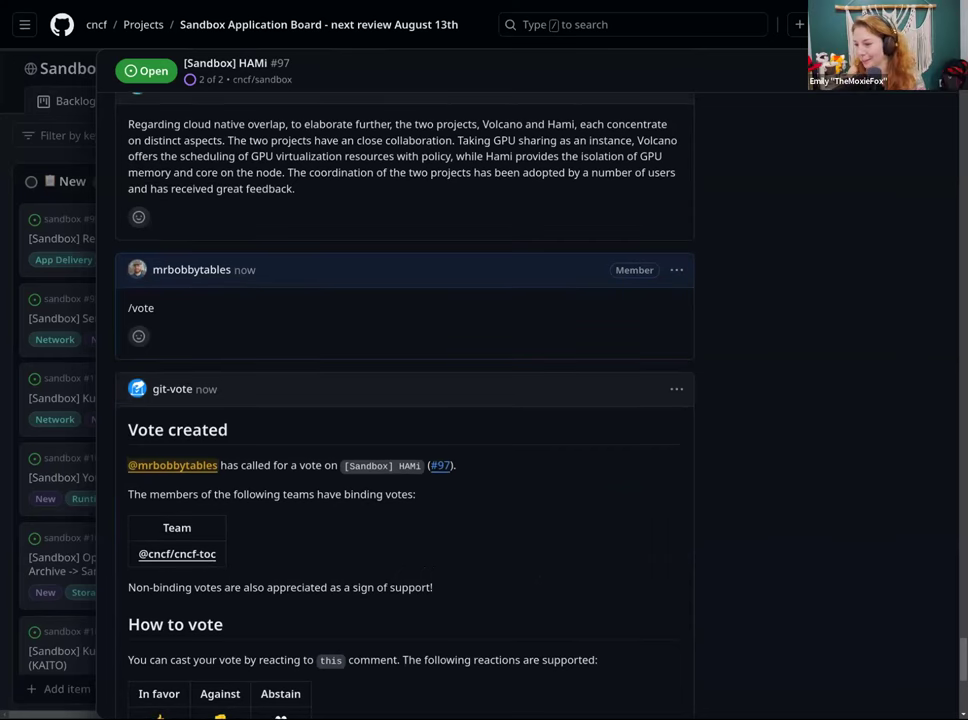
scroll(down, 3)
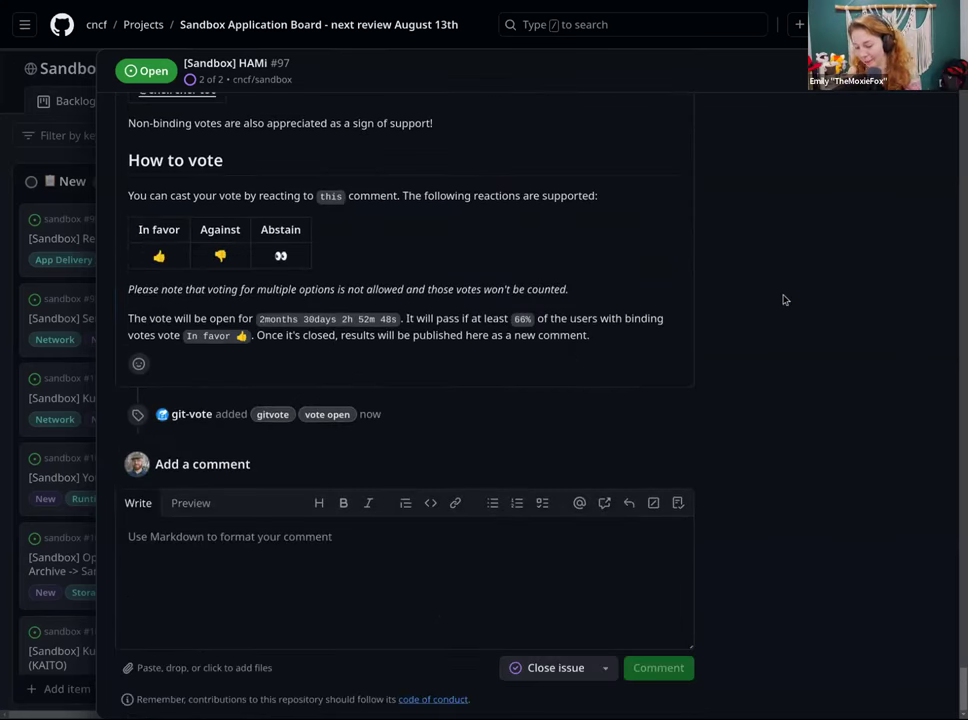